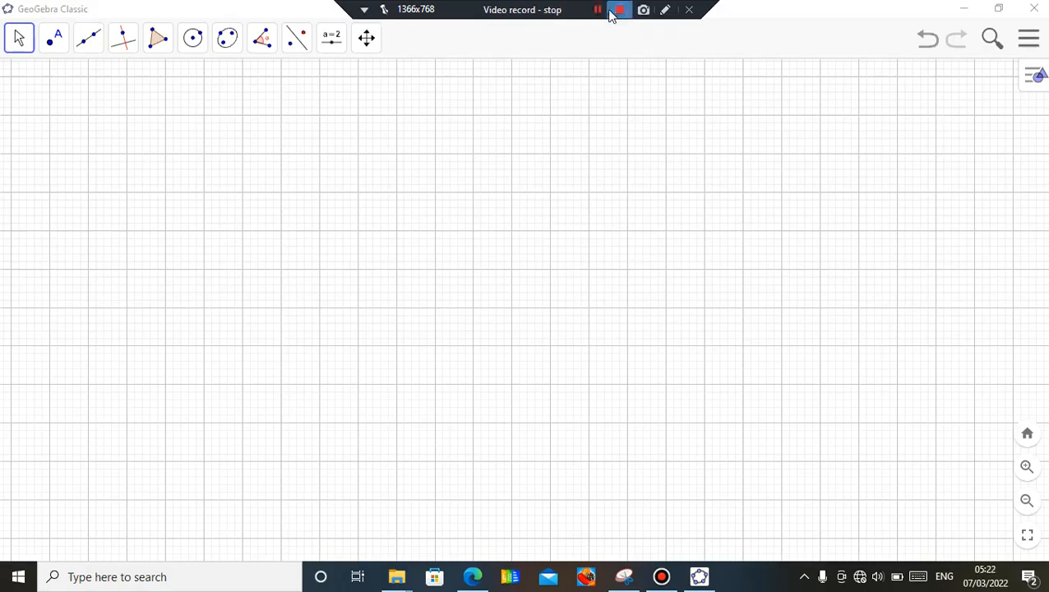
# Insert the textbook four-bar linkage photo (Fig. 6.9) from local files onto the canvas
pyautogui.click(618, 10)
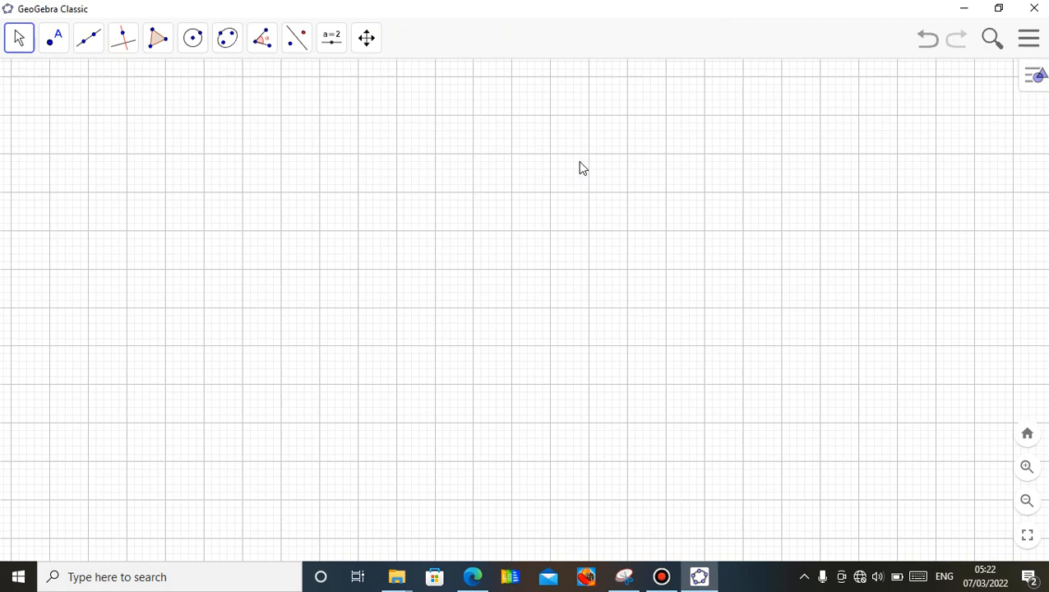
pyautogui.moveTo(181, 150)
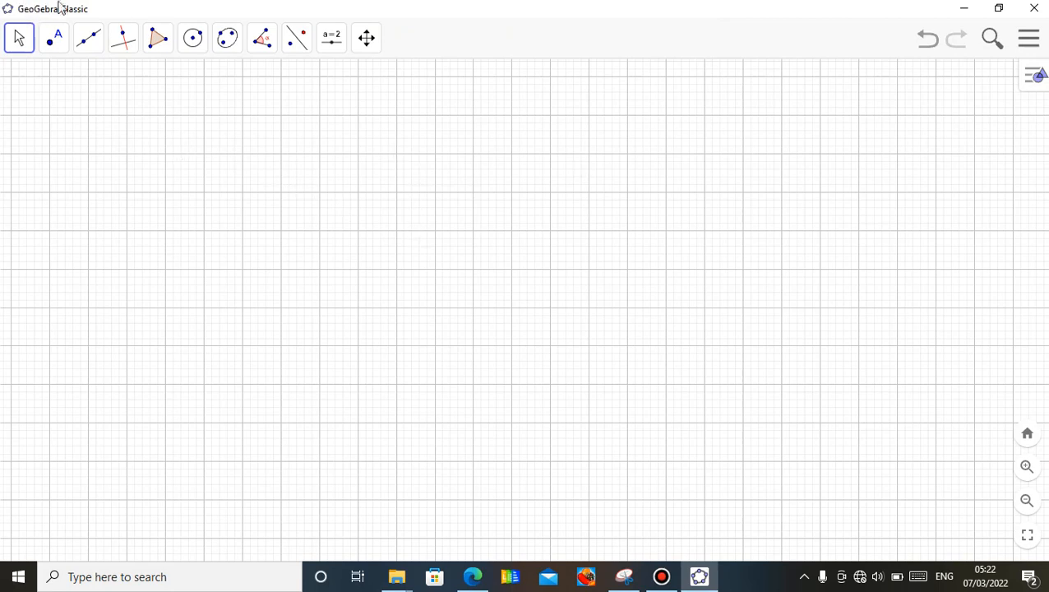
pyautogui.click(332, 36)
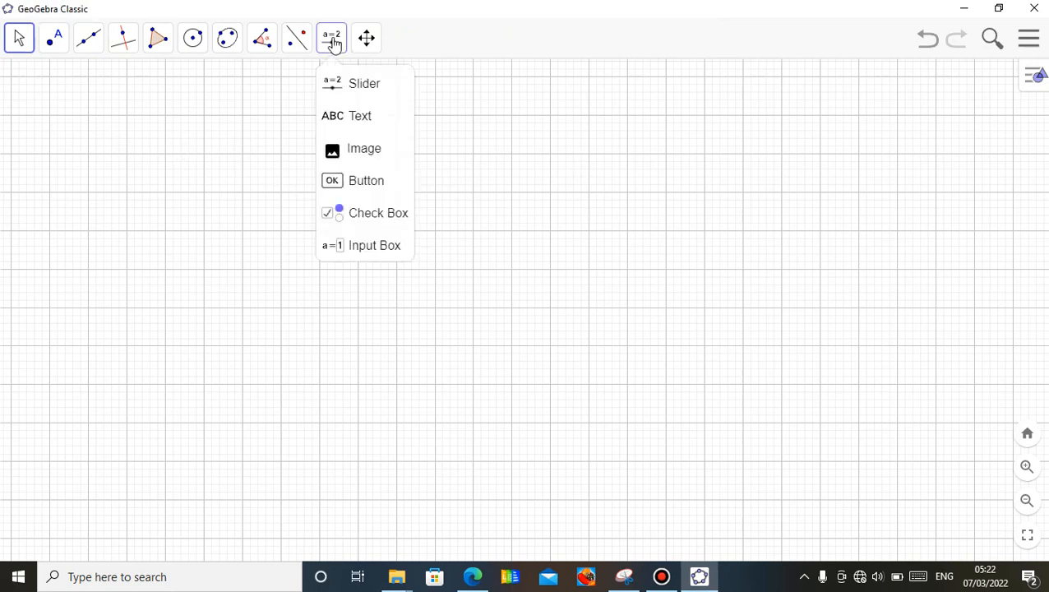
pyautogui.click(365, 148)
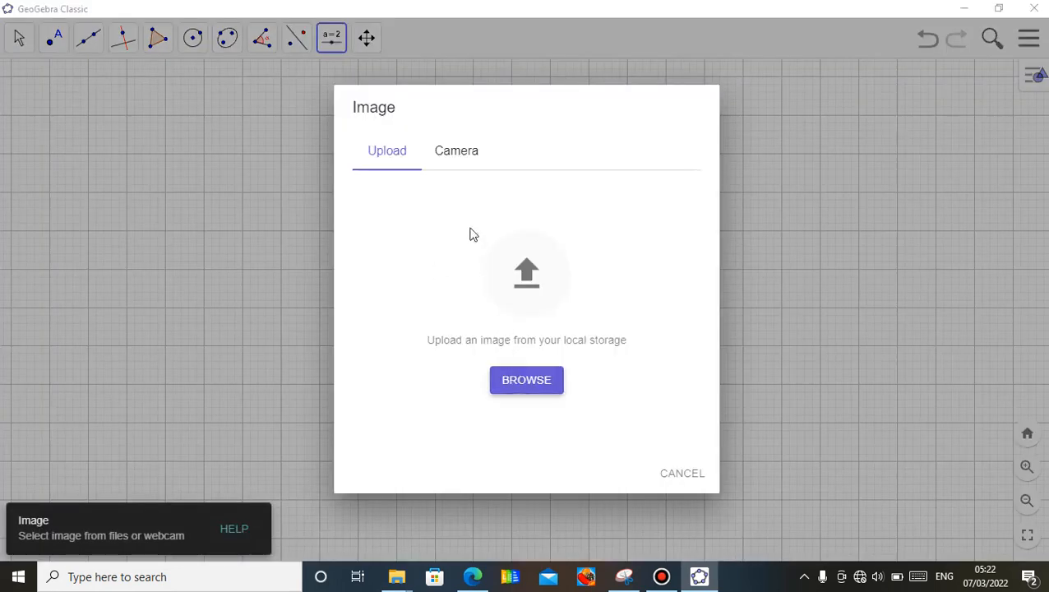
pyautogui.click(526, 379)
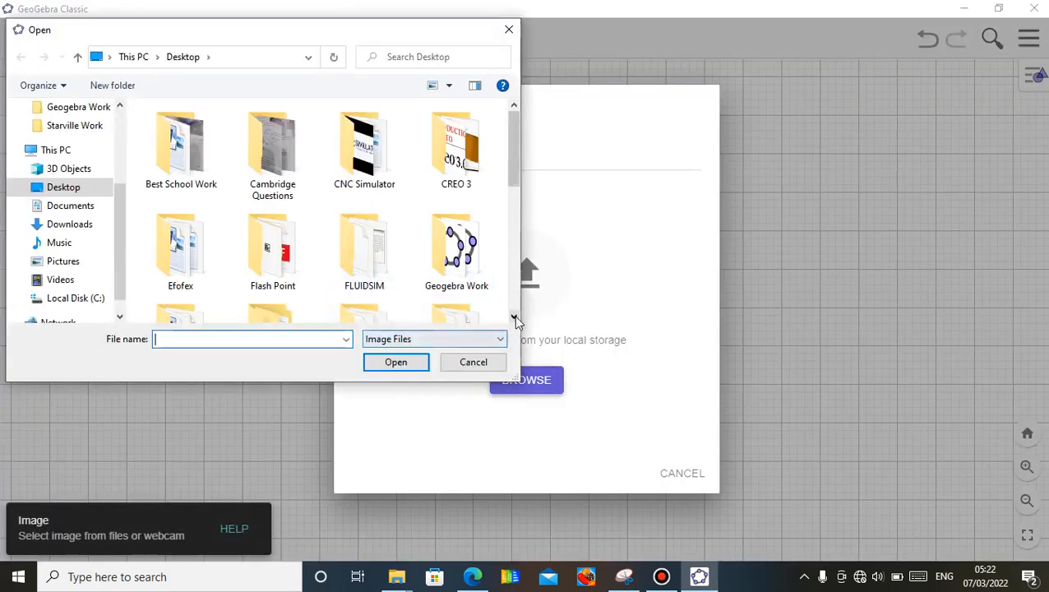
pyautogui.scroll(-3)
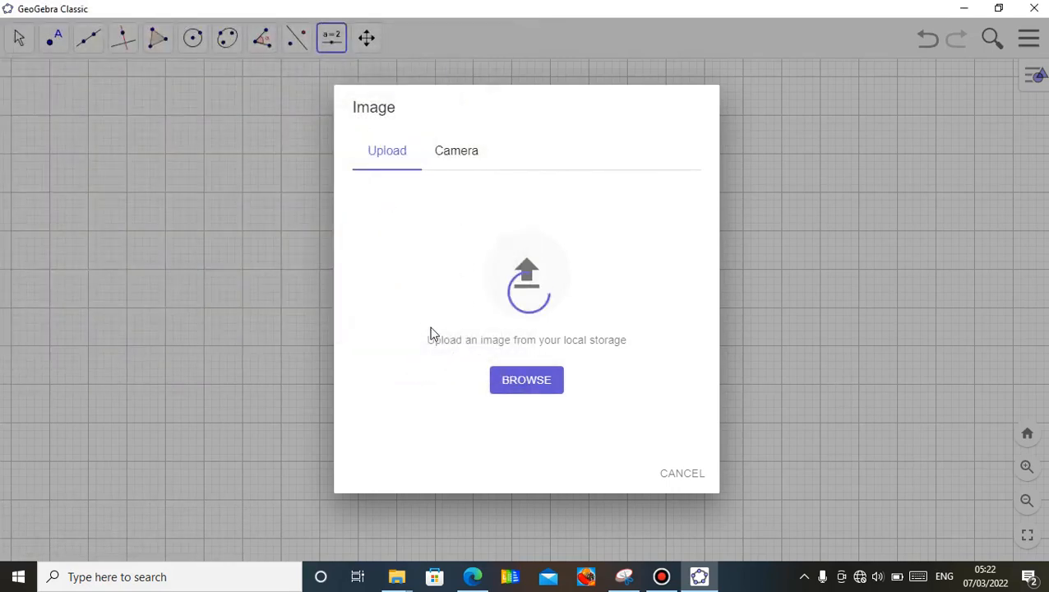
pyautogui.click(526, 379)
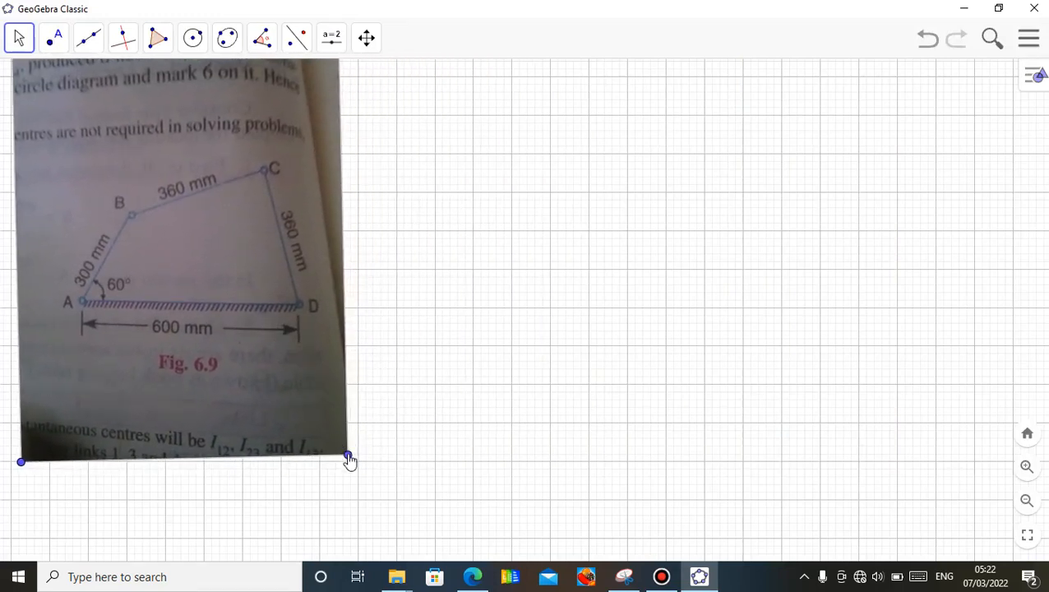
# Shrink the linkage photo by dragging its bottom-right corner inward
pyautogui.moveTo(348, 458); pyautogui.dragTo(357, 460)
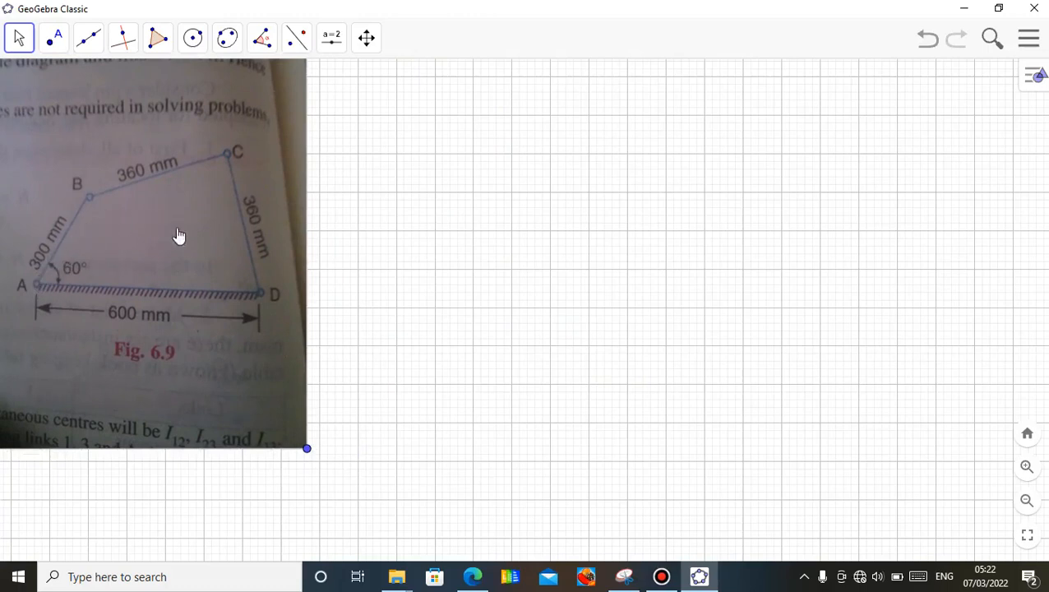
pyautogui.moveTo(92, 197)
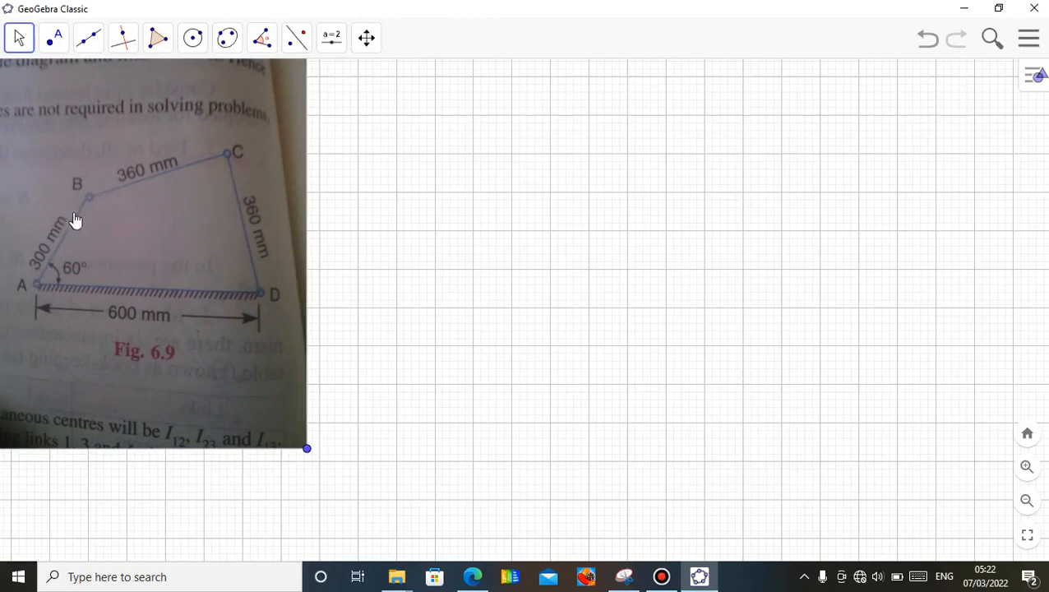
pyautogui.moveTo(87, 204)
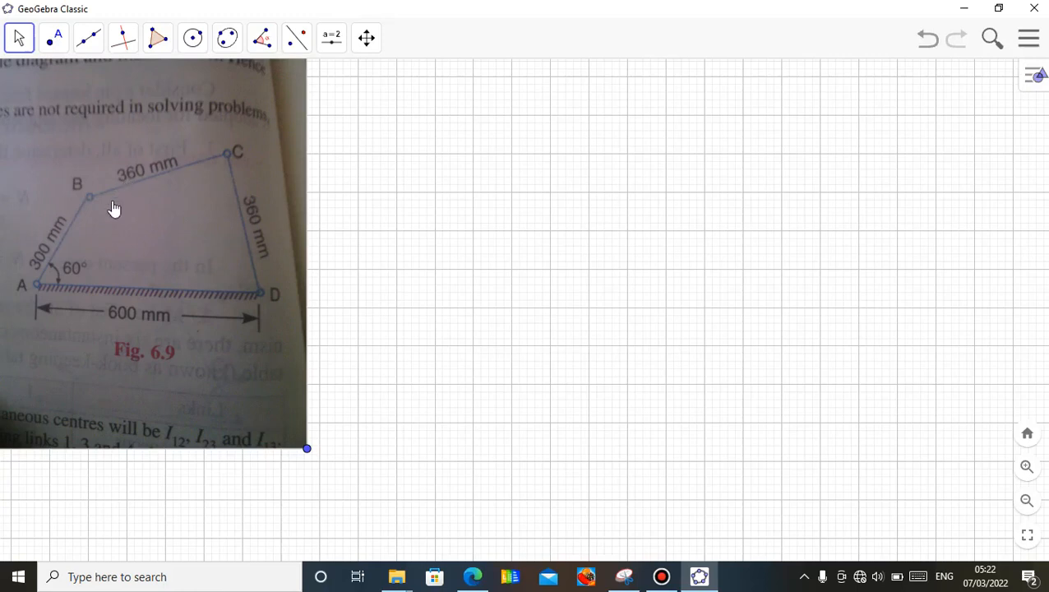
pyautogui.moveTo(227, 161)
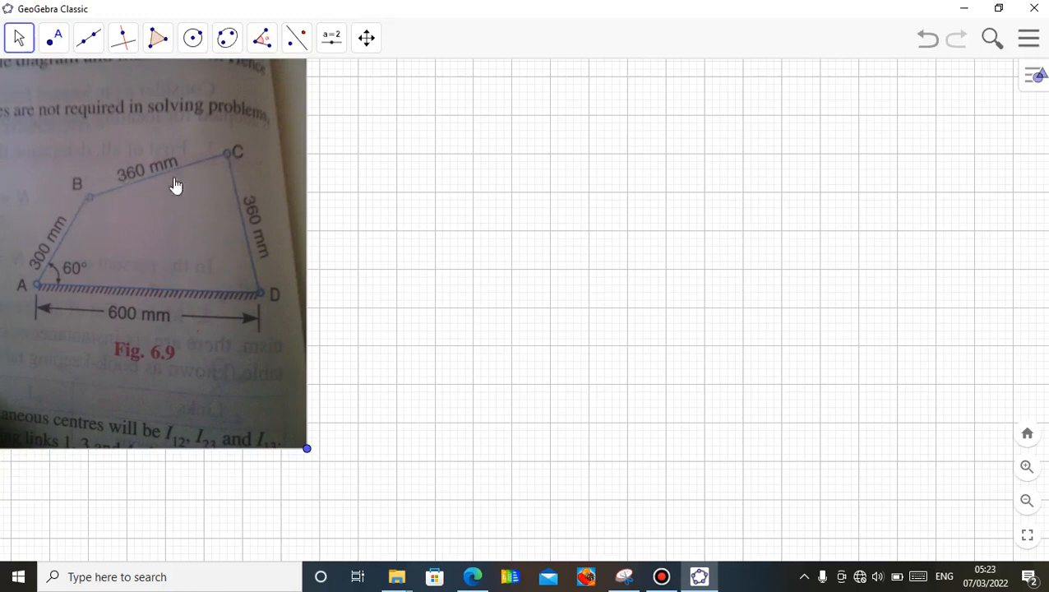
pyautogui.moveTo(264, 302)
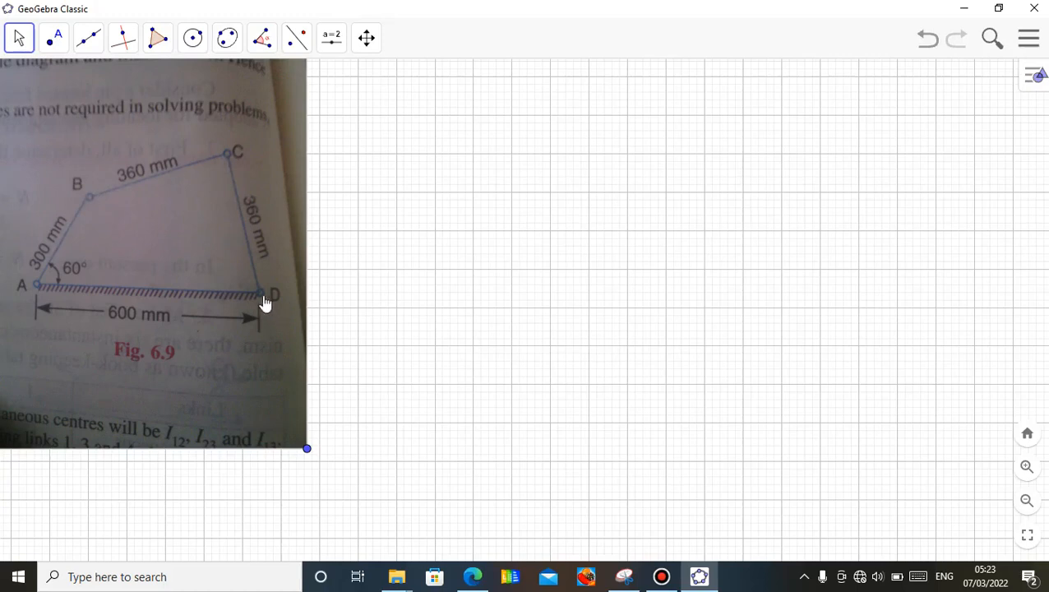
pyautogui.moveTo(55, 271)
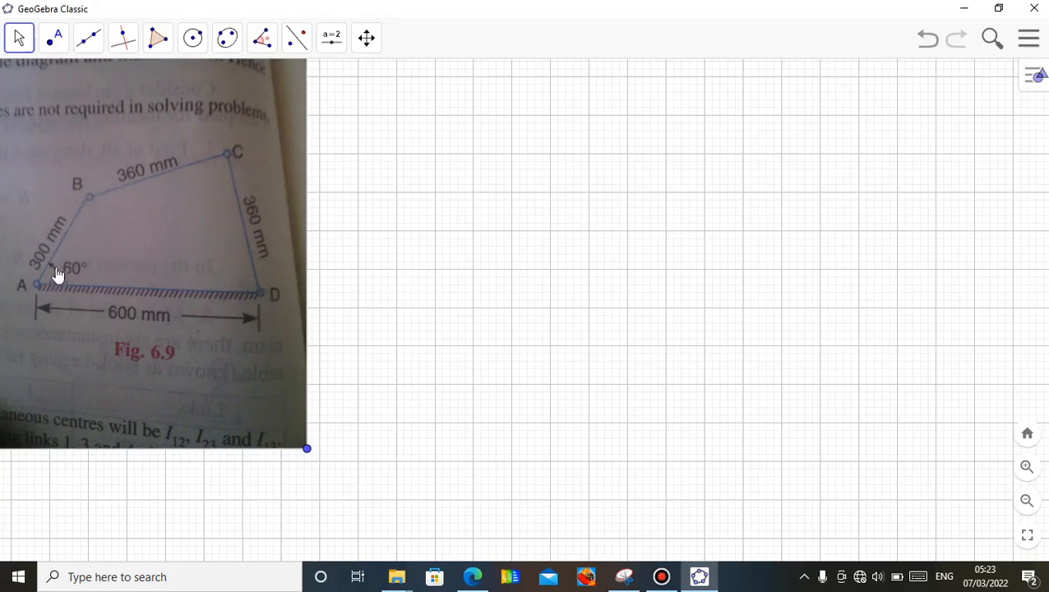
pyautogui.moveTo(92, 210)
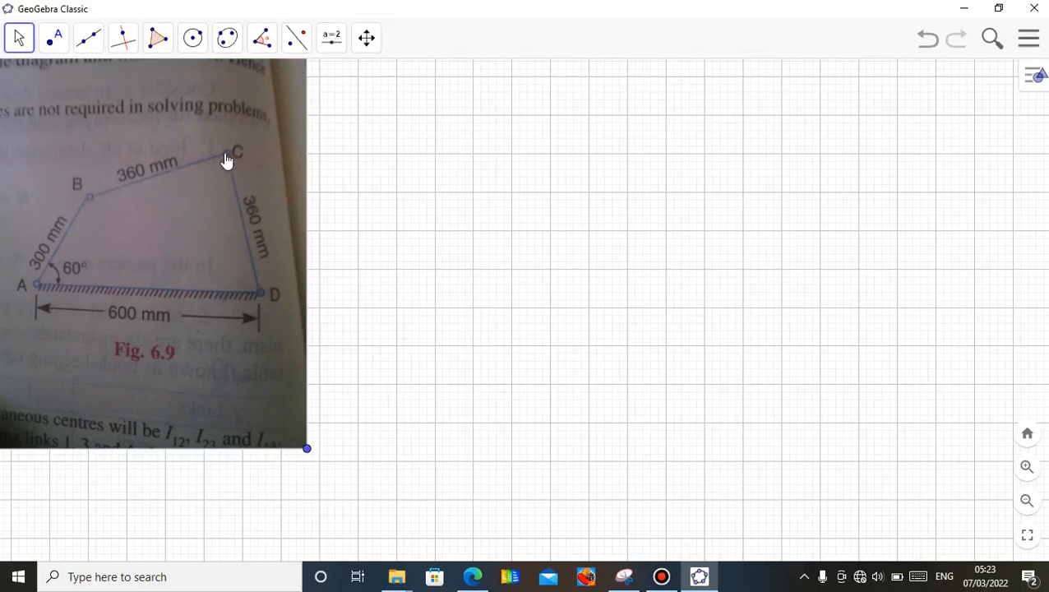
pyautogui.moveTo(237, 164)
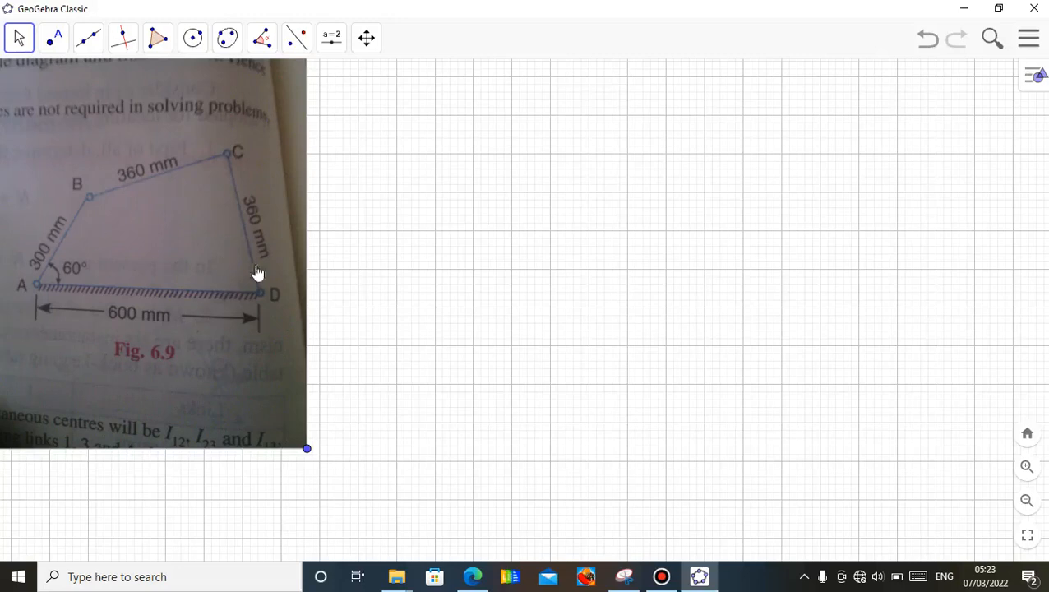
pyautogui.moveTo(76, 207)
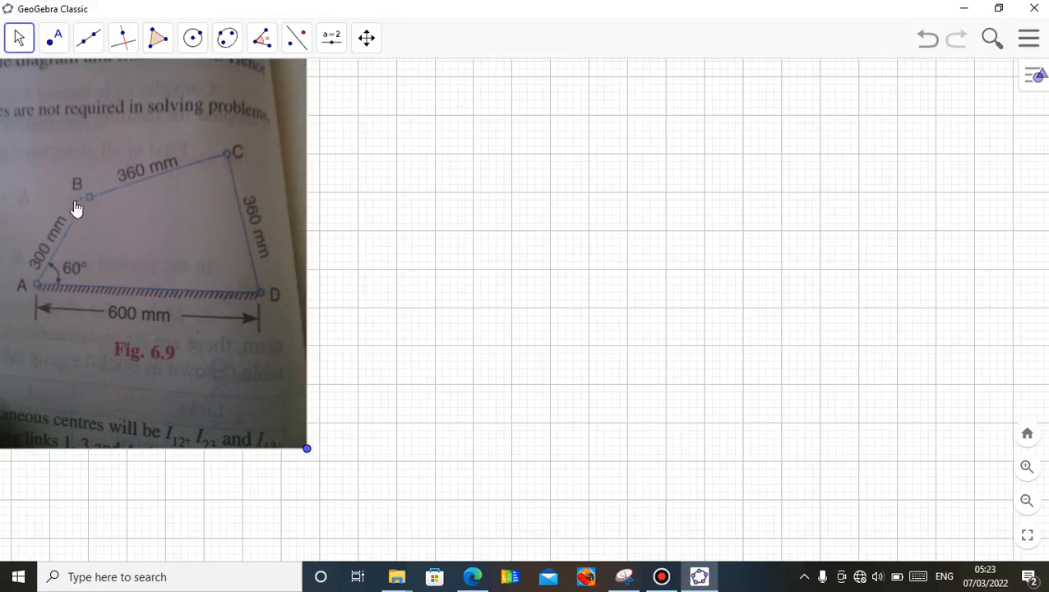
pyautogui.moveTo(47, 358)
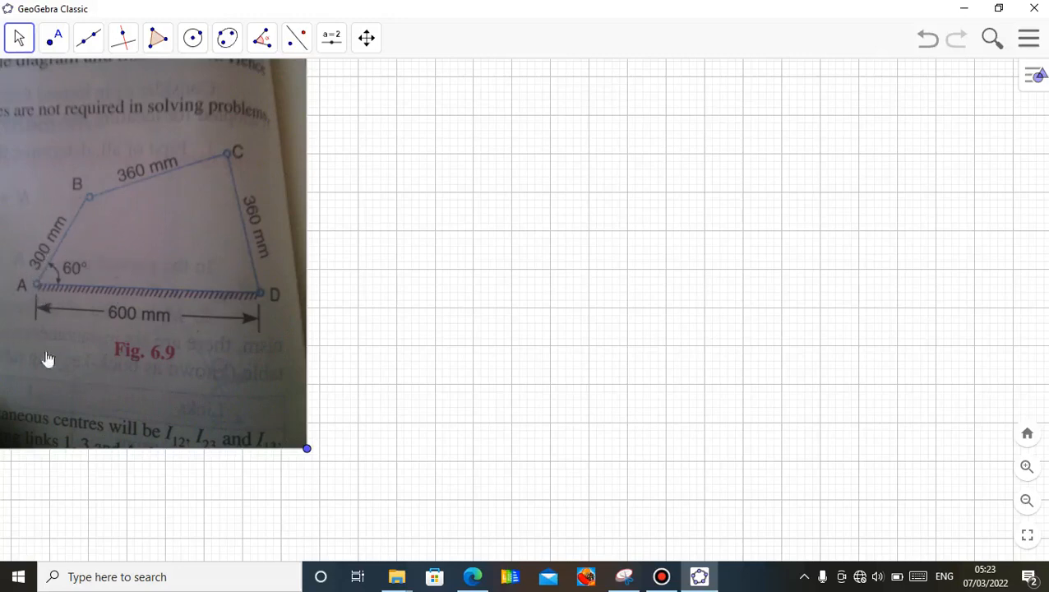
pyautogui.moveTo(273, 286)
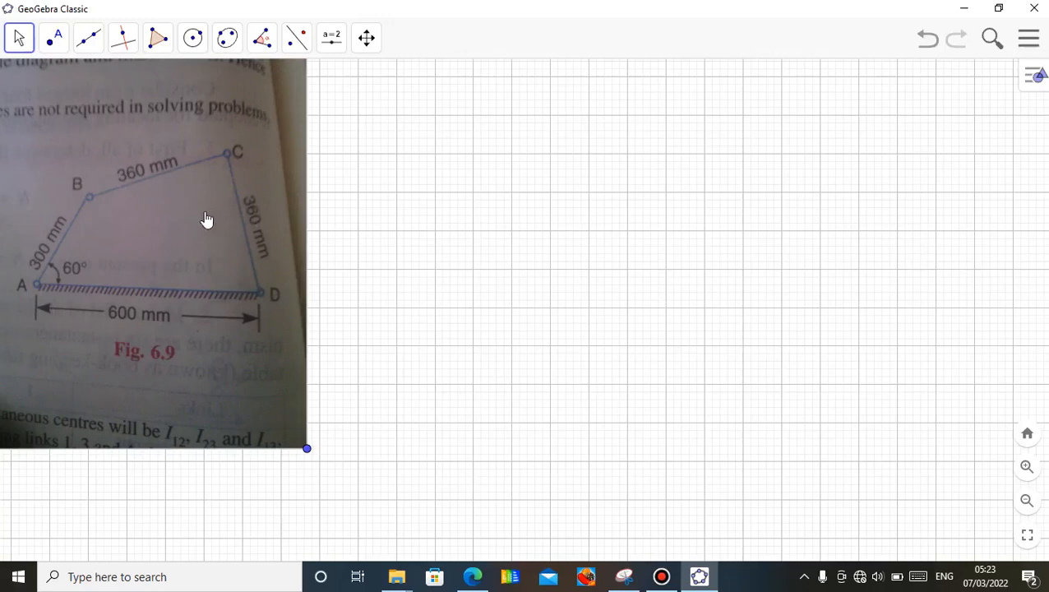
pyautogui.moveTo(517, 187)
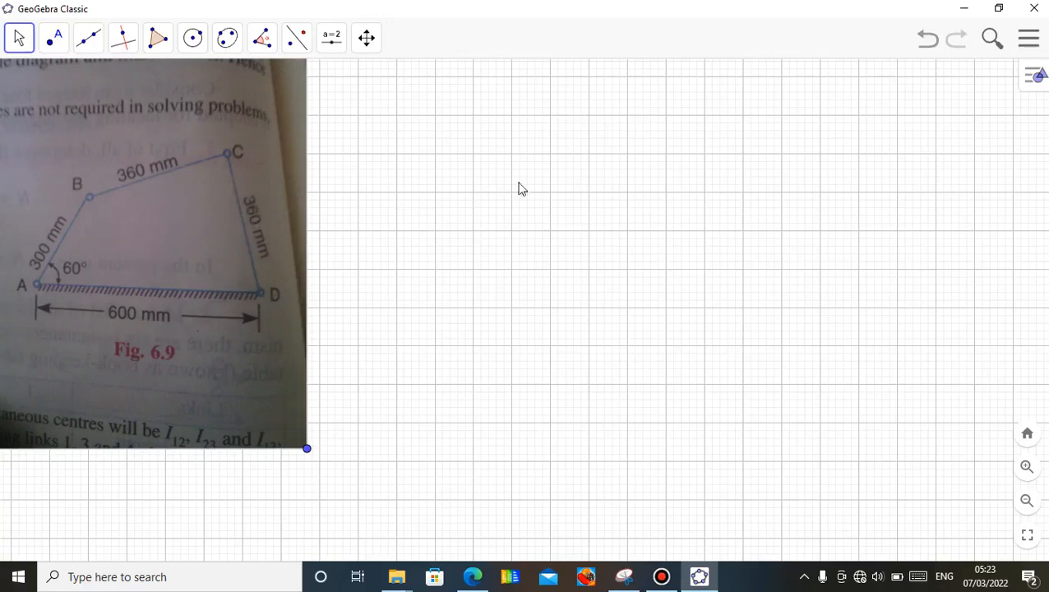
pyautogui.moveTo(598, 267)
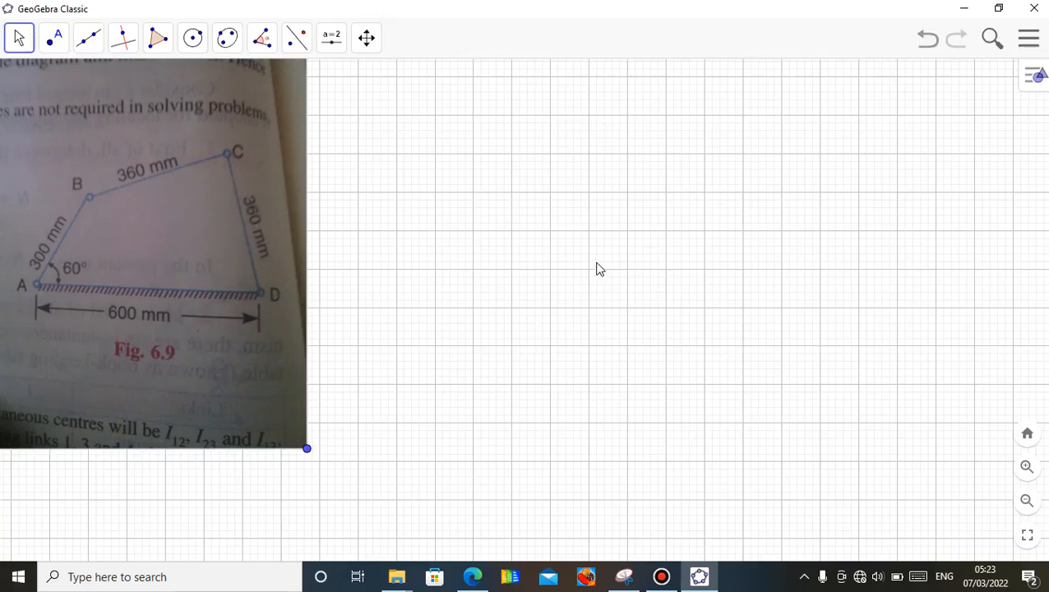
pyautogui.moveTo(96, 324)
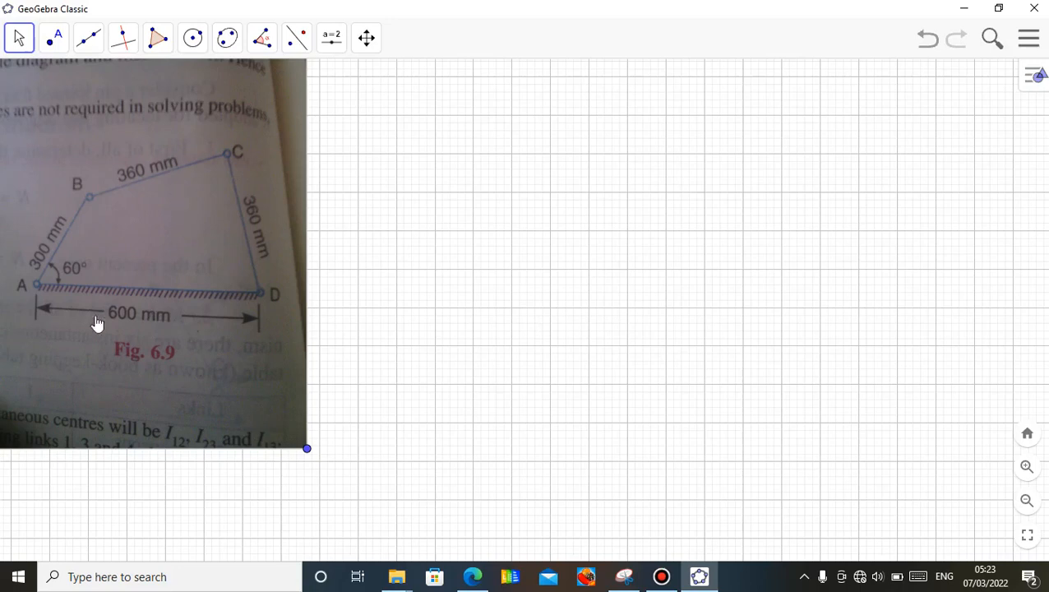
pyautogui.moveTo(87, 200)
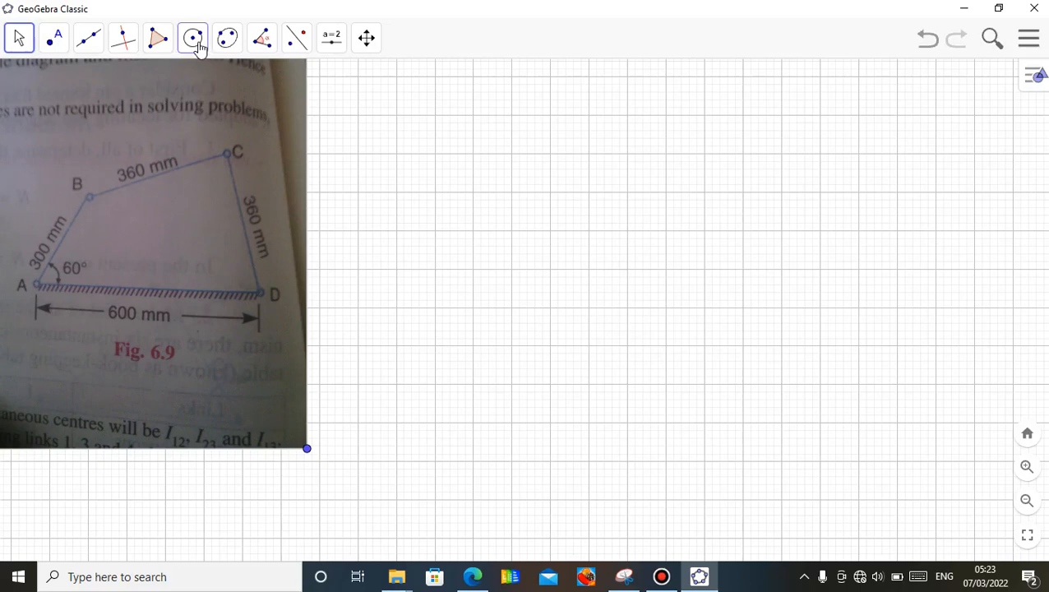
# Create a radius-2 circle centred on a new point right of the figure
pyautogui.click(191, 36)
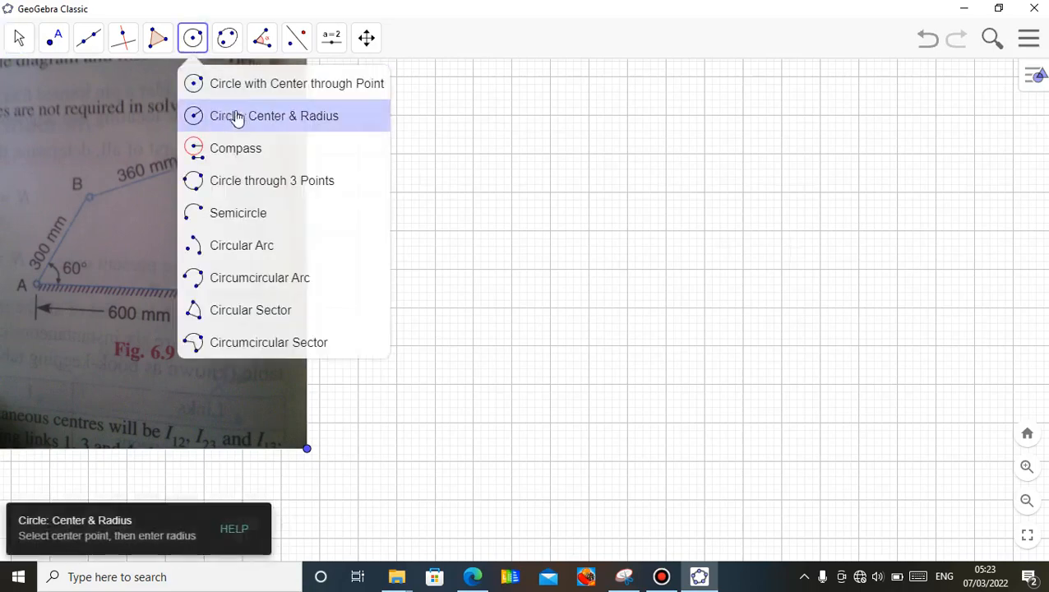
pyautogui.click(273, 115)
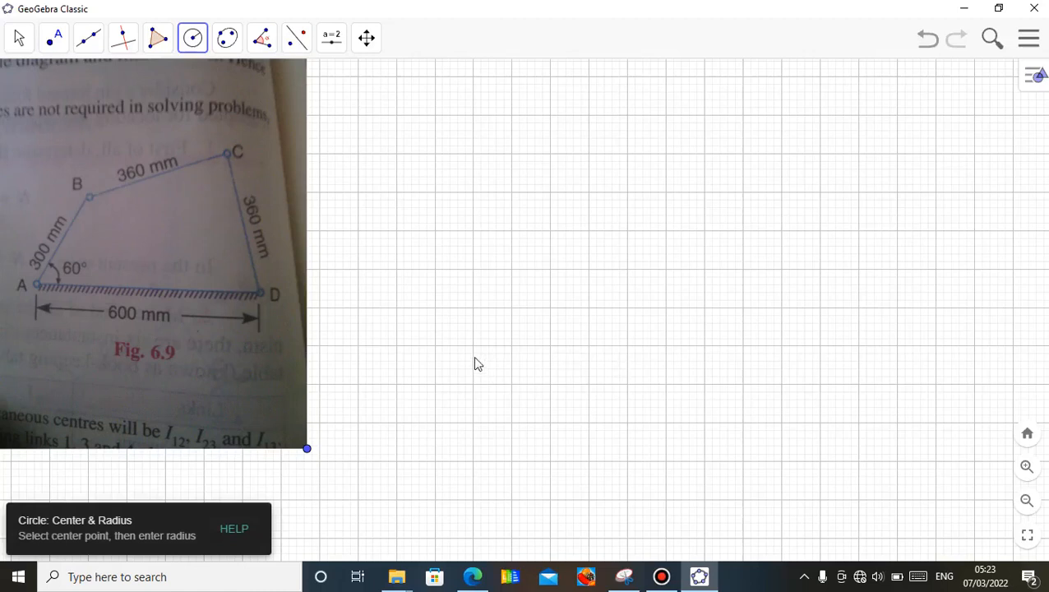
pyautogui.click(307, 447)
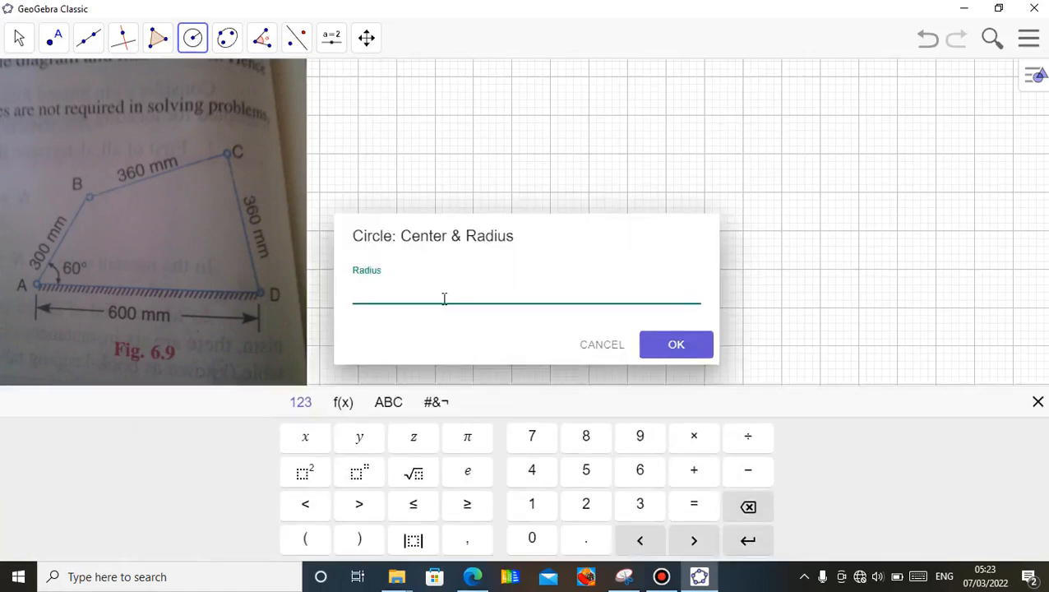
pyautogui.click(585, 503)
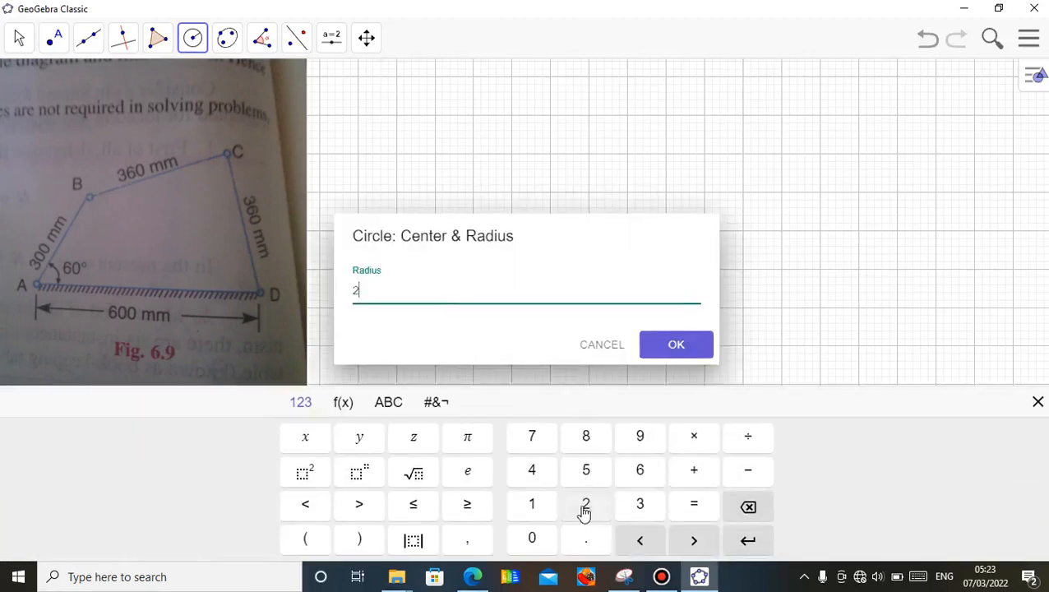
pyautogui.click(675, 345)
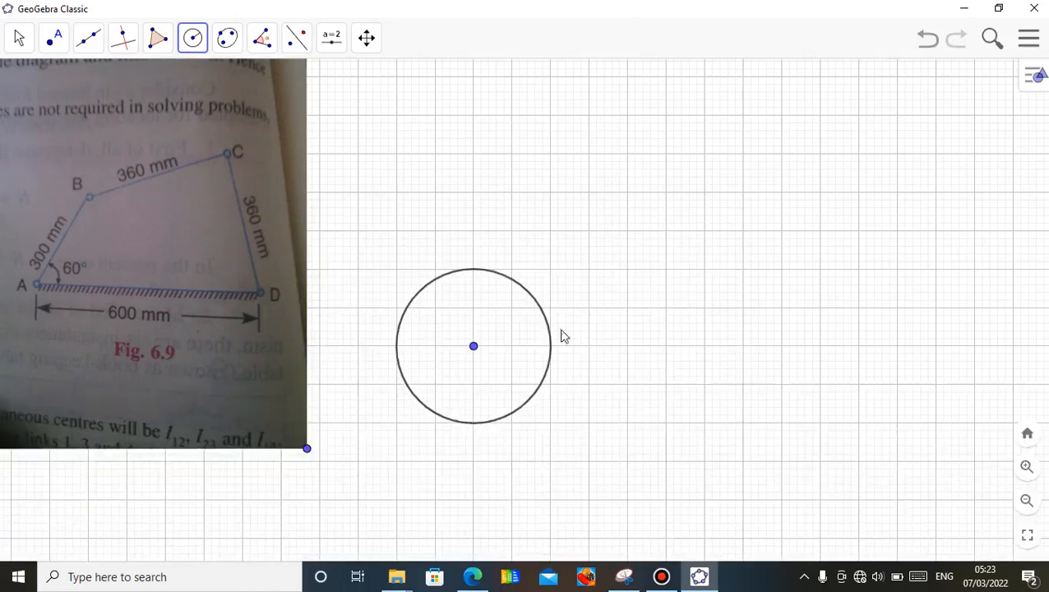
pyautogui.moveTo(82, 218)
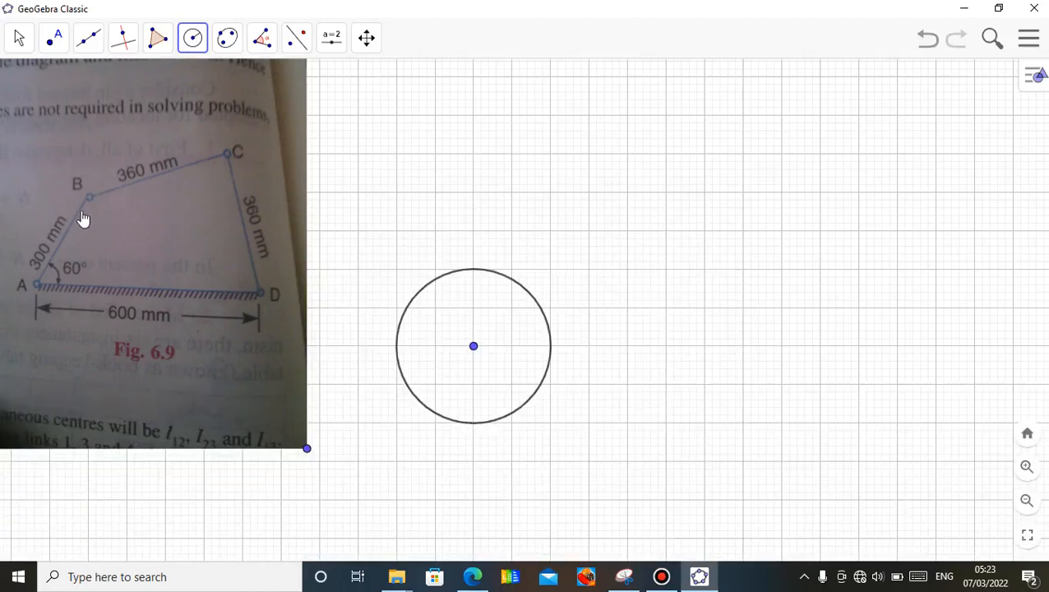
pyautogui.moveTo(92, 204)
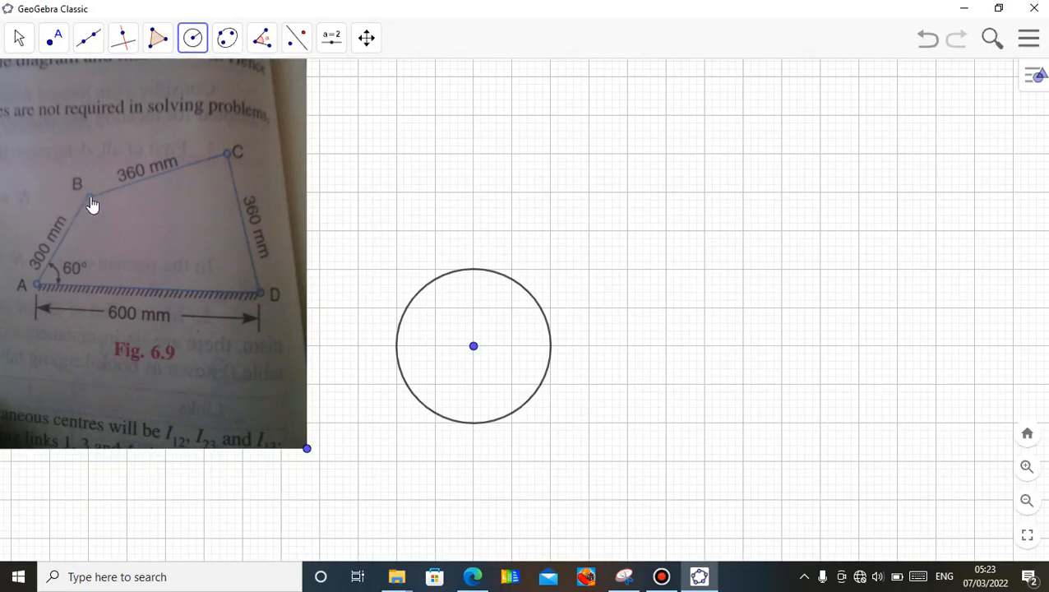
# Place a point on the upper part of the circle and return to the Move tool
pyautogui.click(52, 33)
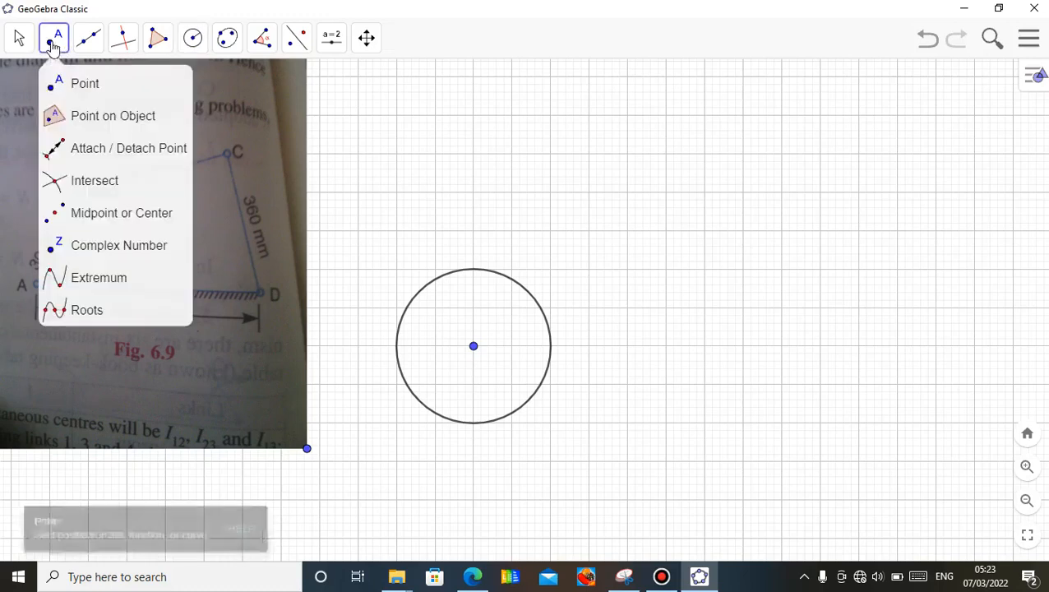
pyautogui.click(85, 82)
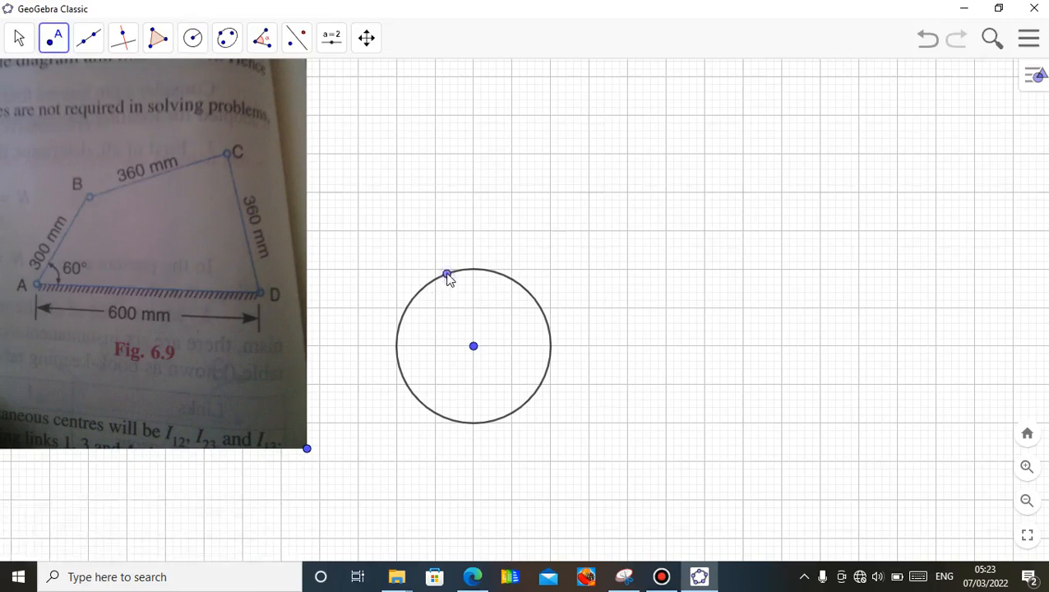
pyautogui.click(22, 38)
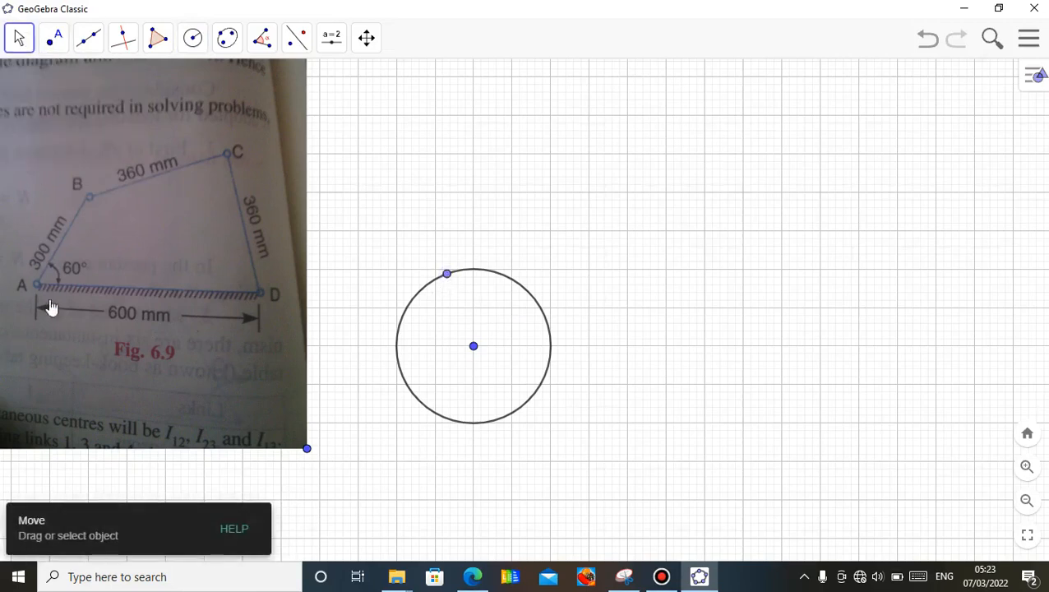
pyautogui.moveTo(473, 345)
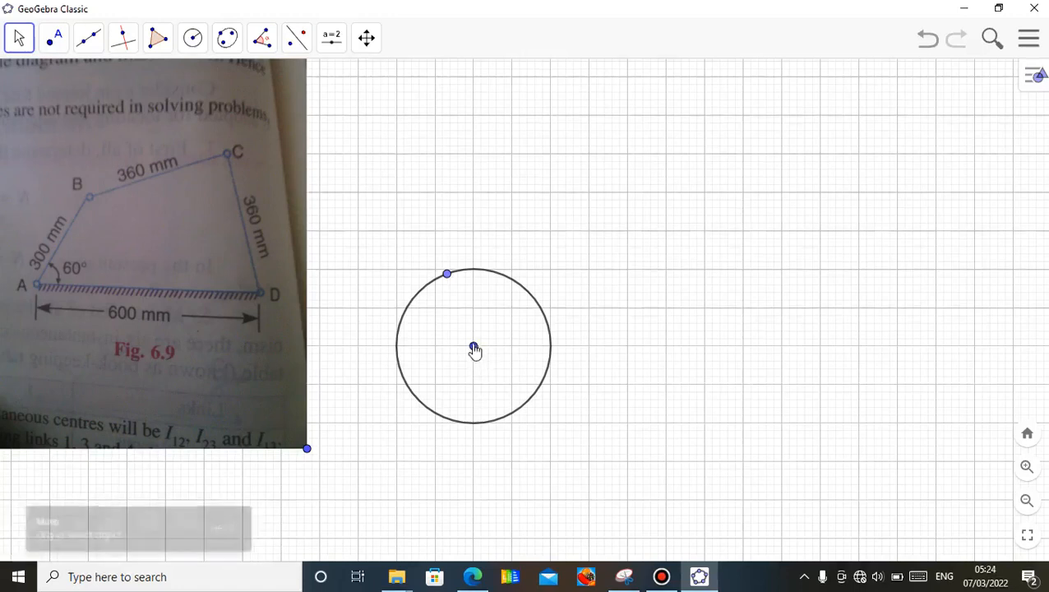
# Show name labels on the circle's centre and the point on its circumference
pyautogui.click(473, 345)
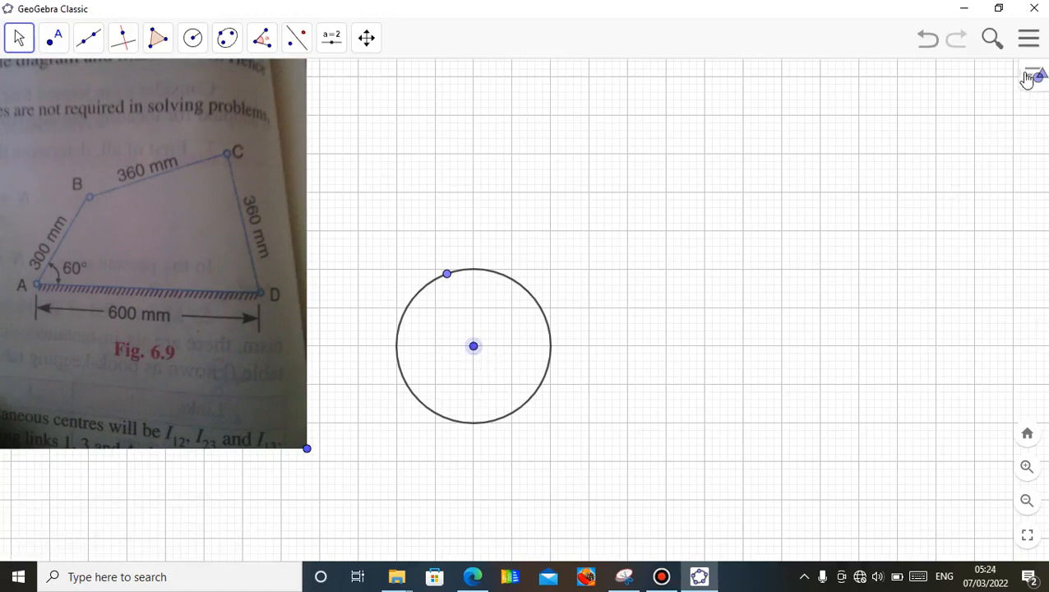
pyautogui.click(1035, 76)
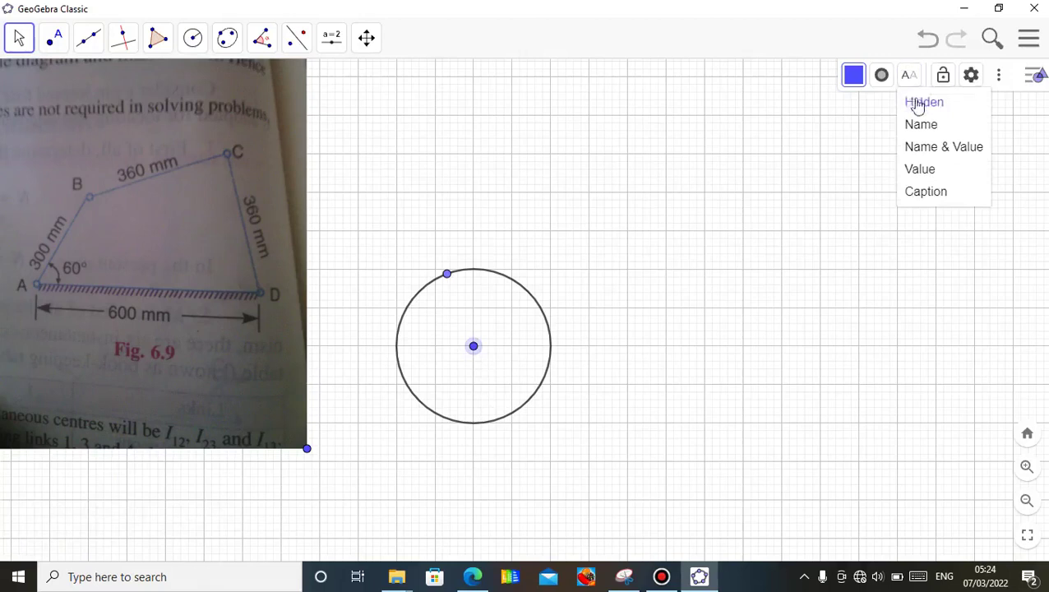
pyautogui.click(920, 125)
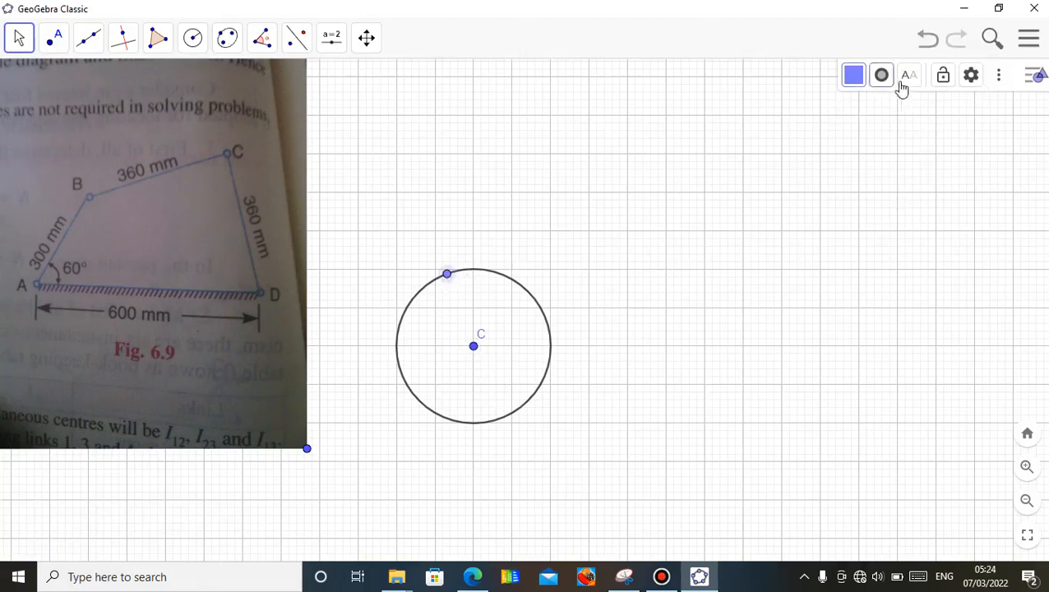
pyautogui.click(909, 76)
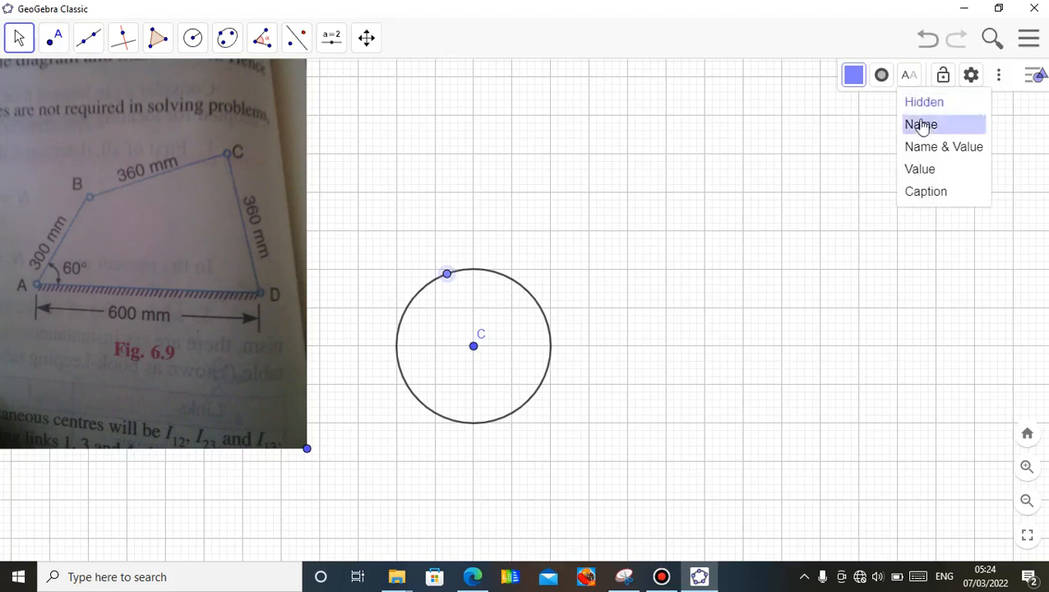
pyautogui.click(920, 125)
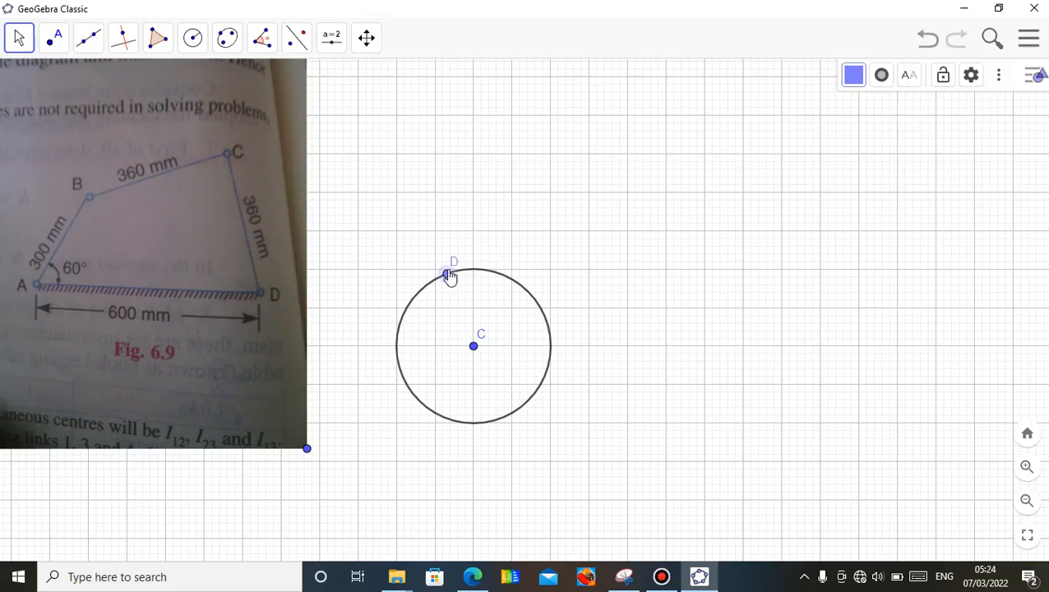
# Rename the point on the circle to B and the centre to A
pyautogui.rightClick(446, 273)
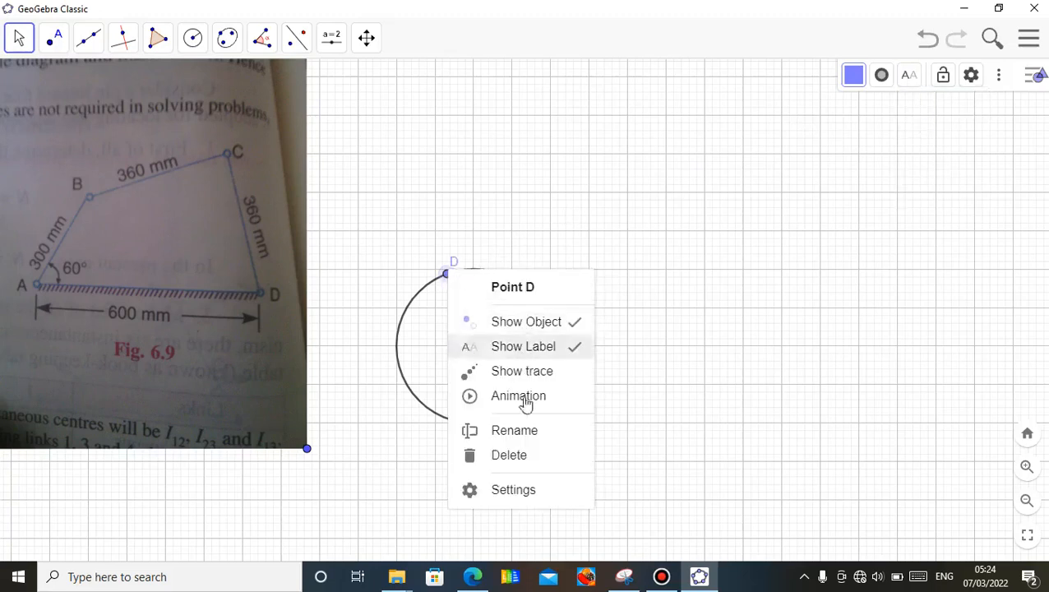
pyautogui.click(513, 431)
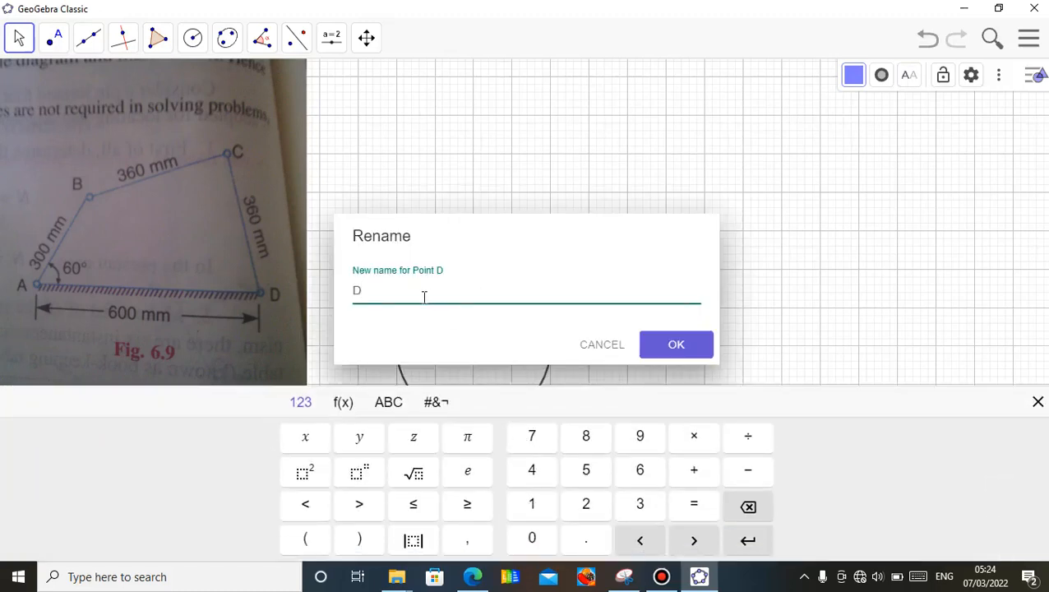
pyautogui.press('Backspace')
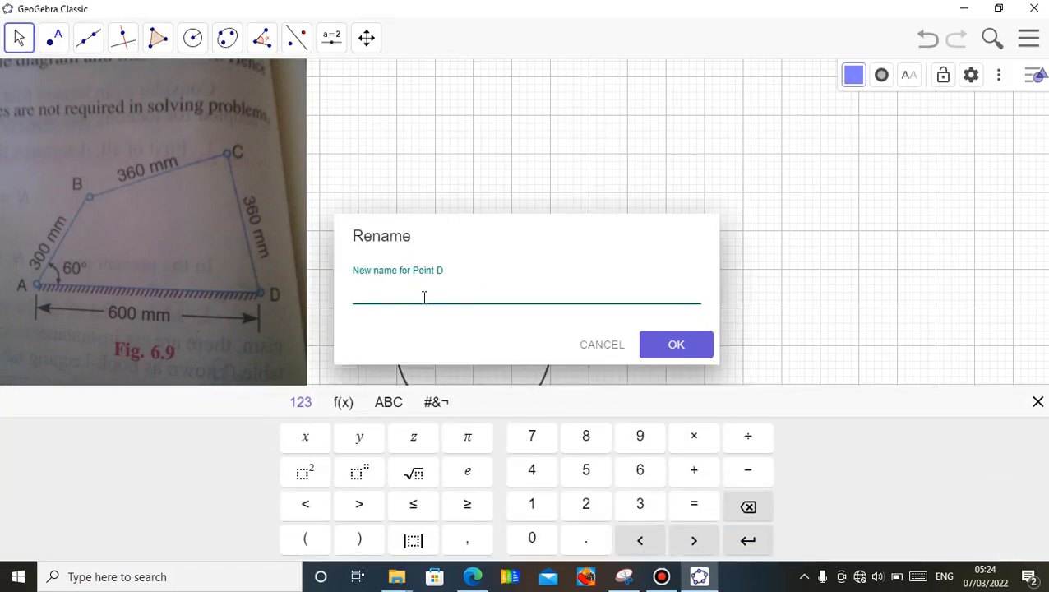
pyautogui.write('B')
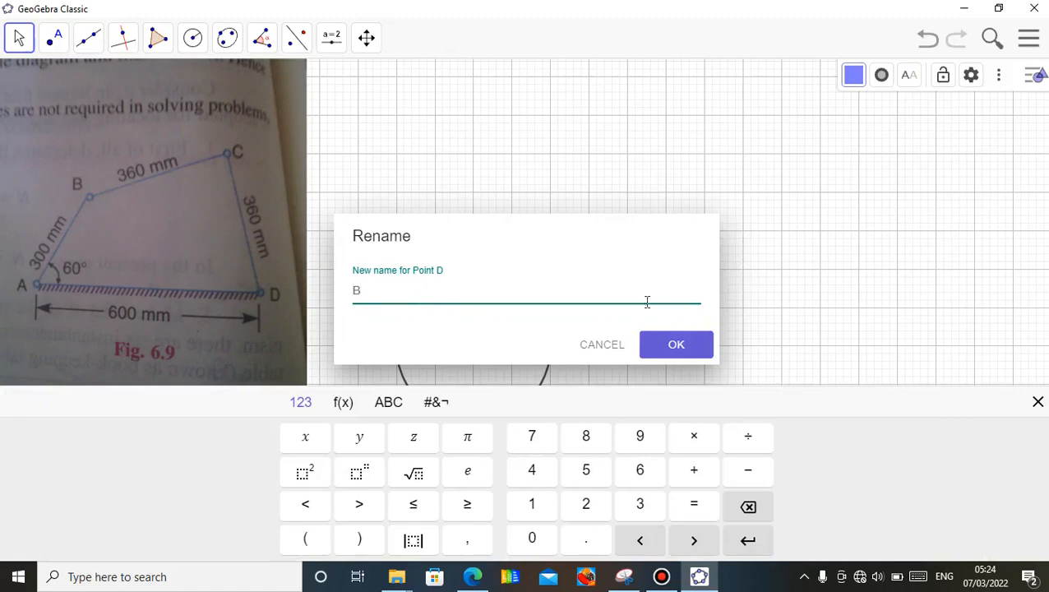
pyautogui.click(675, 343)
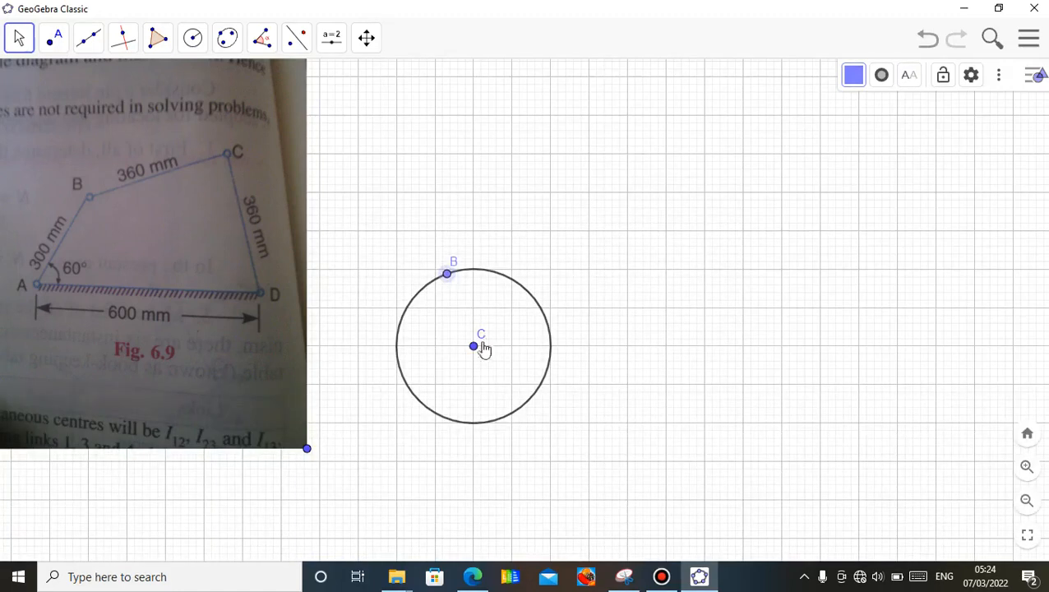
pyautogui.rightClick(474, 345)
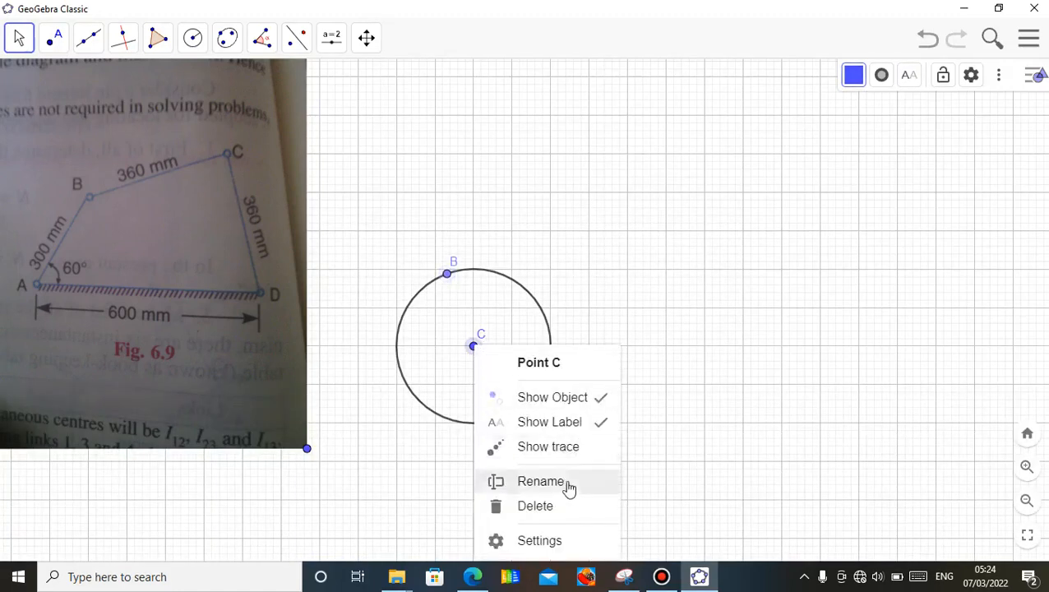
pyautogui.click(539, 480)
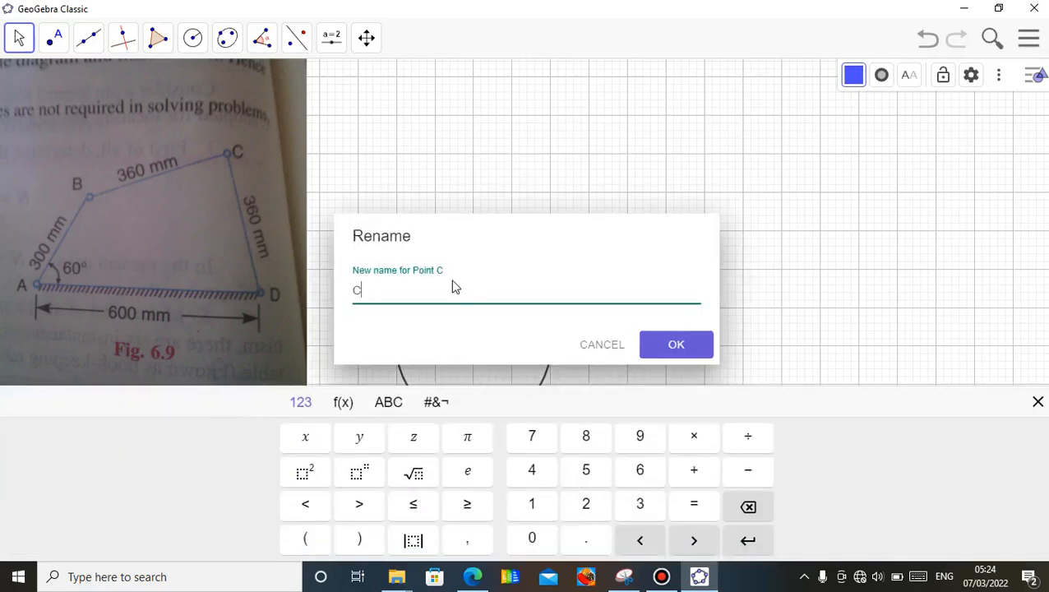
pyautogui.write('A')
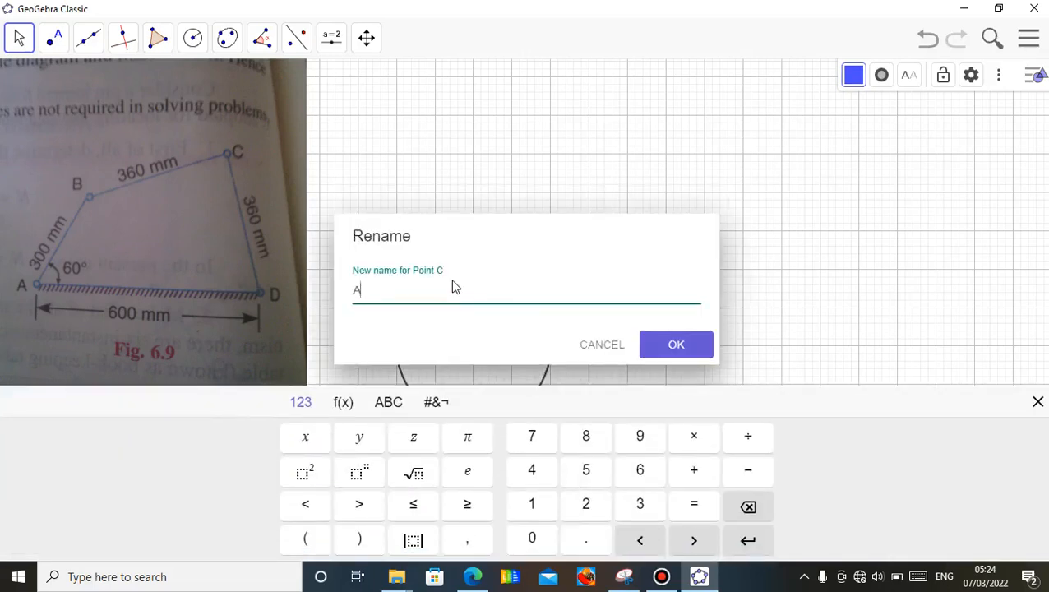
pyautogui.click(675, 345)
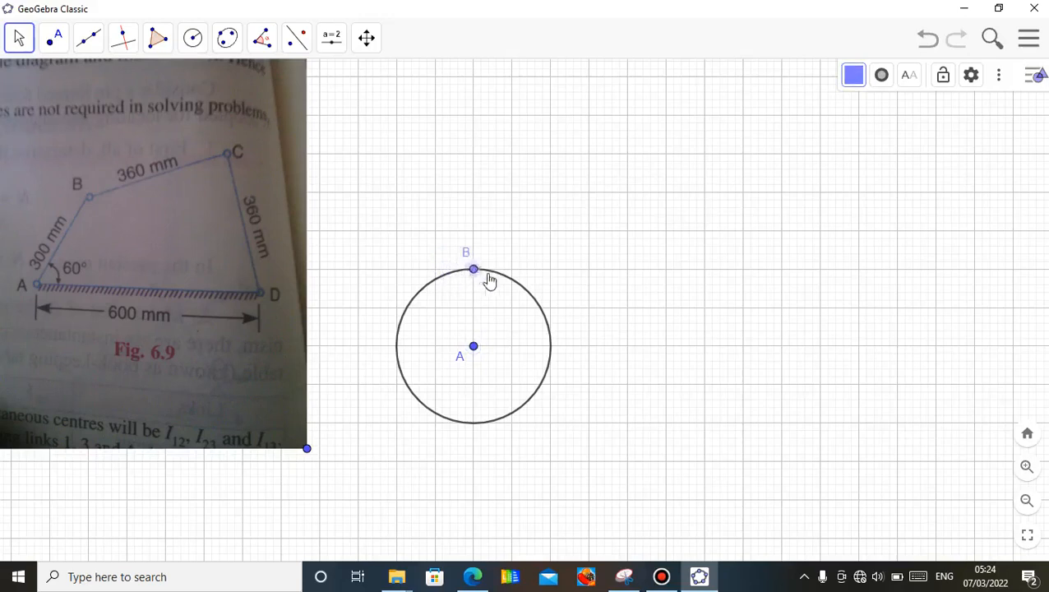
pyautogui.moveTo(474, 270); pyautogui.dragTo(548, 357)
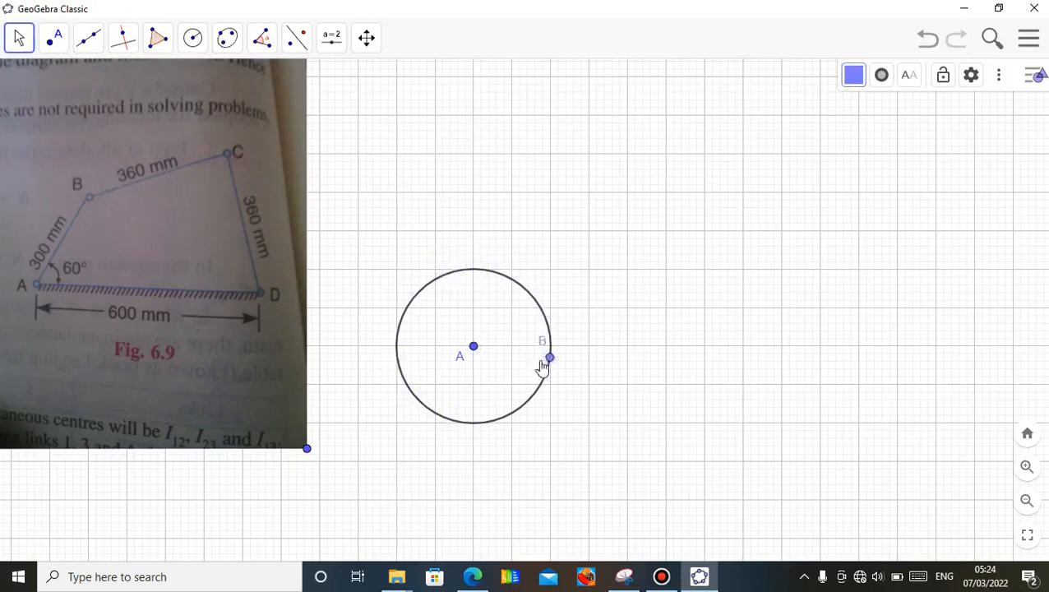
pyautogui.moveTo(549, 356); pyautogui.dragTo(485, 269)
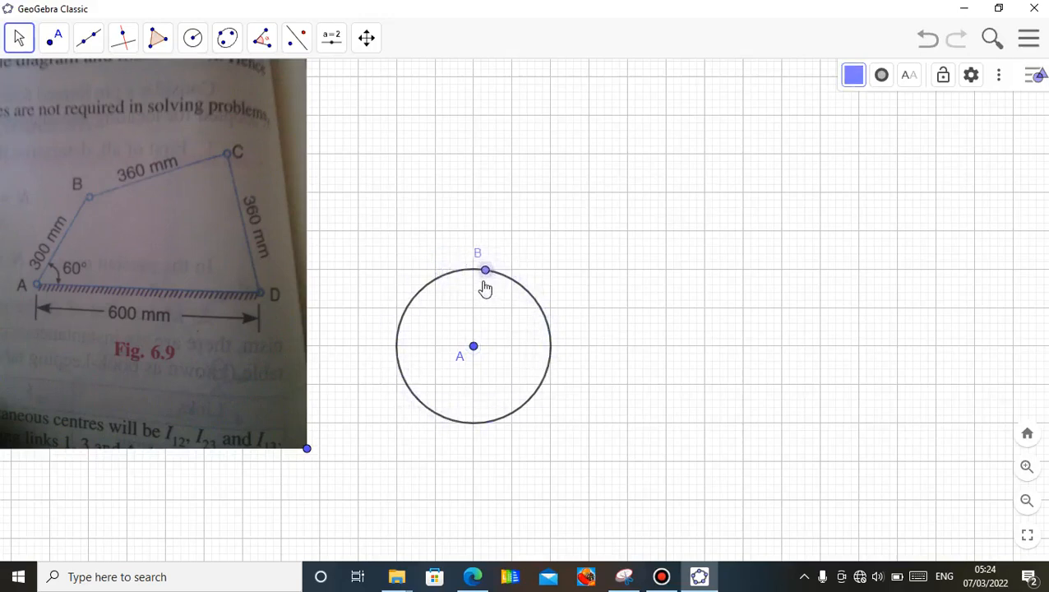
pyautogui.moveTo(261, 307)
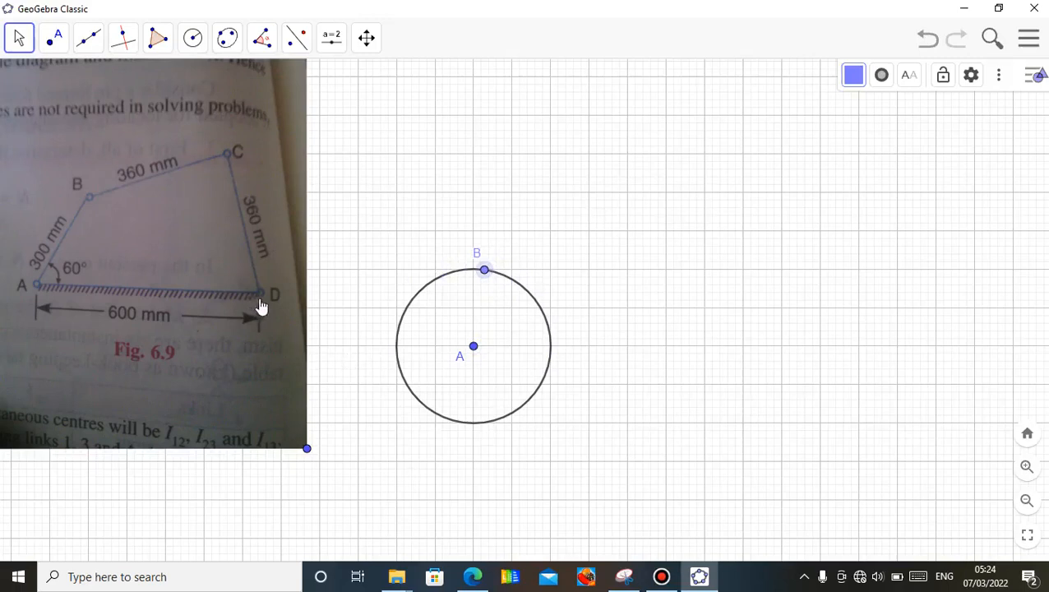
pyautogui.moveTo(437, 372)
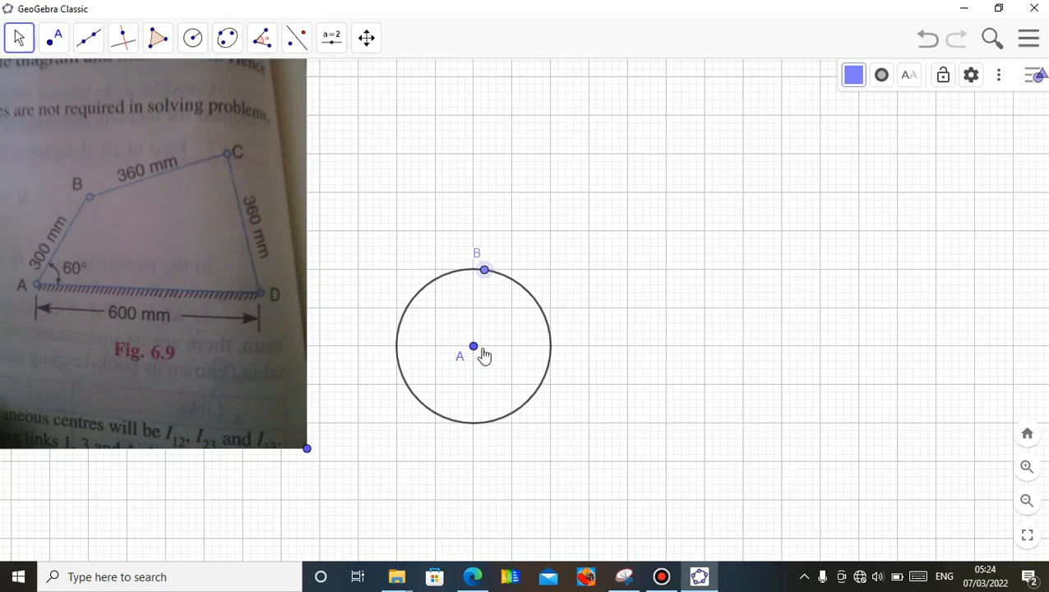
pyautogui.moveTo(96, 37)
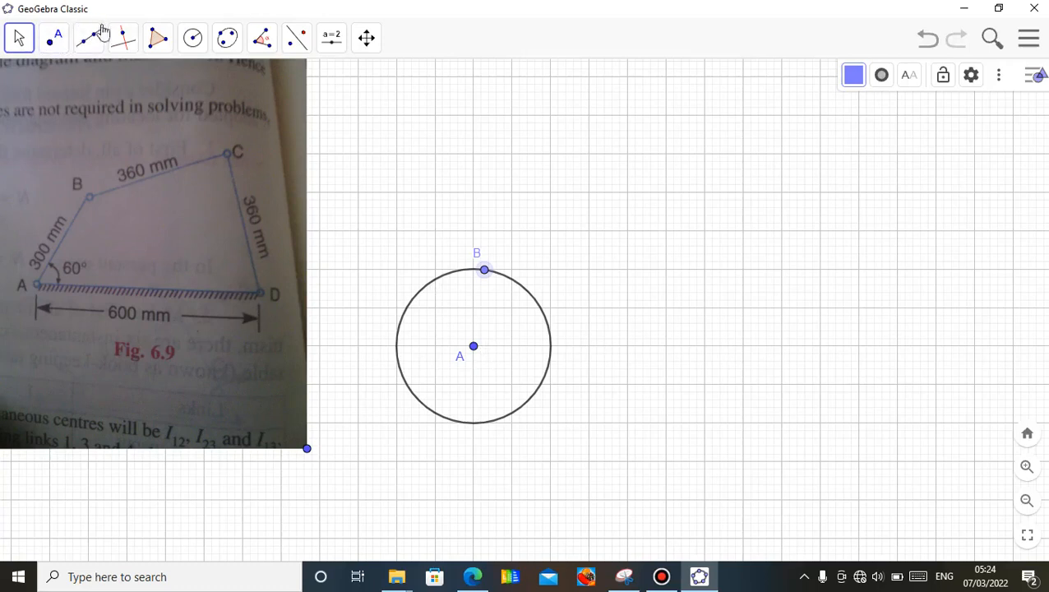
# Draw a horizontal line through A with a second point C to the right of the circle
pyautogui.click(87, 36)
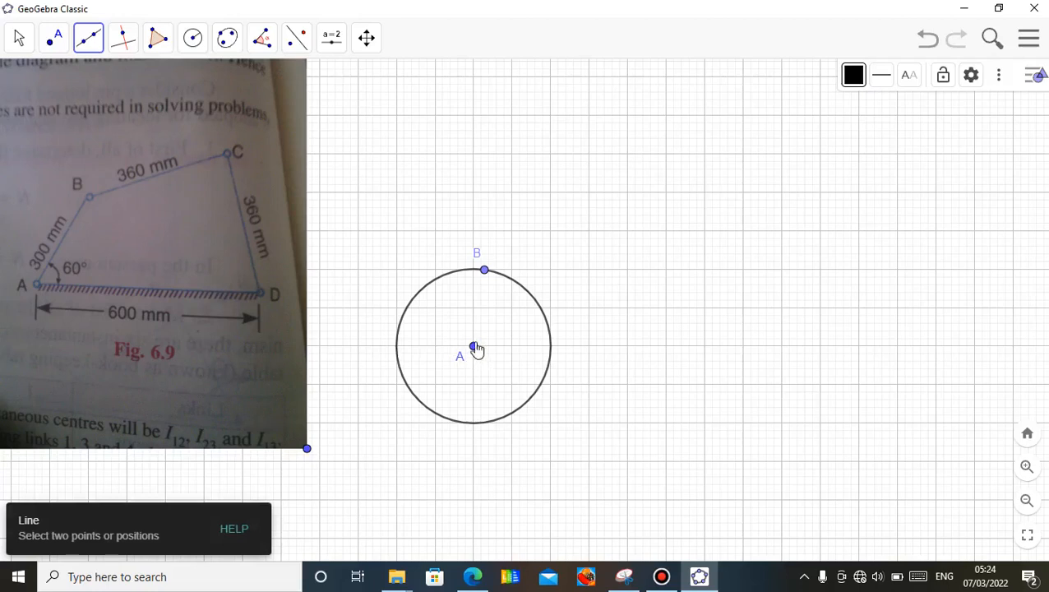
pyautogui.click(473, 345)
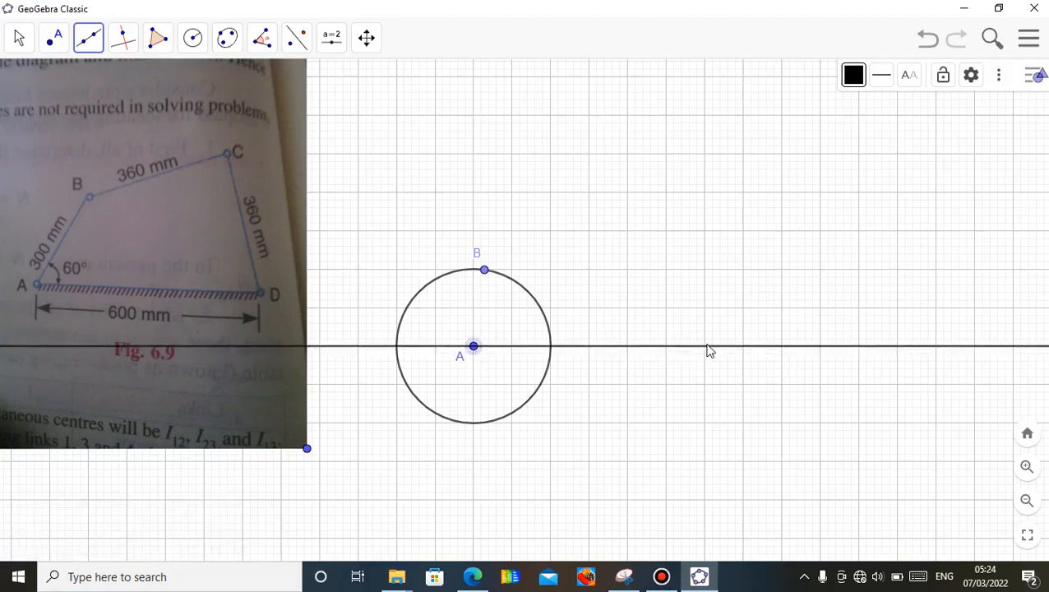
pyautogui.moveTo(745, 353)
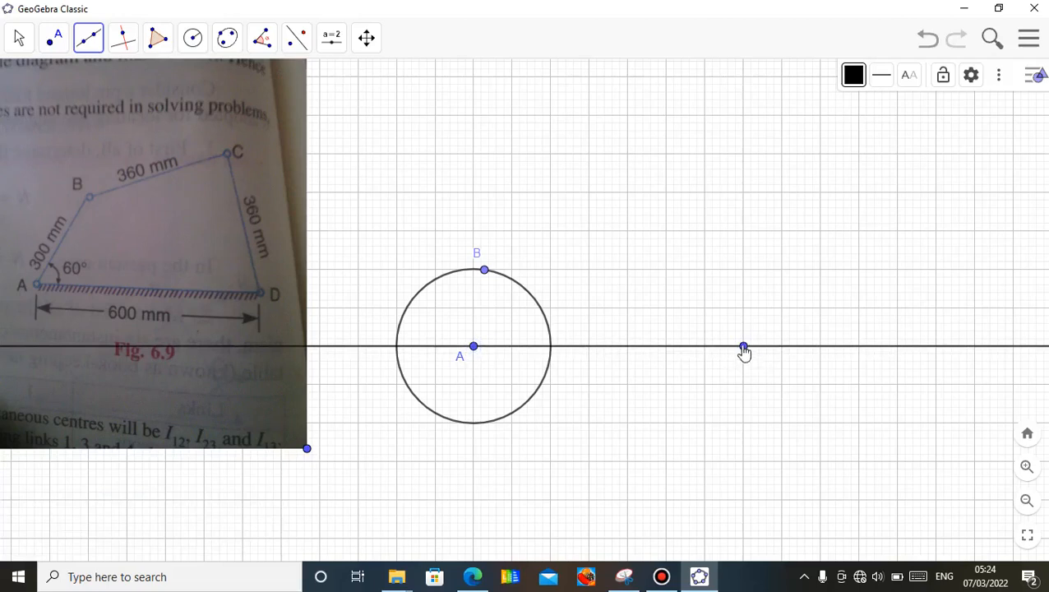
pyautogui.moveTo(30, 82)
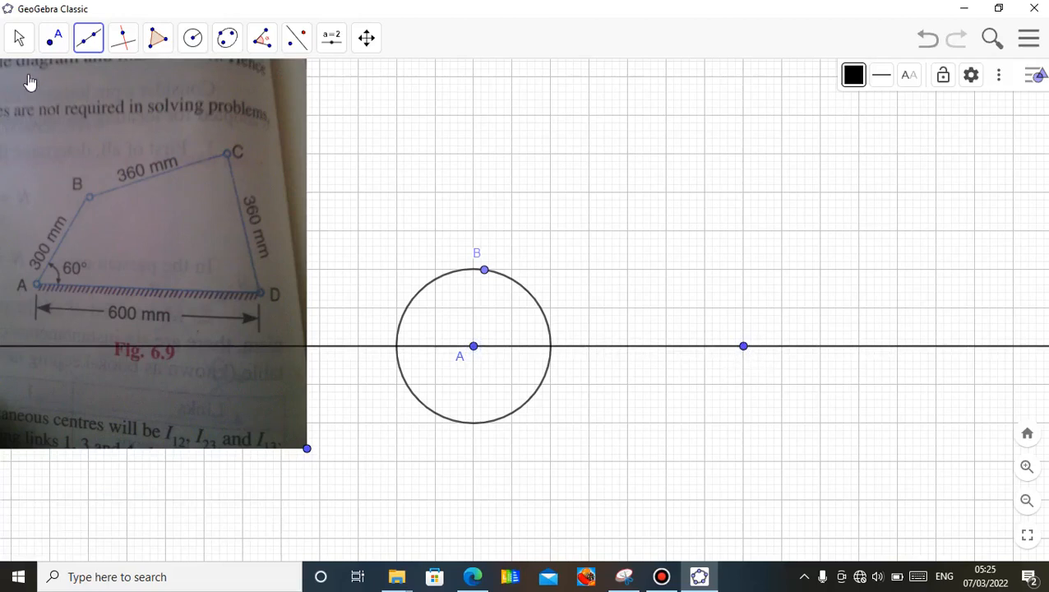
pyautogui.click(23, 36)
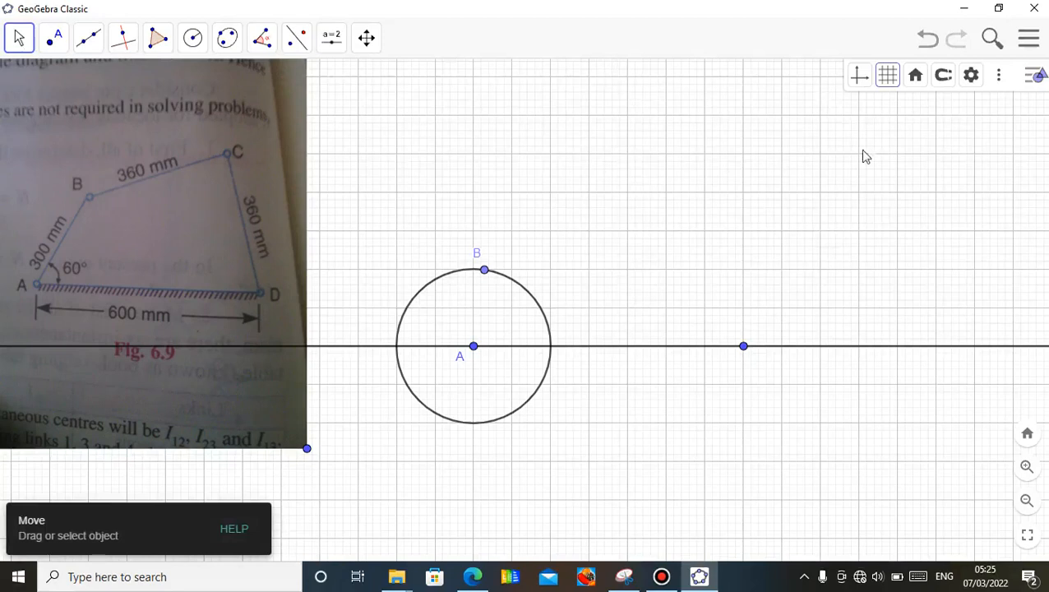
pyautogui.click(743, 345)
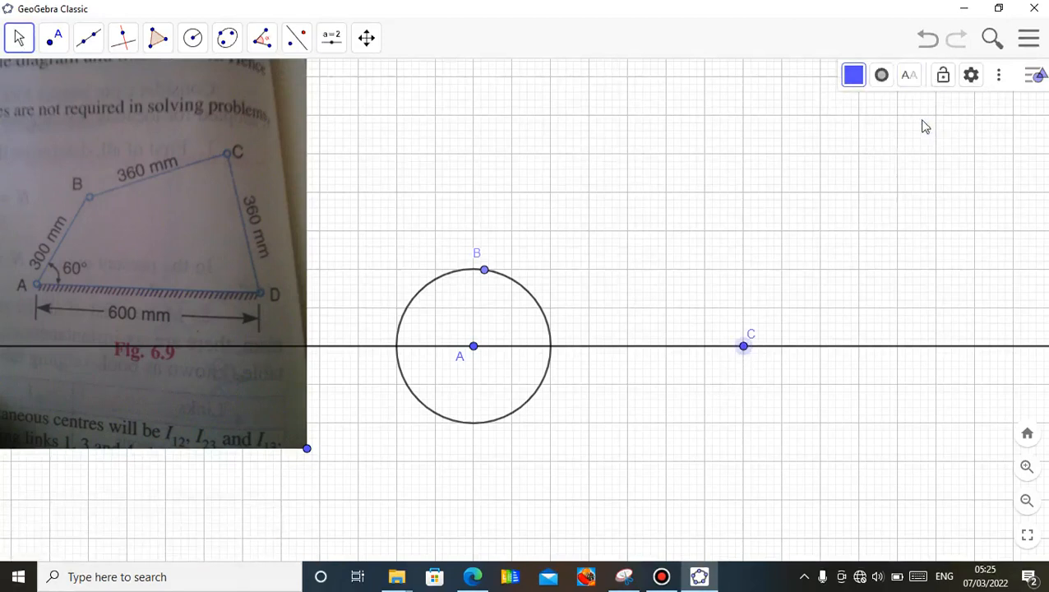
pyautogui.moveTo(743, 351)
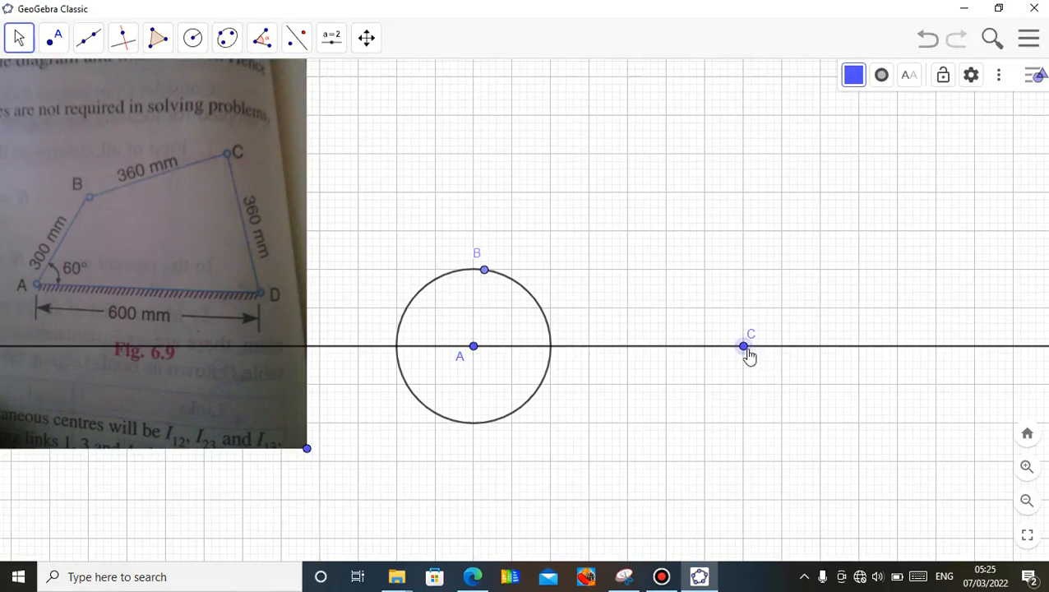
pyautogui.rightClick(743, 345)
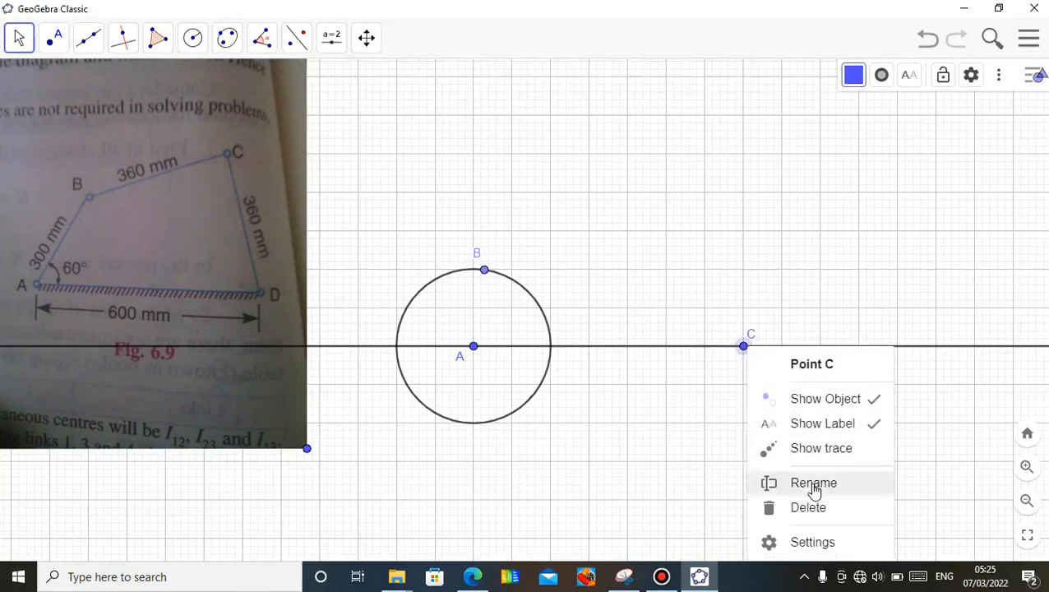
pyautogui.click(812, 483)
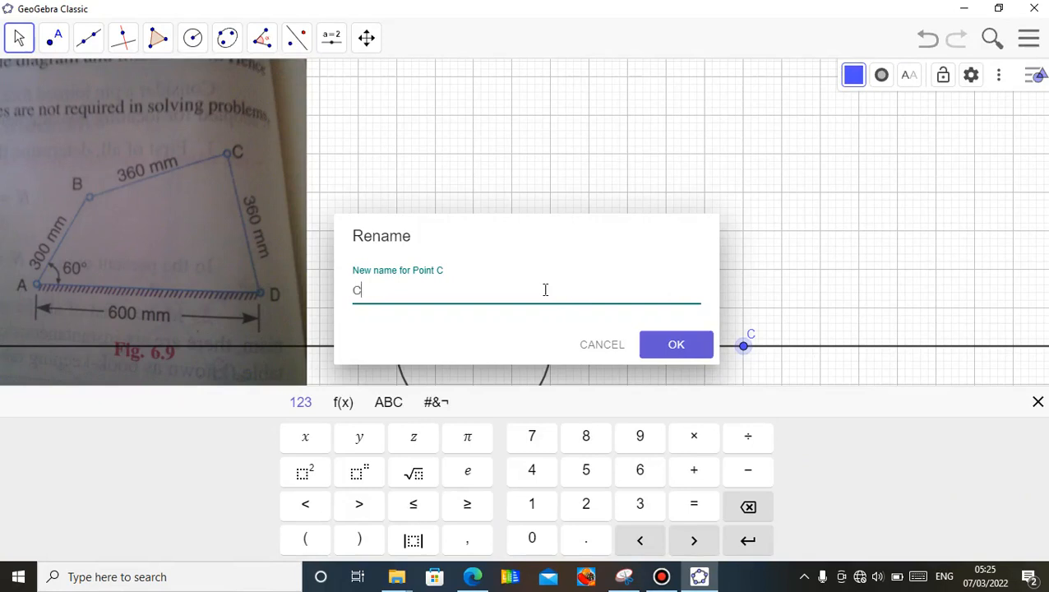
pyautogui.press('Backspace')
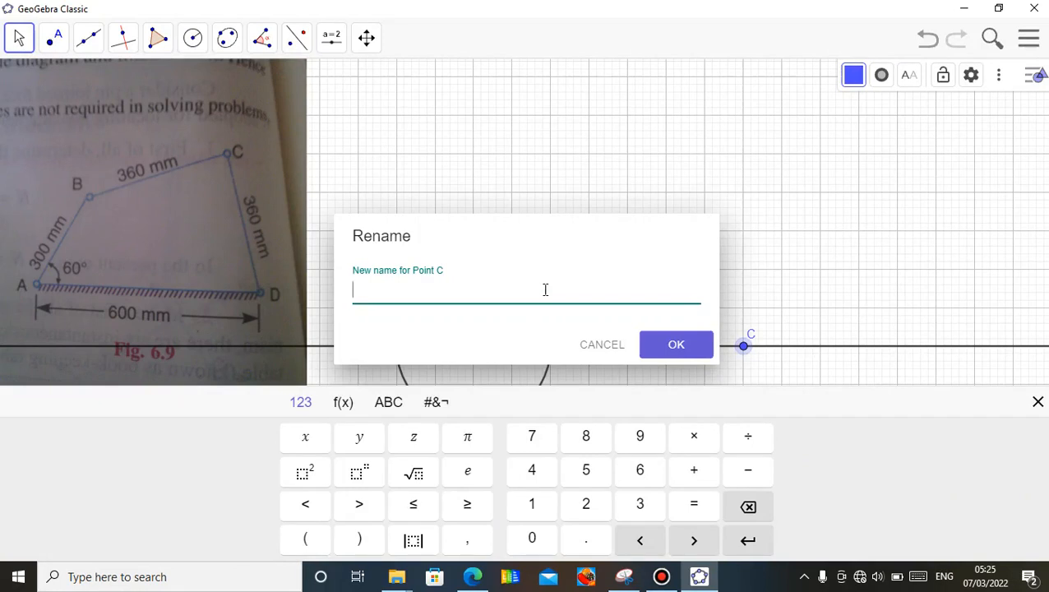
pyautogui.write('D')
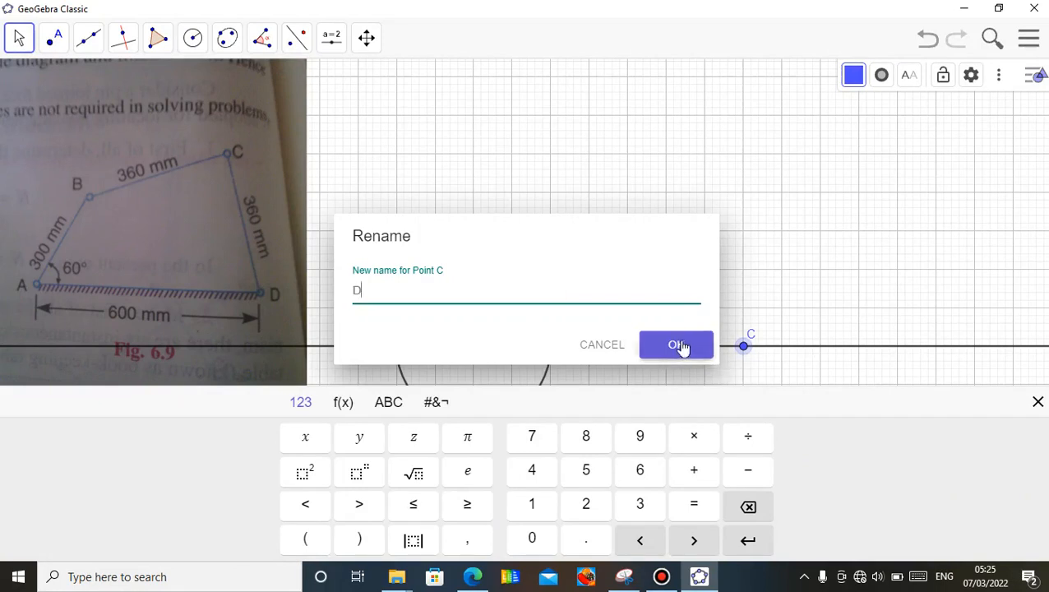
pyautogui.click(676, 346)
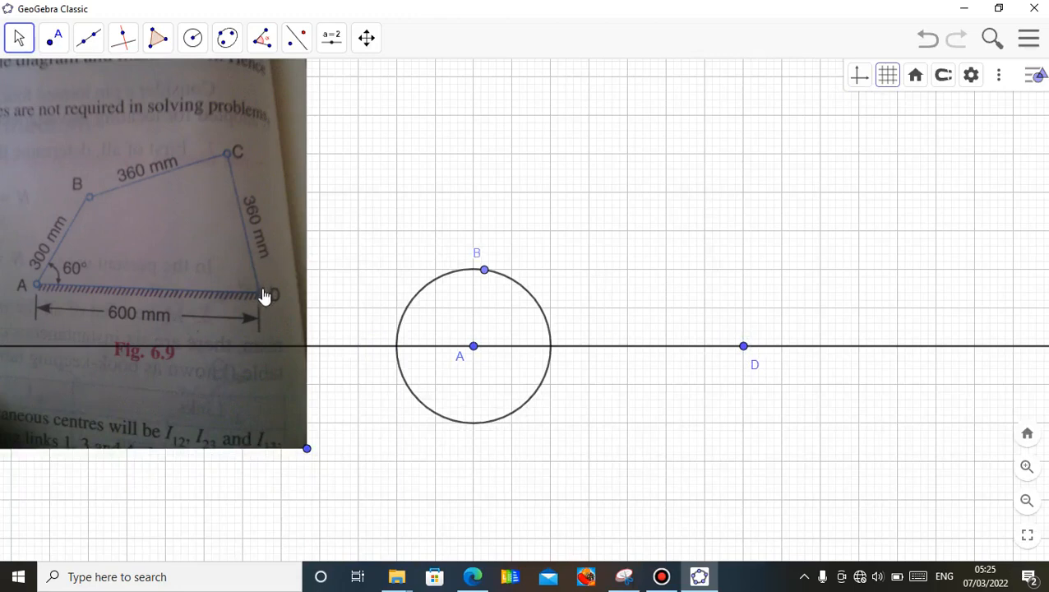
pyautogui.moveTo(263, 299)
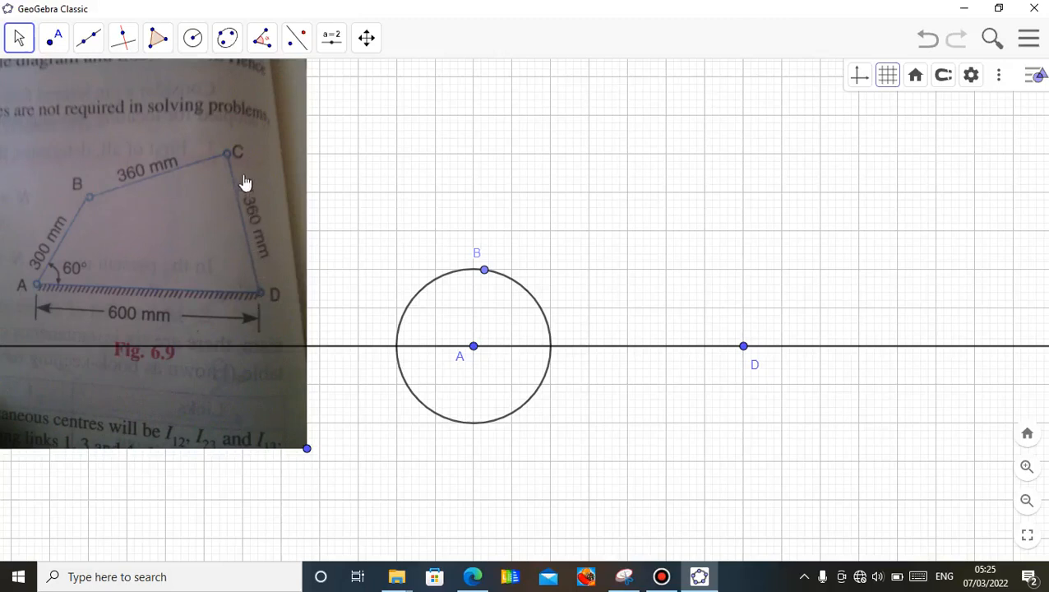
pyautogui.moveTo(168, 170)
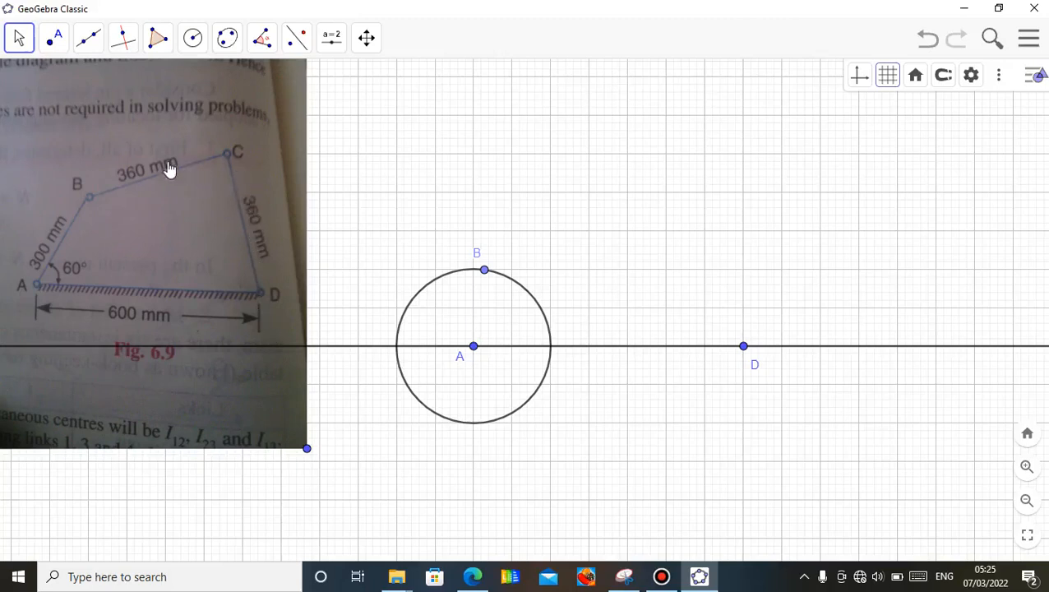
pyautogui.moveTo(219, 157)
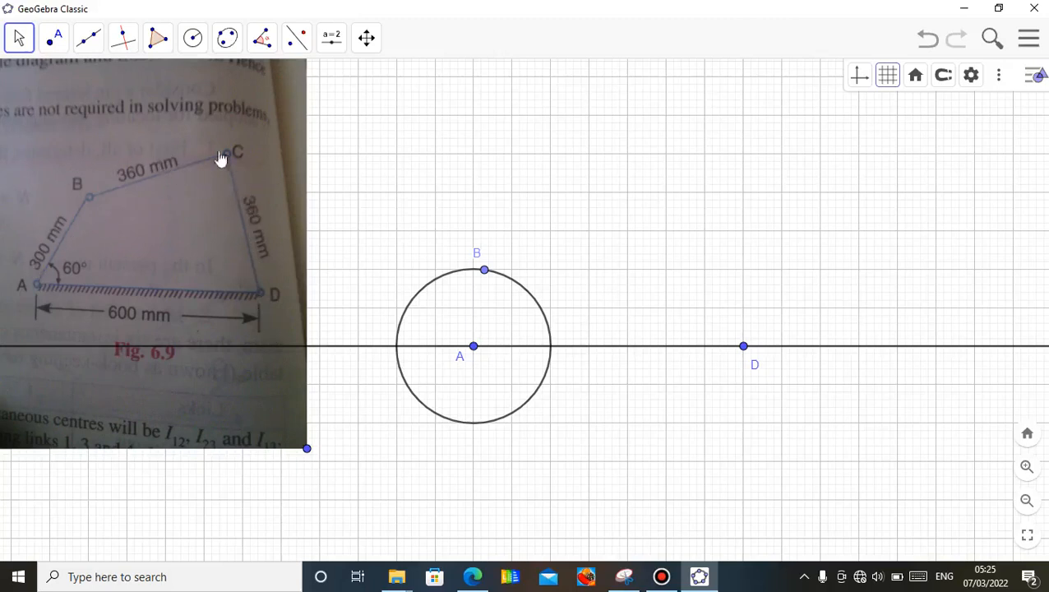
pyautogui.moveTo(188, 240)
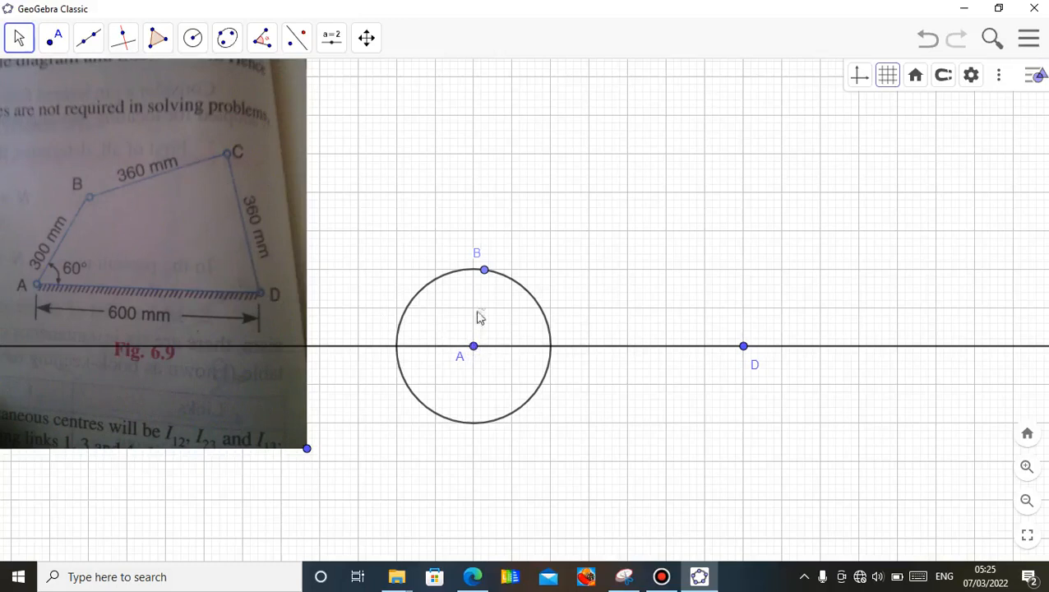
pyautogui.moveTo(483, 302)
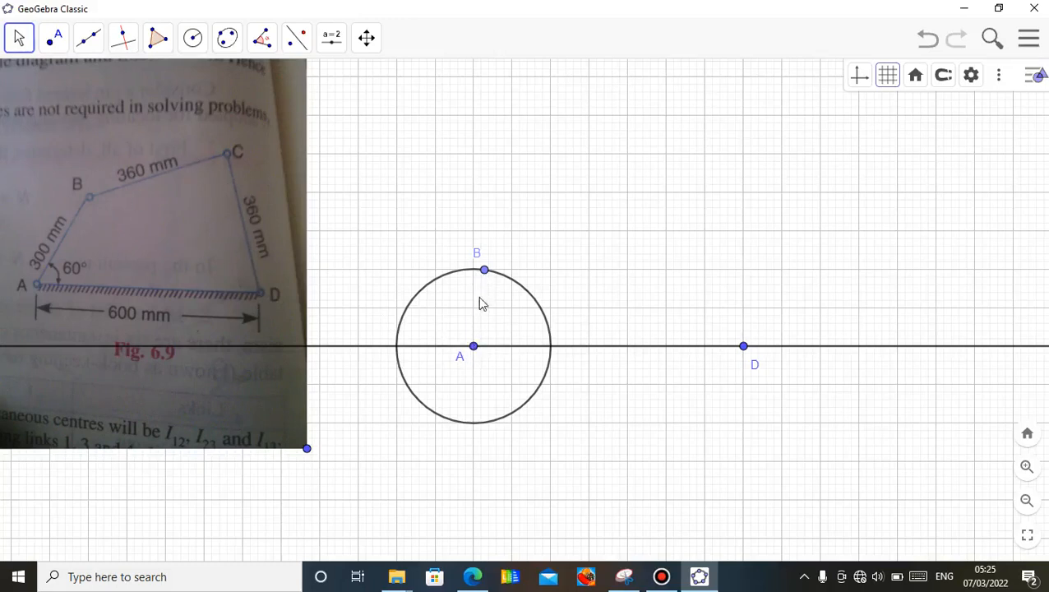
pyautogui.moveTo(181, 206)
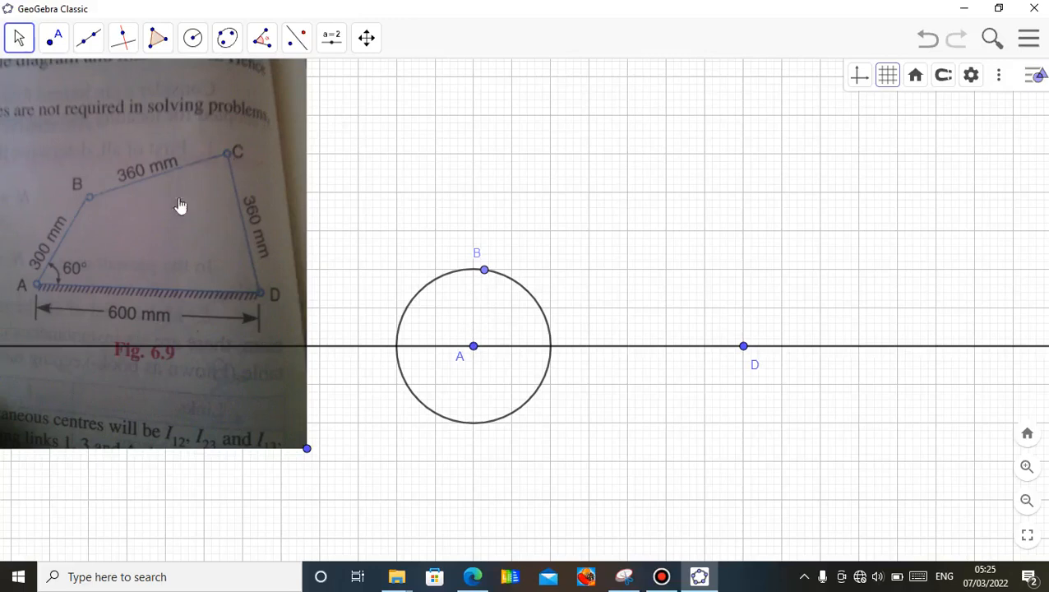
# Create a radius-3.5 circle centred on point D
pyautogui.click(63, 38)
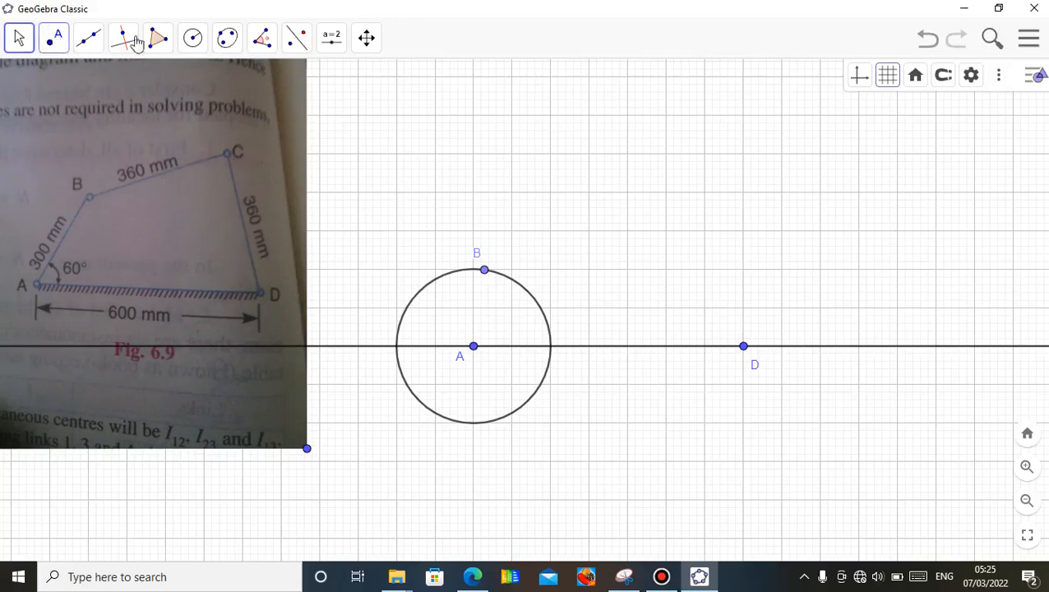
pyautogui.click(190, 38)
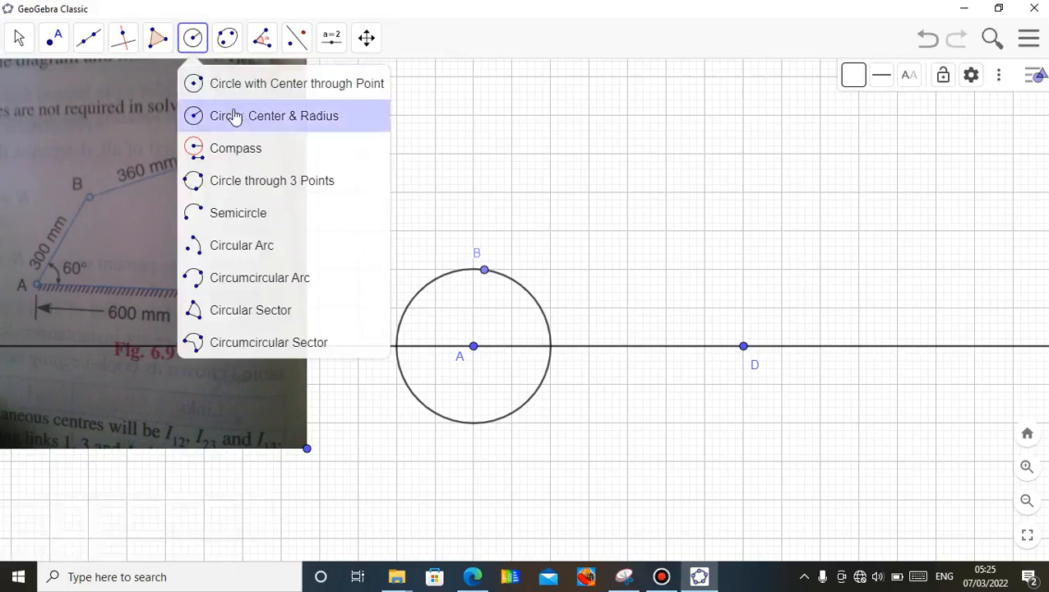
pyautogui.click(275, 115)
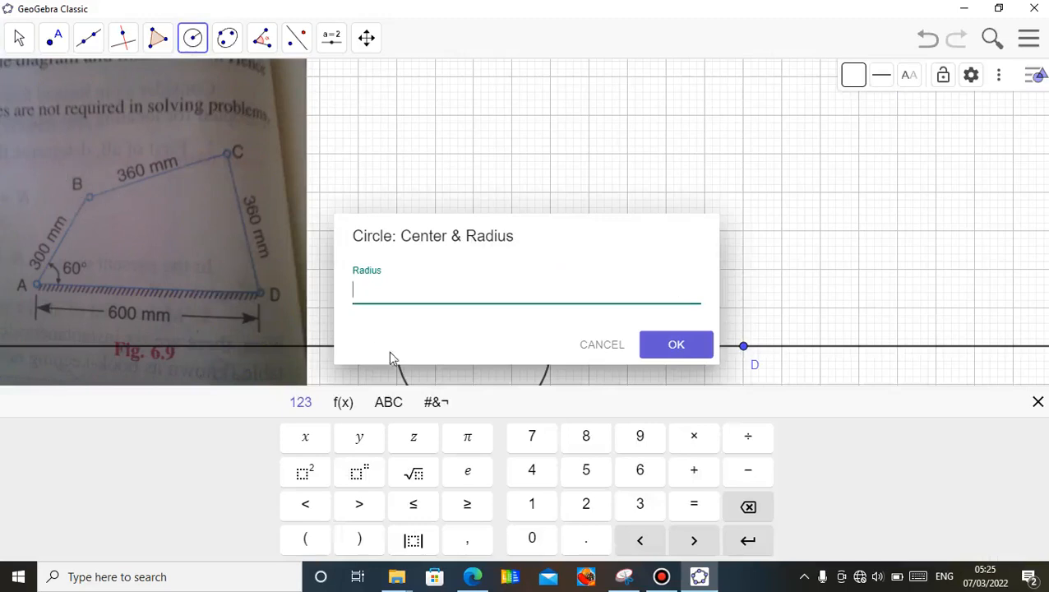
pyautogui.moveTo(270, 299)
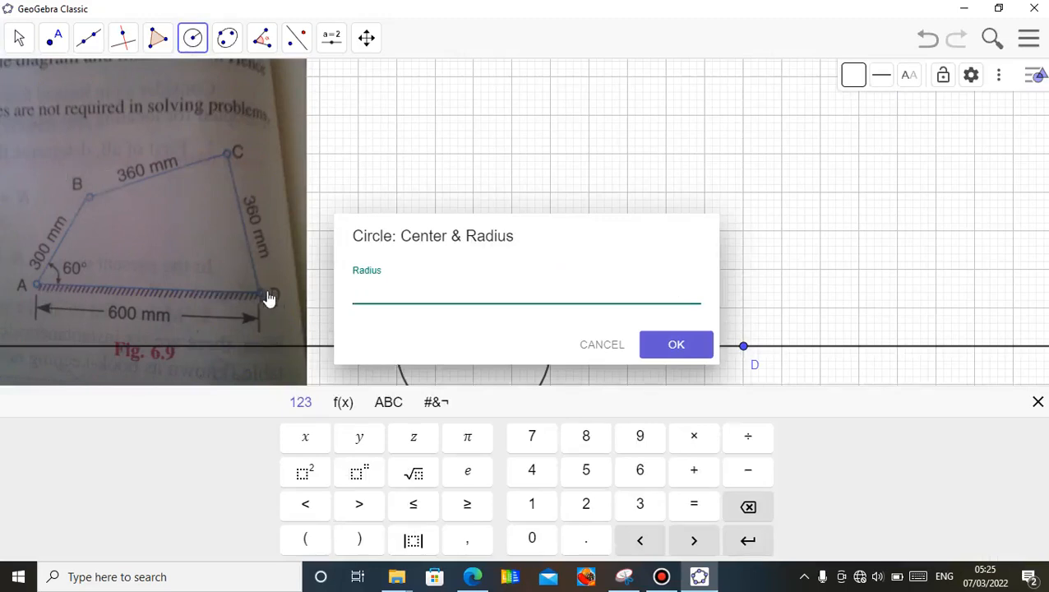
pyautogui.moveTo(256, 285)
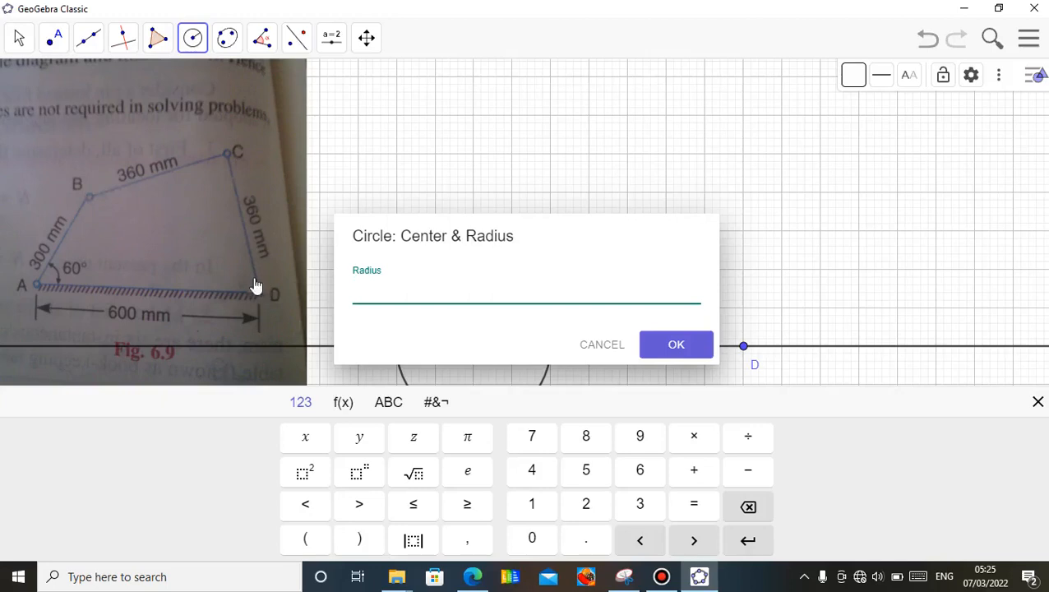
pyautogui.moveTo(240, 207)
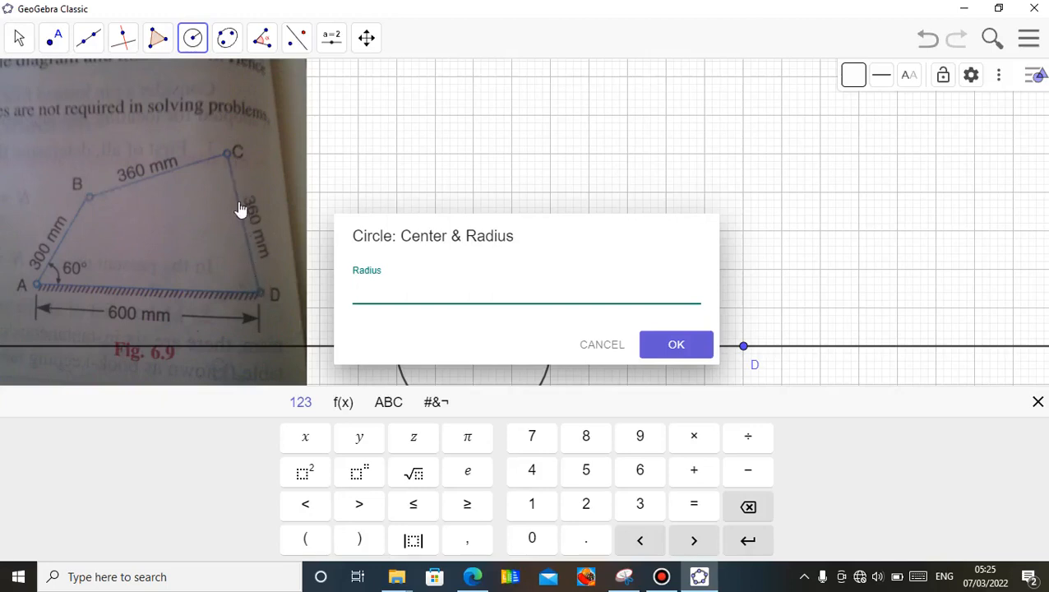
pyautogui.write('3.5')
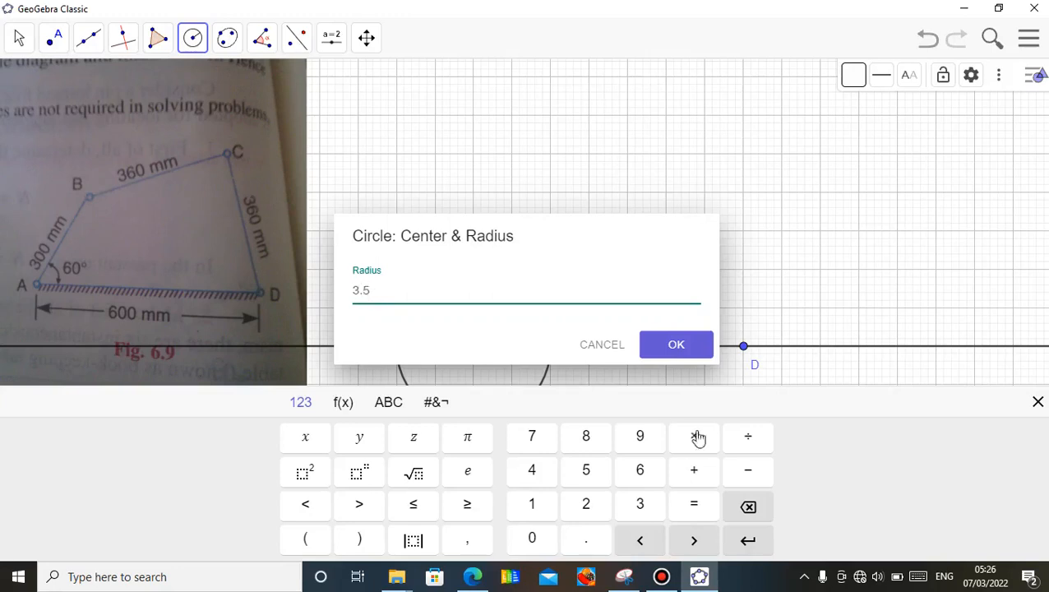
pyautogui.click(676, 343)
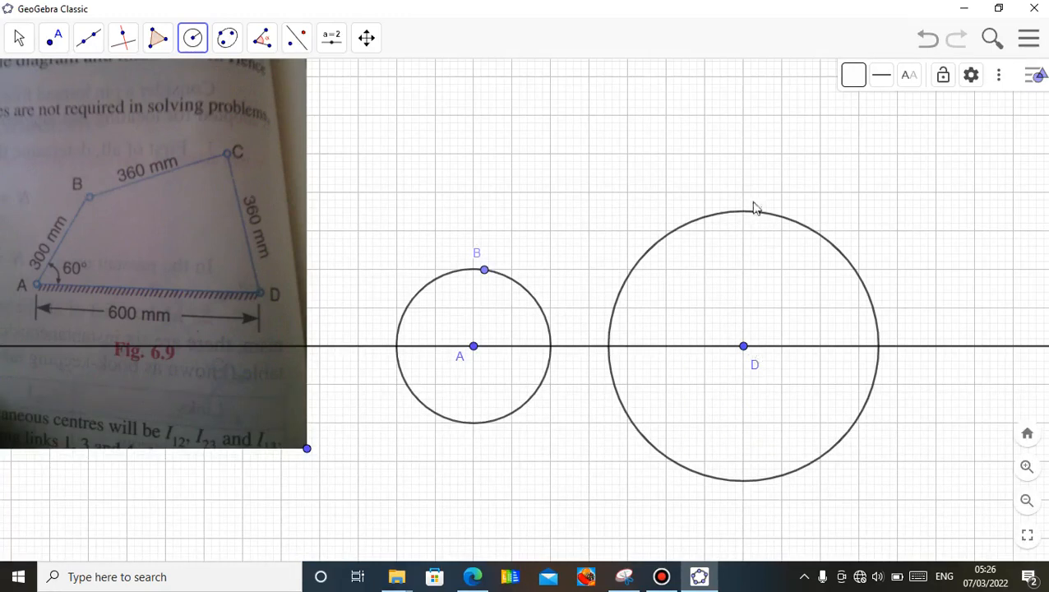
pyautogui.moveTo(263, 229)
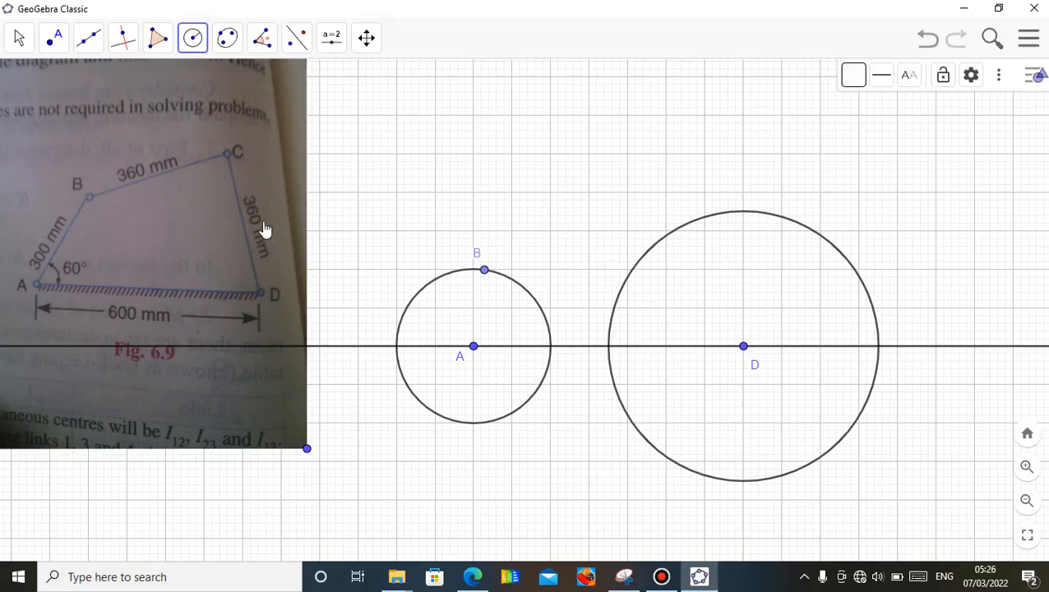
pyautogui.click(56, 39)
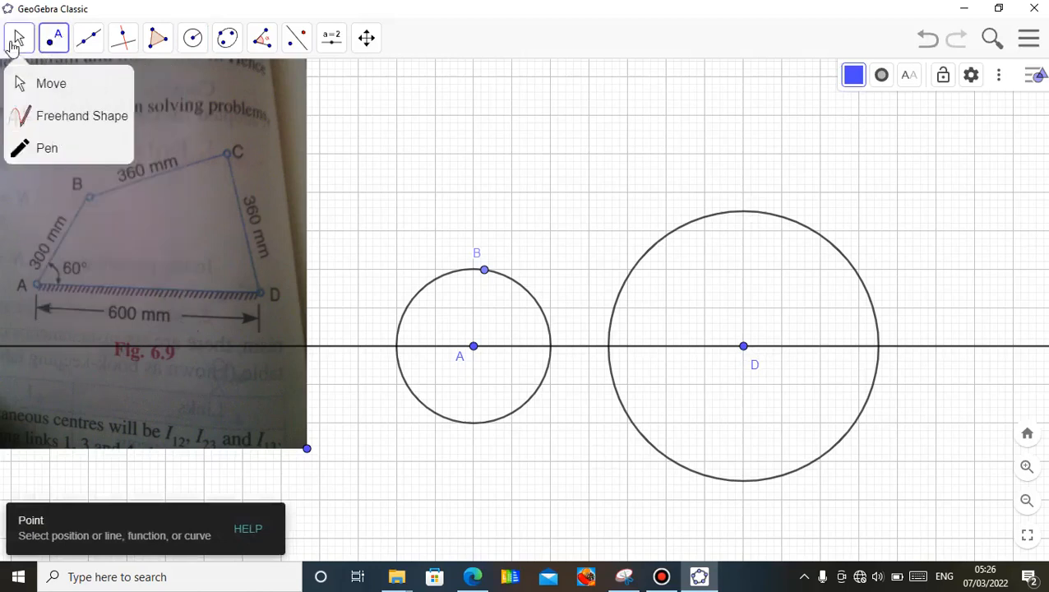
pyautogui.click(49, 82)
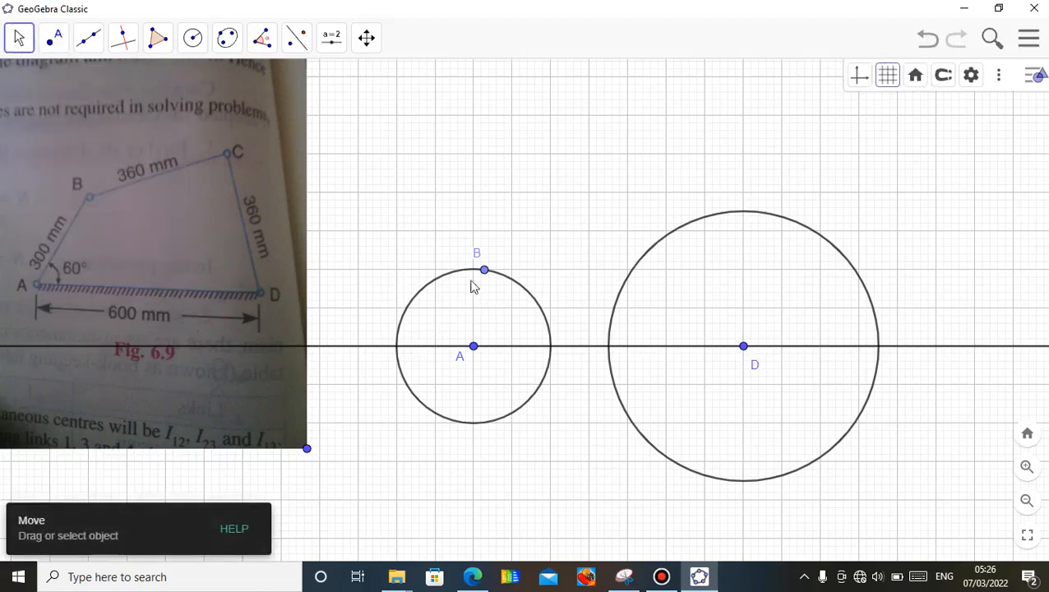
pyautogui.moveTo(480, 371)
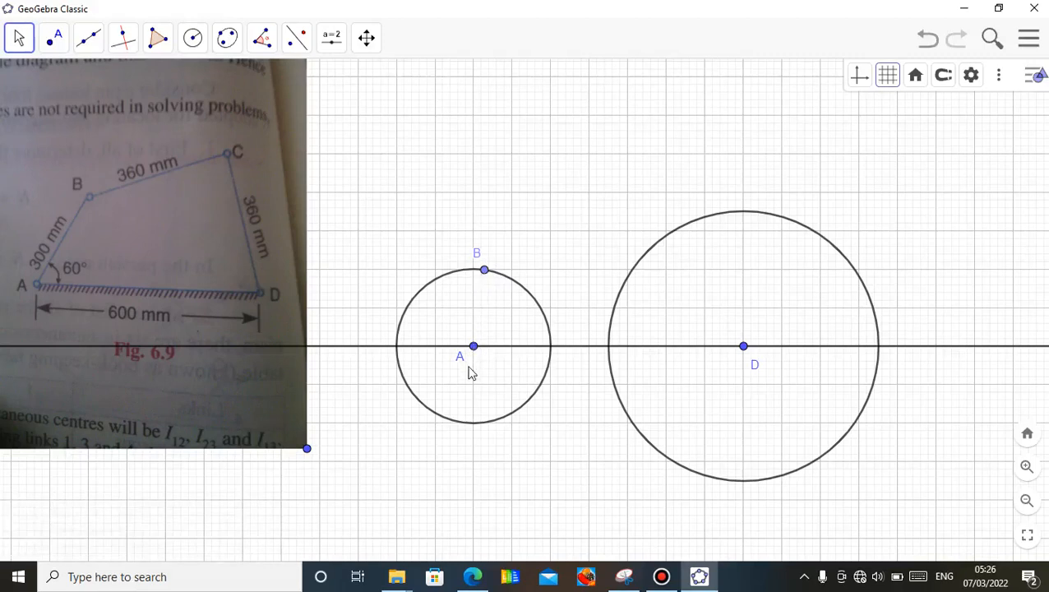
pyautogui.moveTo(723, 207)
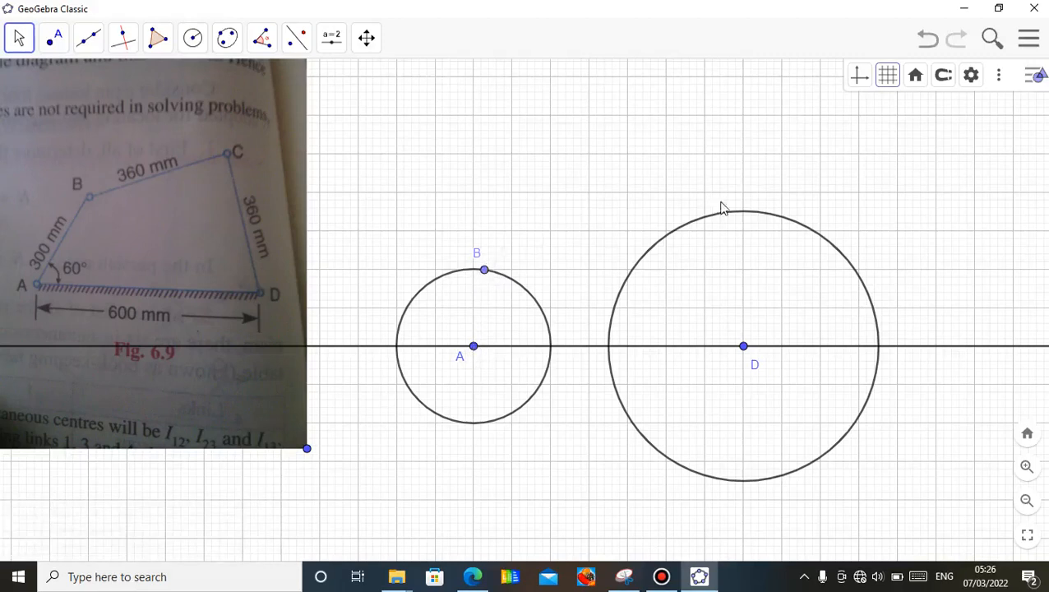
pyautogui.moveTo(737, 323)
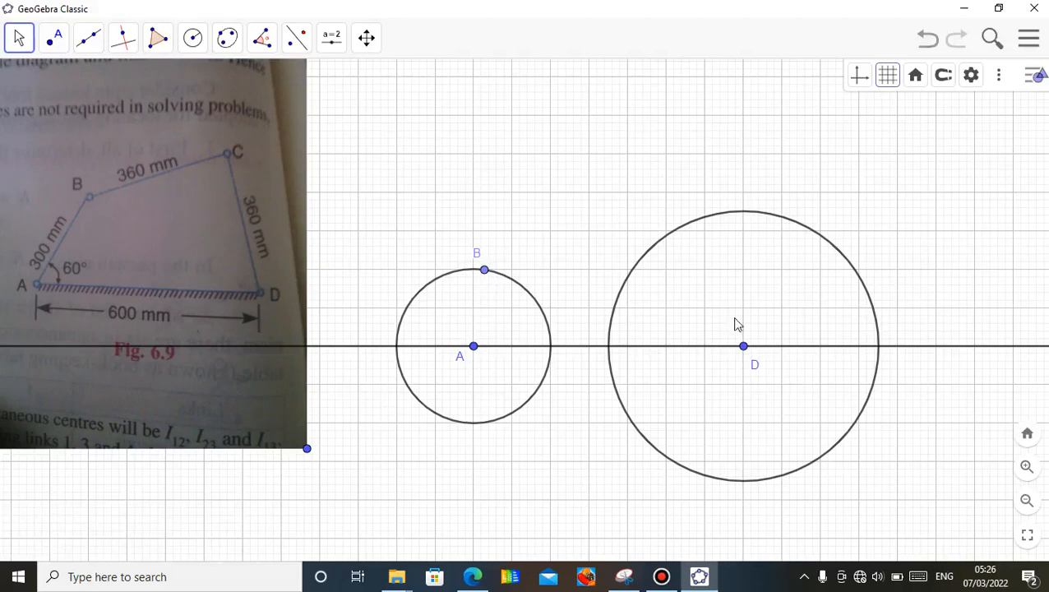
pyautogui.moveTo(485, 326)
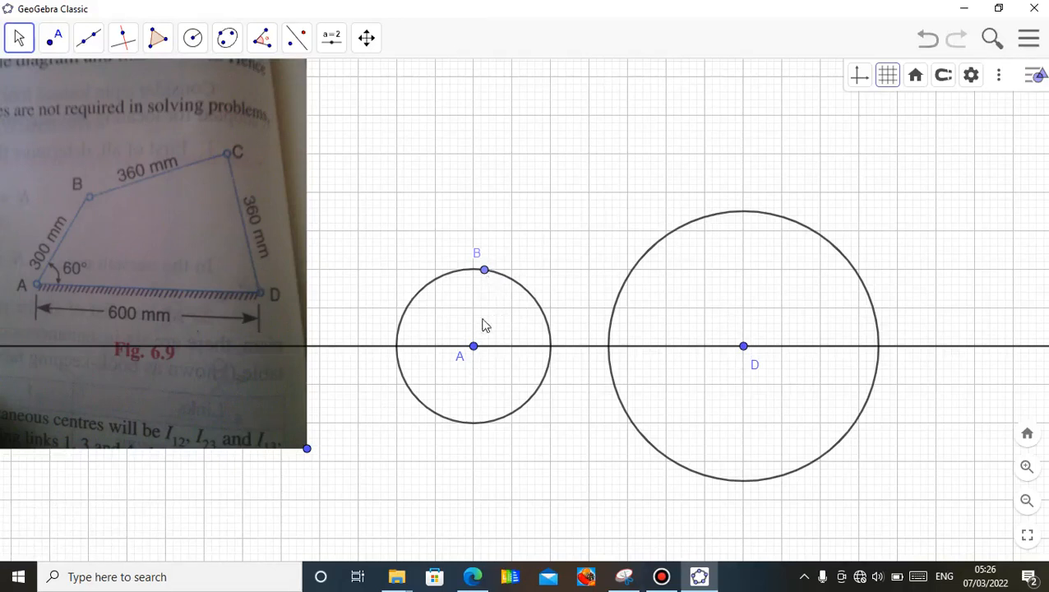
pyautogui.moveTo(714, 224)
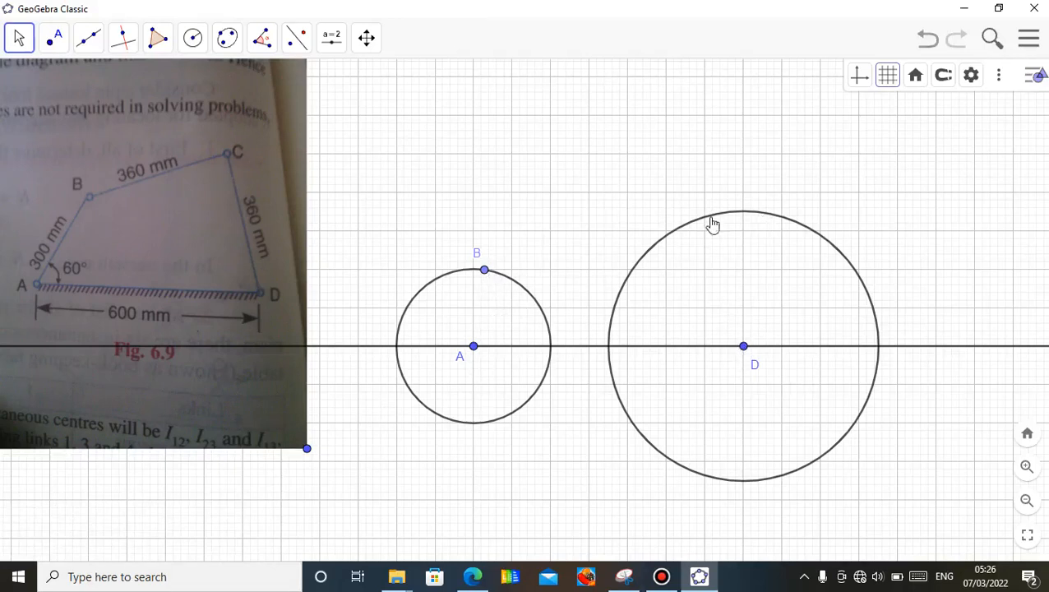
pyautogui.moveTo(183, 51)
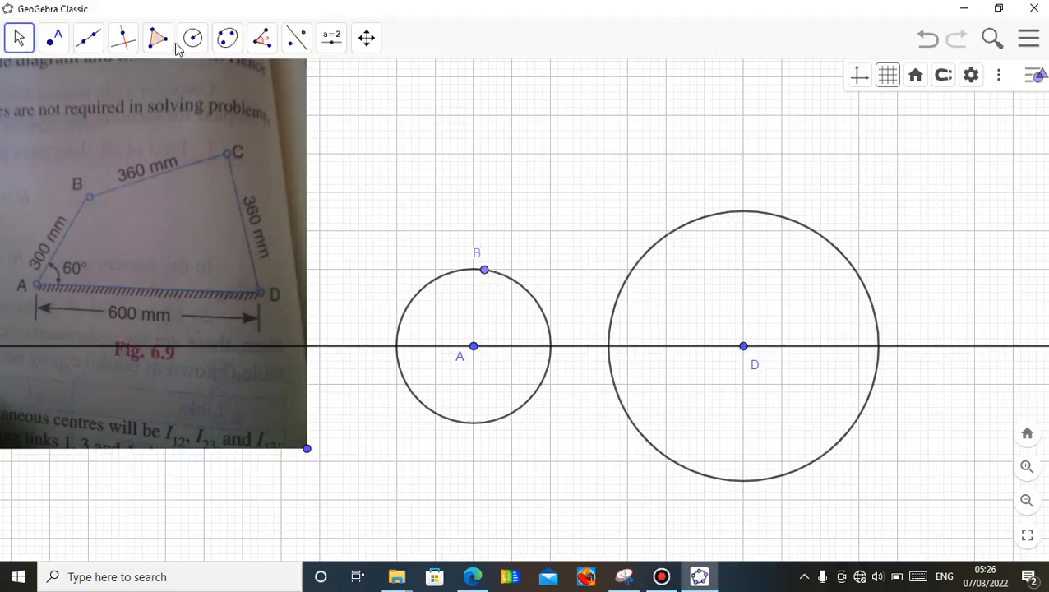
pyautogui.click(191, 36)
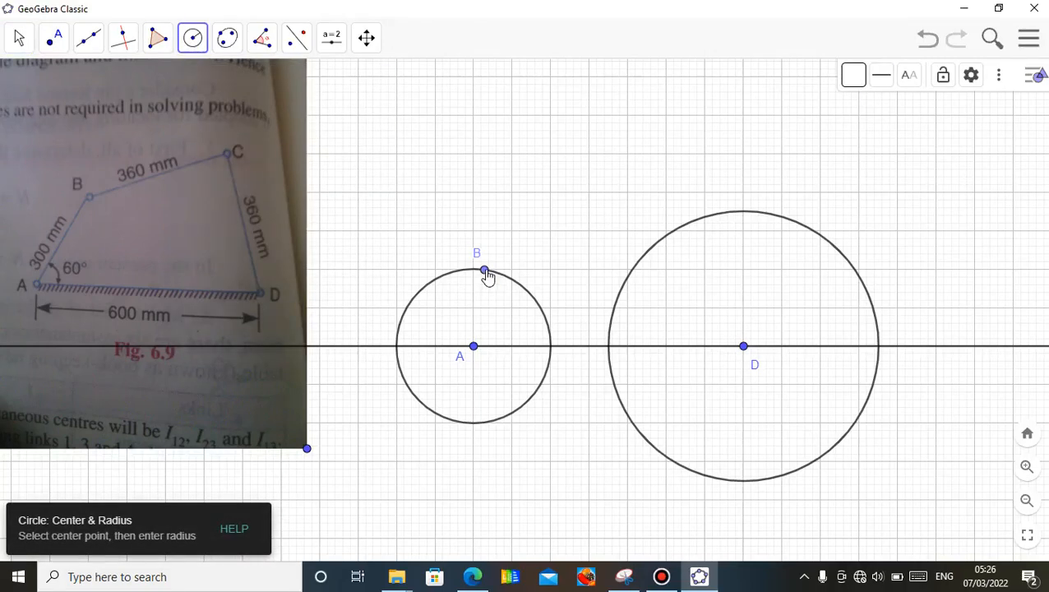
pyautogui.click(484, 271)
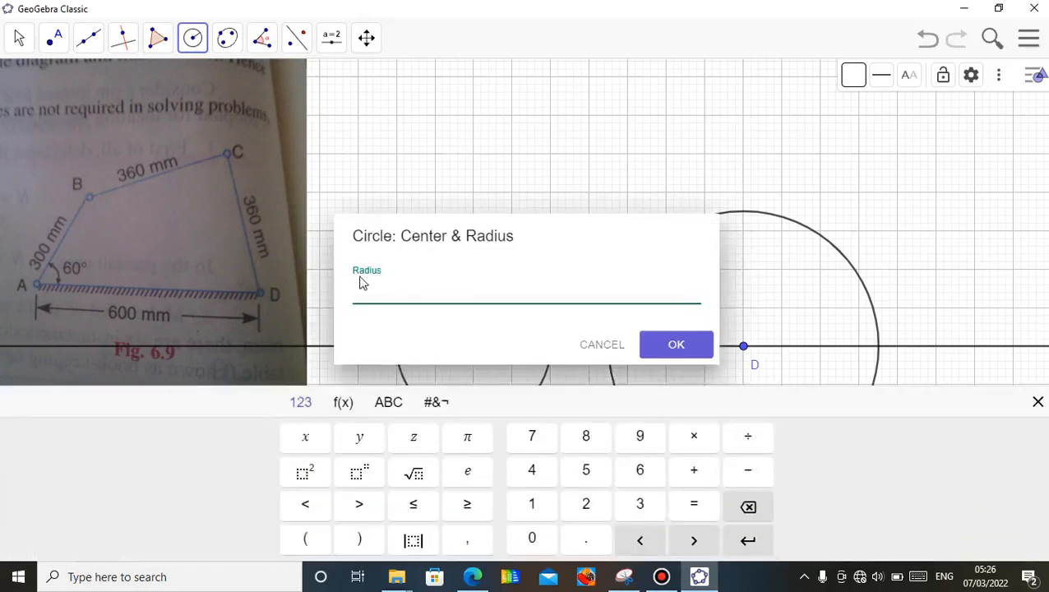
pyautogui.moveTo(147, 183)
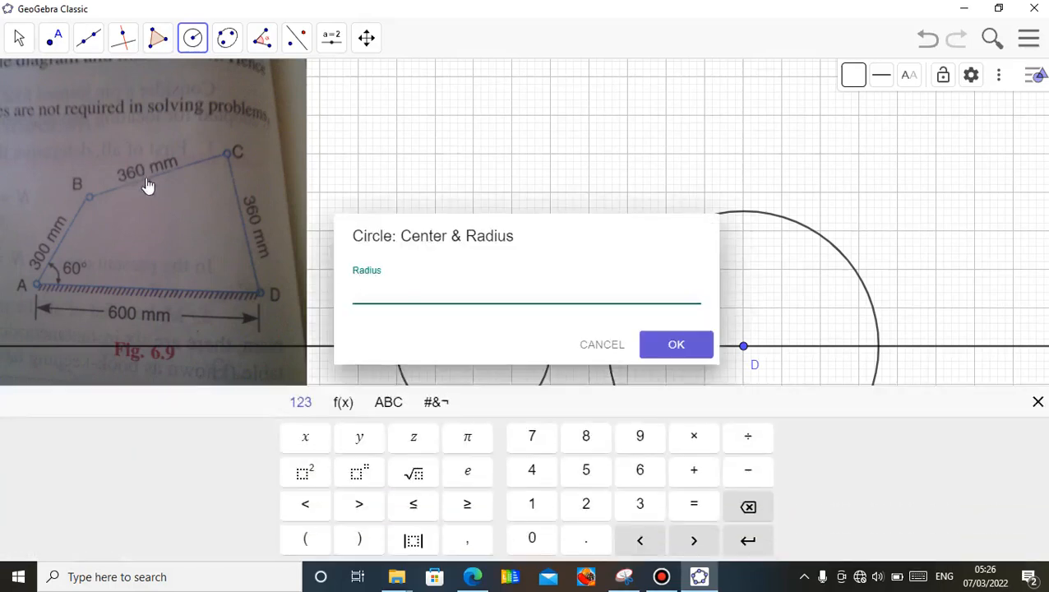
pyautogui.click(425, 288)
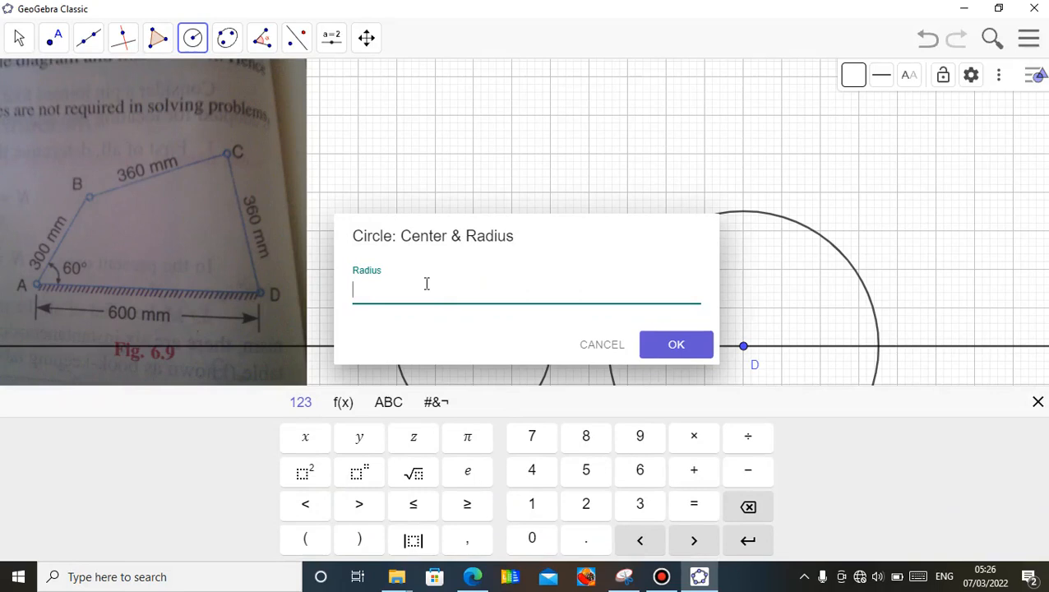
pyautogui.write('3.5')
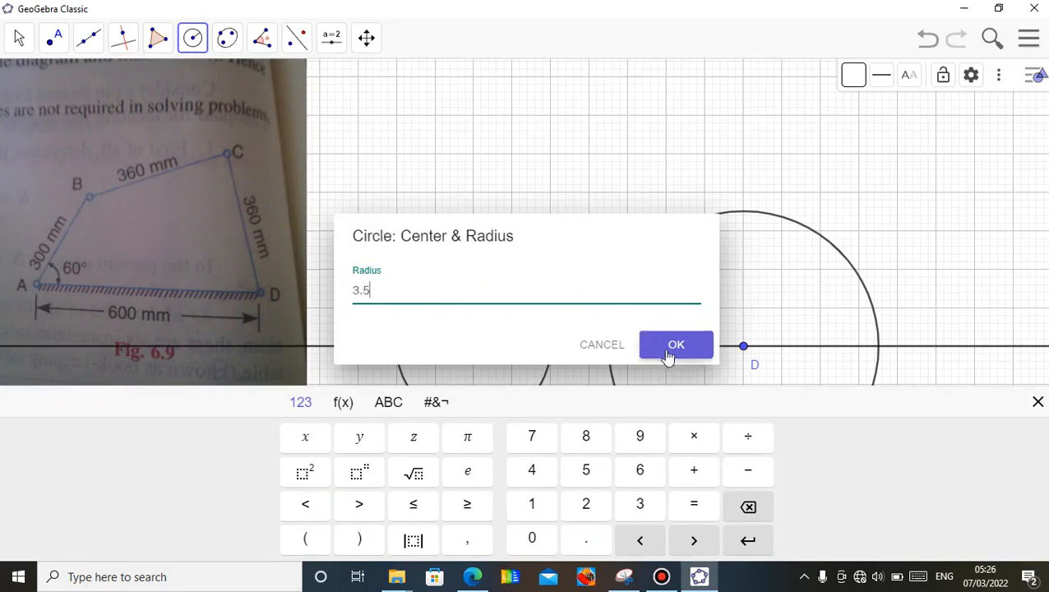
pyautogui.click(676, 345)
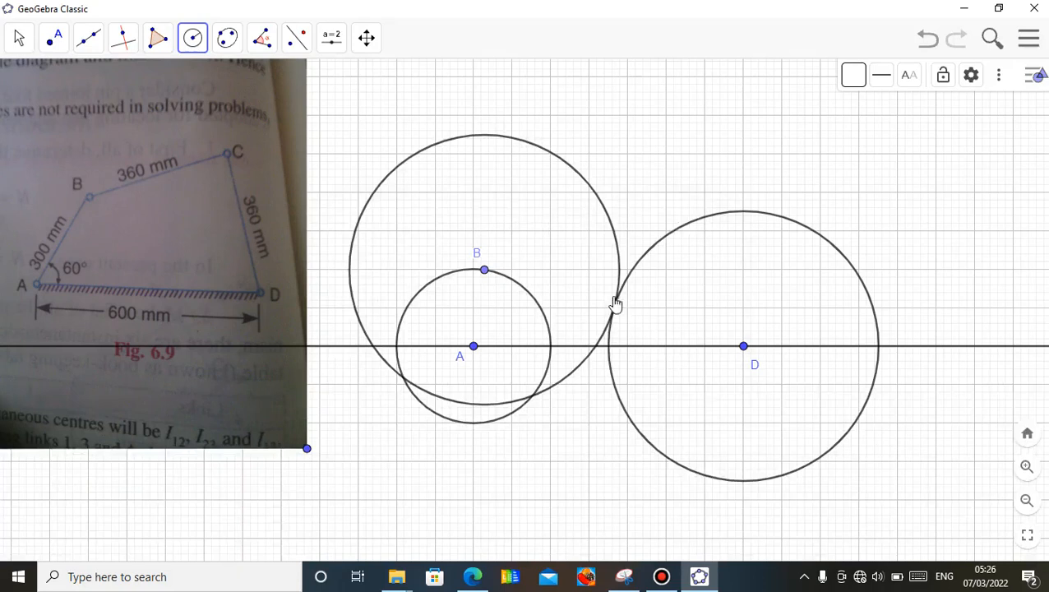
pyautogui.moveTo(694, 222)
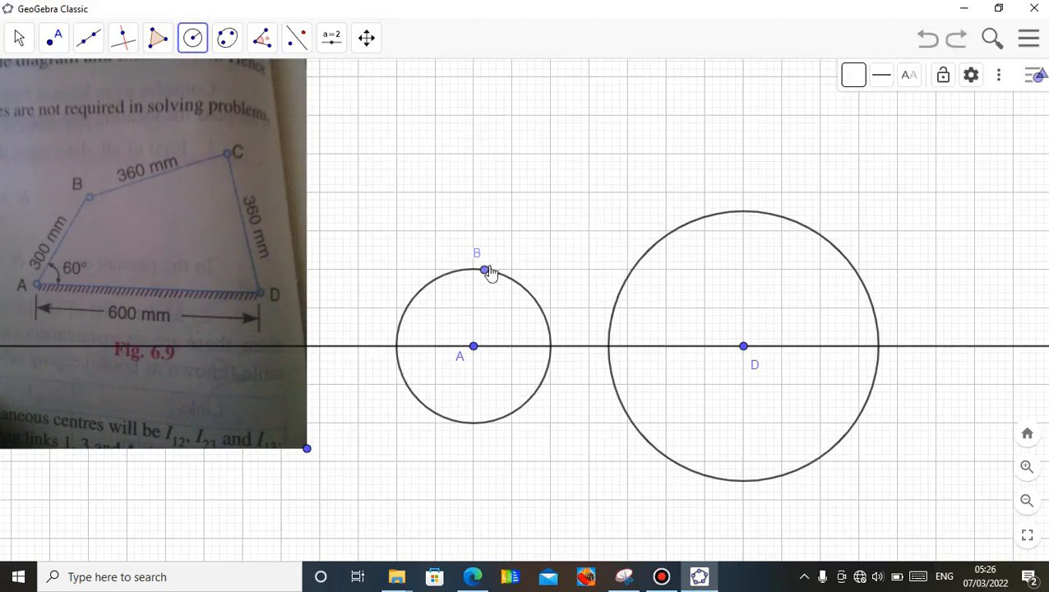
pyautogui.click(483, 269)
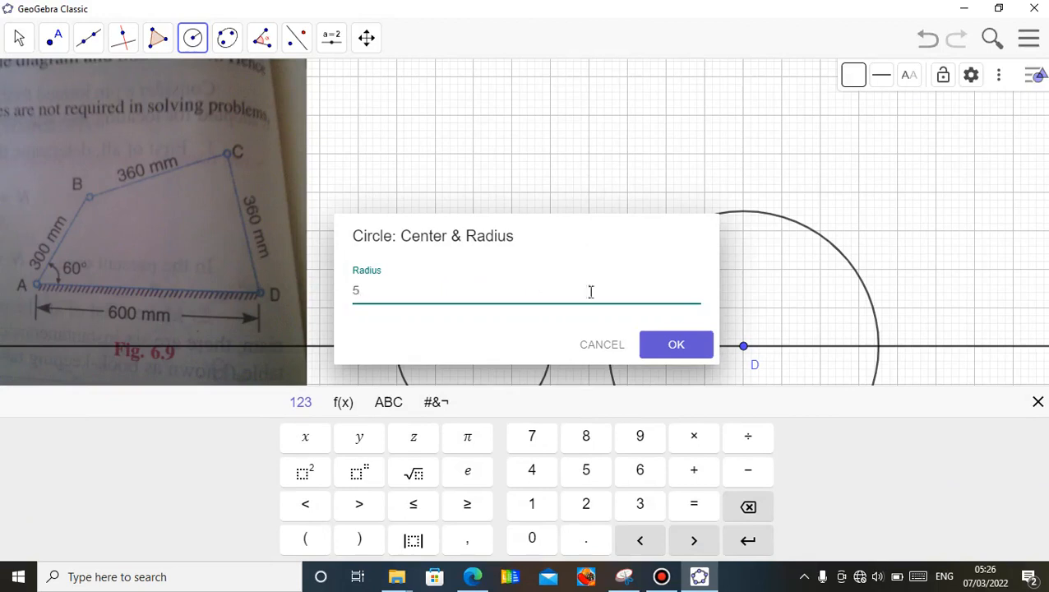
pyautogui.click(675, 344)
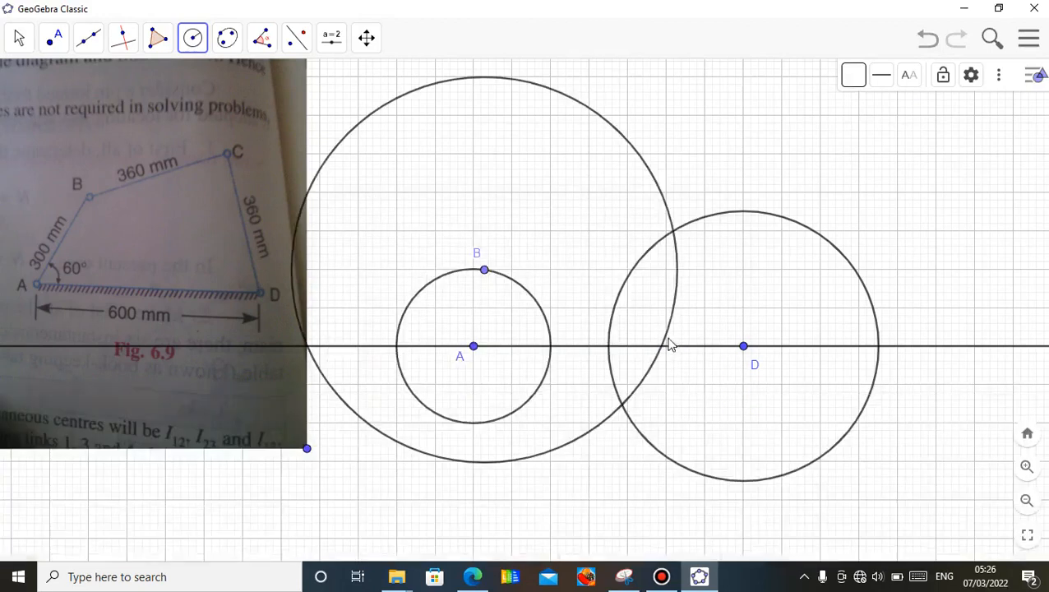
pyautogui.moveTo(691, 243)
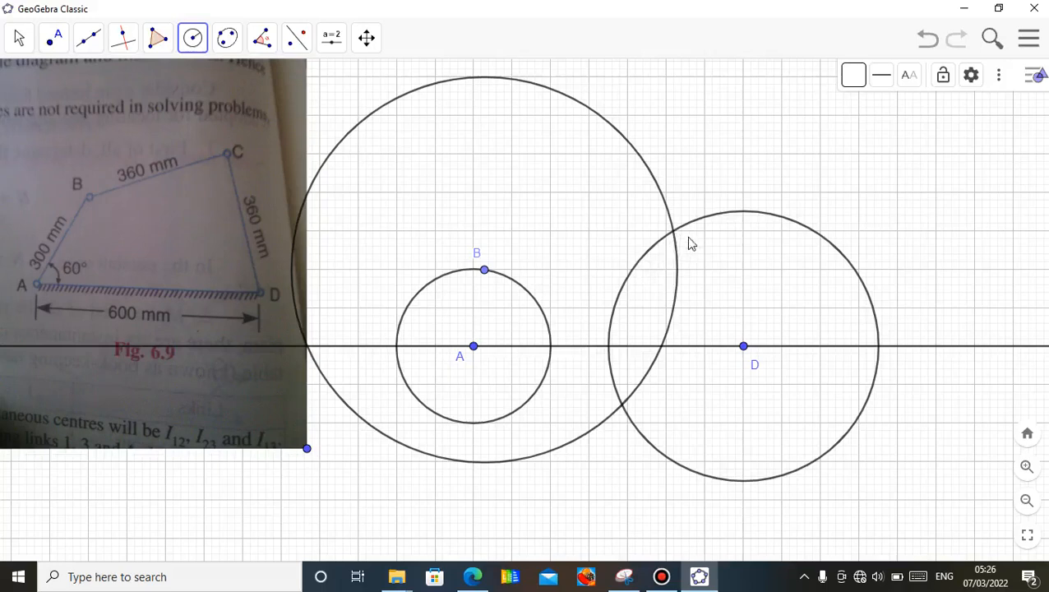
# Drag B around the crank circle, then delete the radius-5 circle centred on B
pyautogui.click(23, 36)
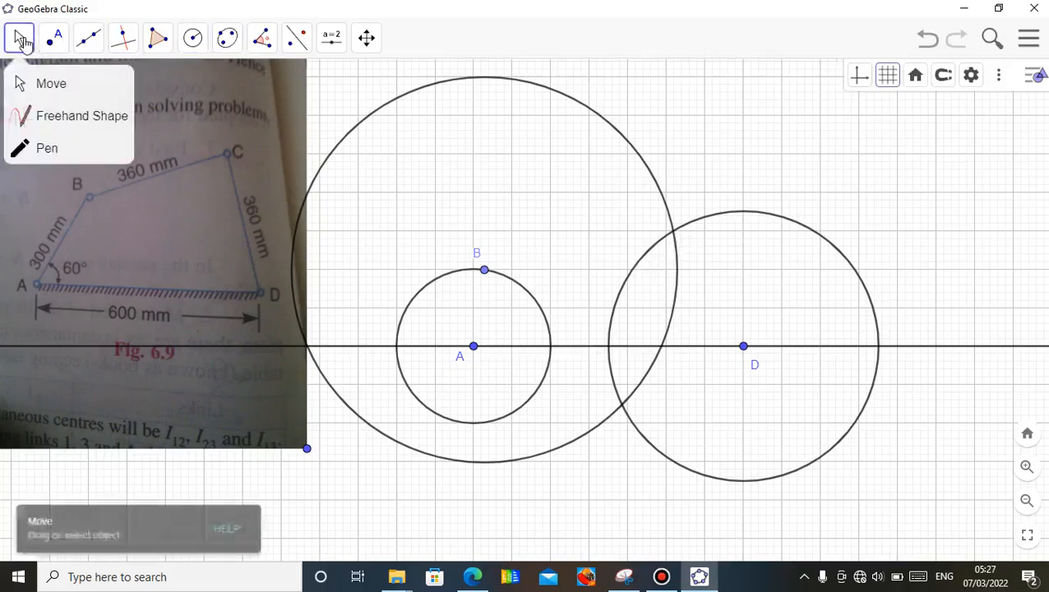
pyautogui.click(44, 82)
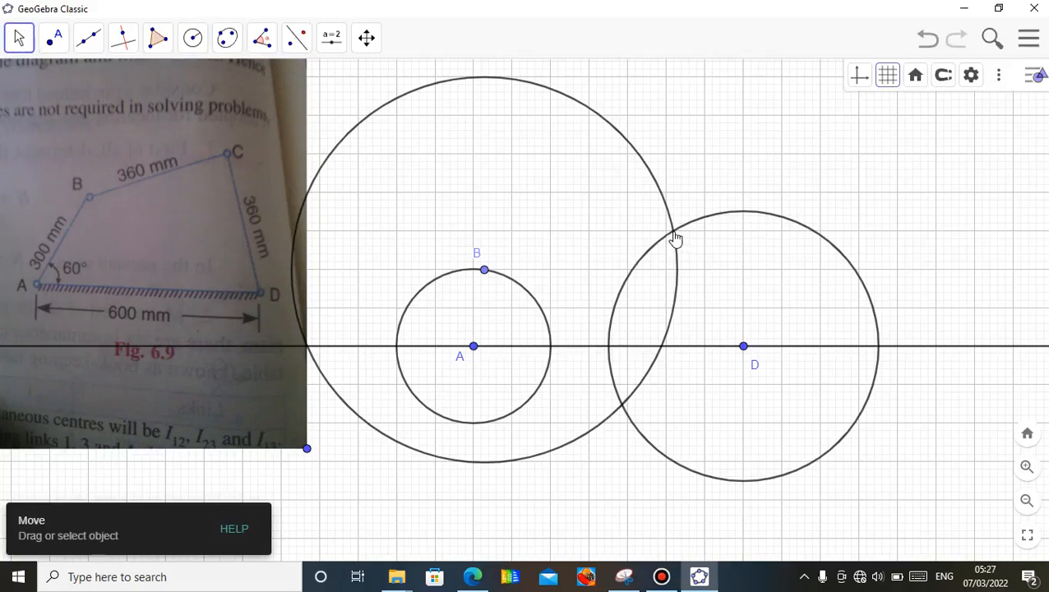
pyautogui.moveTo(485, 266)
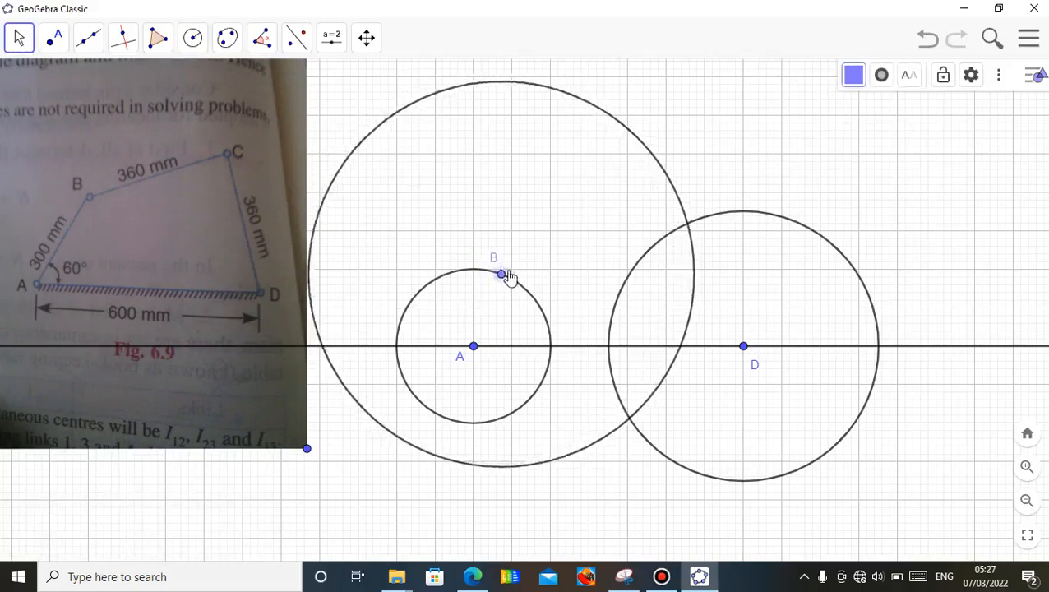
pyautogui.moveTo(502, 273); pyautogui.dragTo(549, 367)
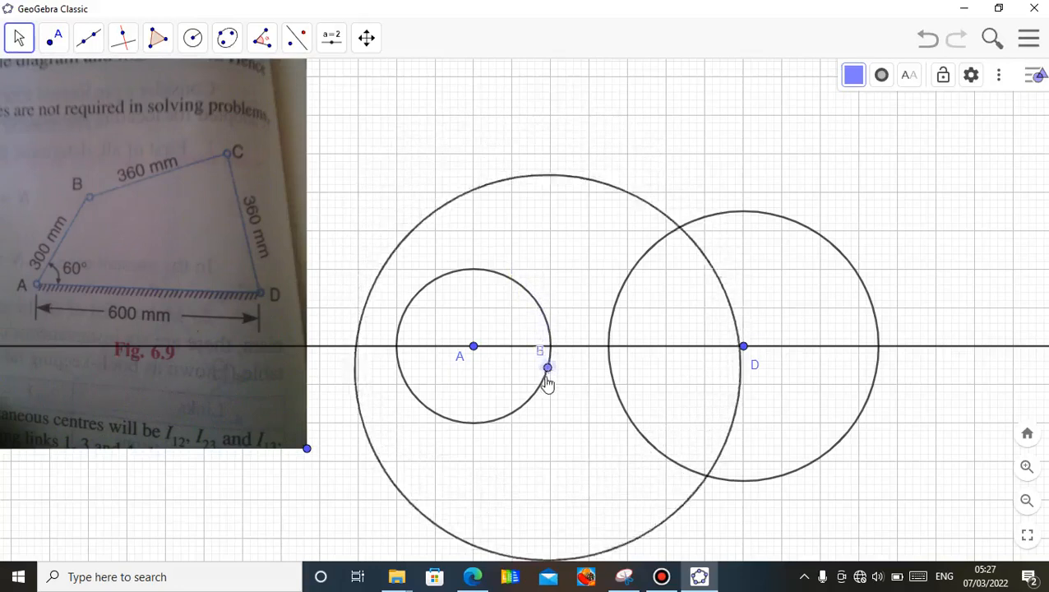
pyautogui.moveTo(547, 366); pyautogui.dragTo(428, 407)
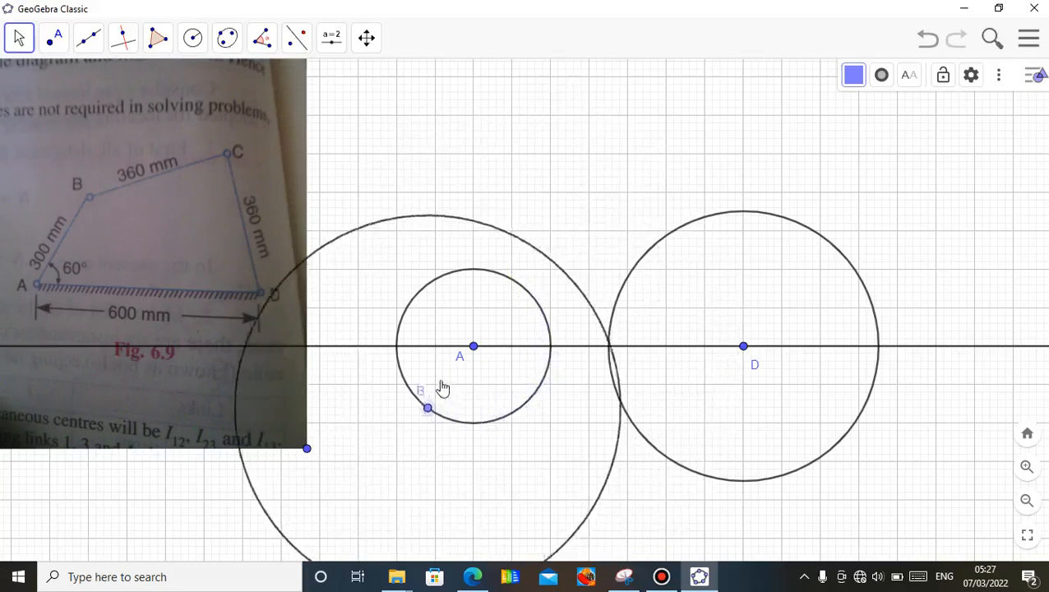
pyautogui.moveTo(427, 408); pyautogui.dragTo(398, 348)
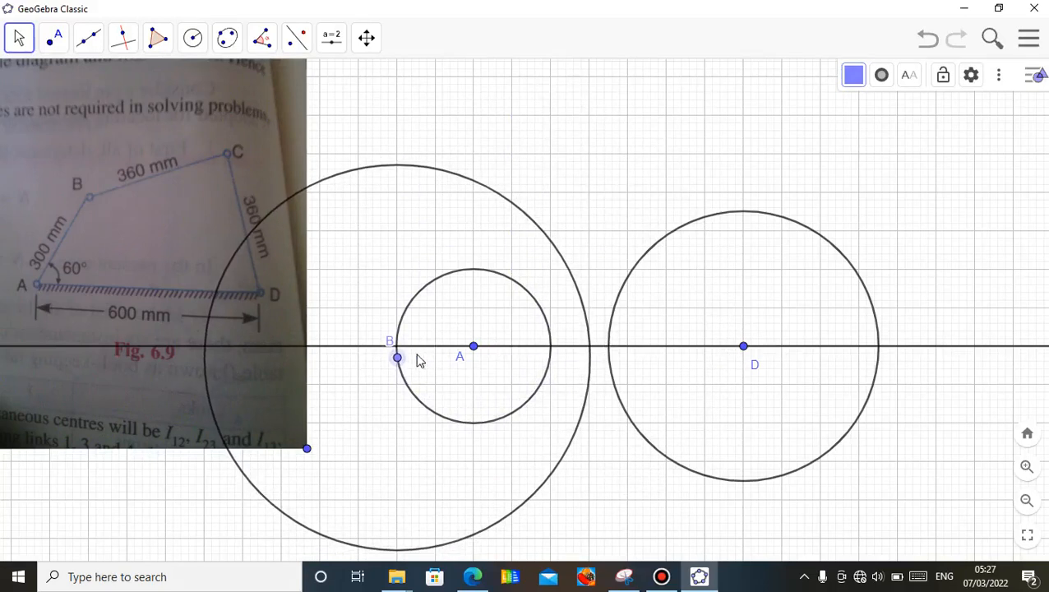
pyautogui.moveTo(398, 357); pyautogui.dragTo(516, 282)
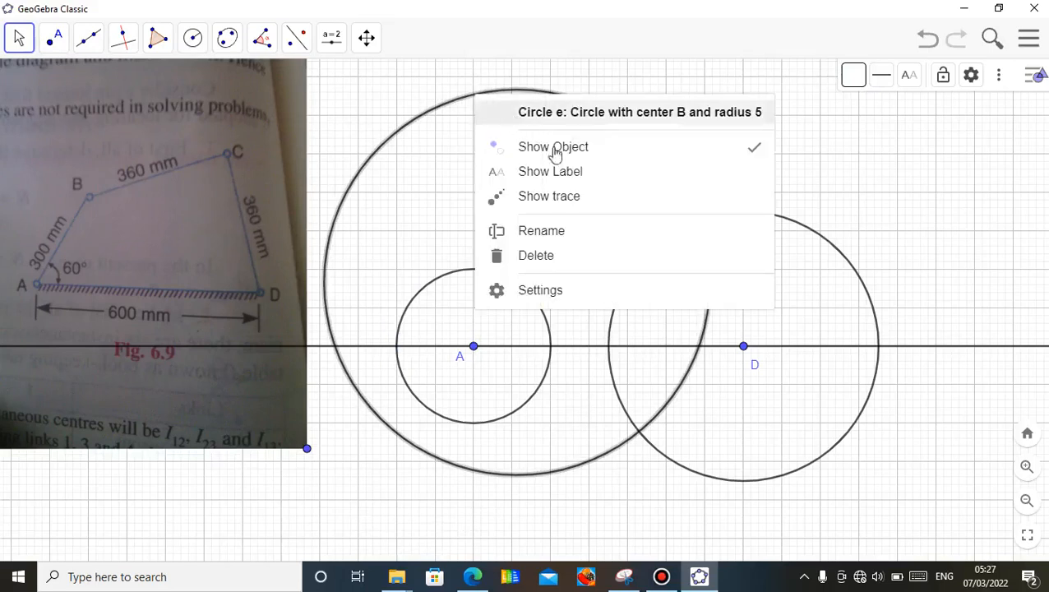
pyautogui.moveTo(575, 257)
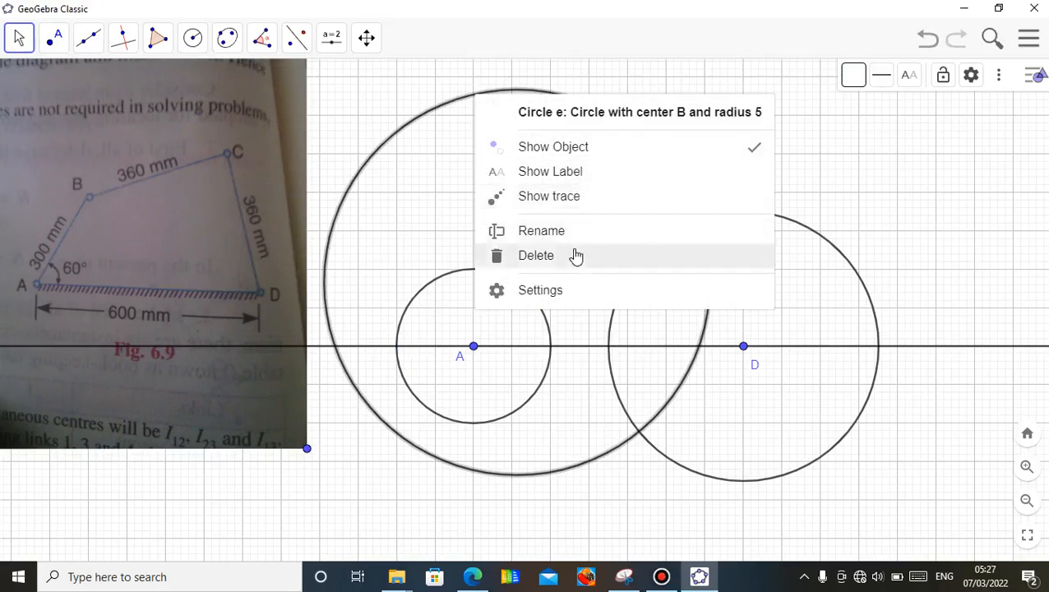
pyautogui.click(536, 255)
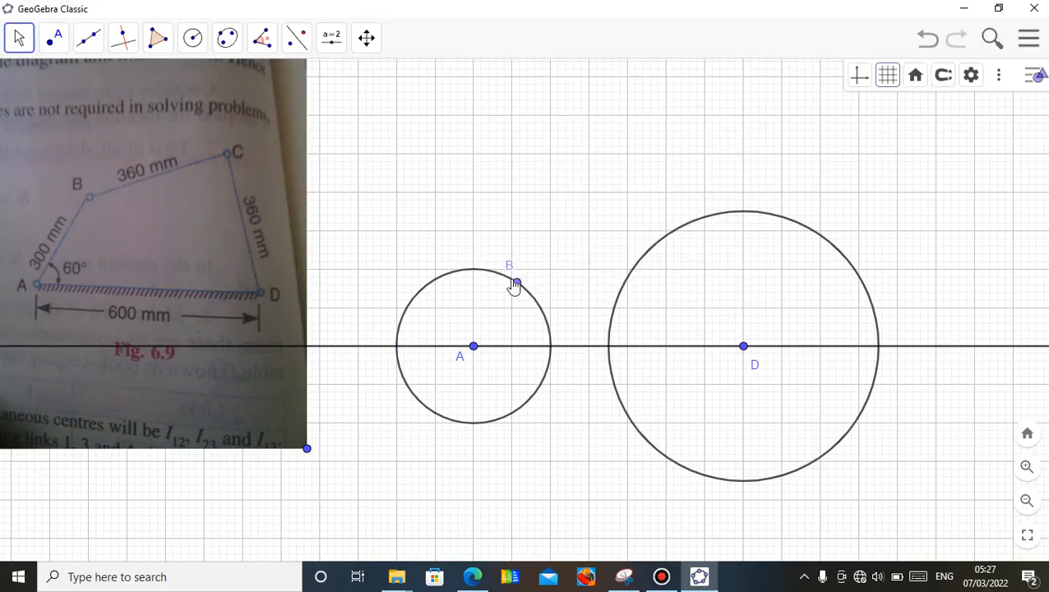
# Create a radius-8 circle centred on point B, intersecting the circle around D
pyautogui.click(190, 38)
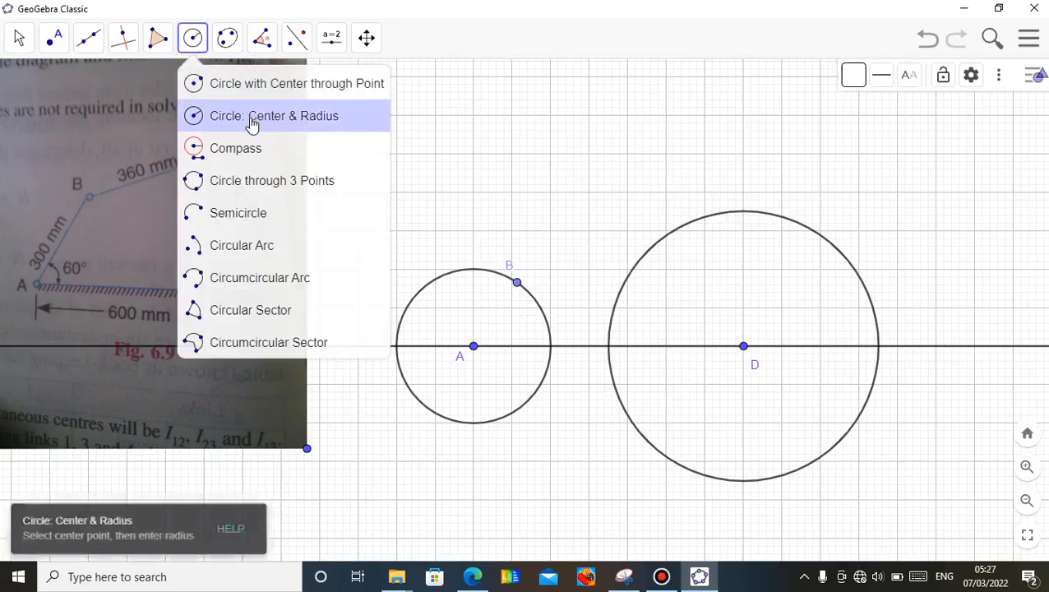
pyautogui.click(273, 115)
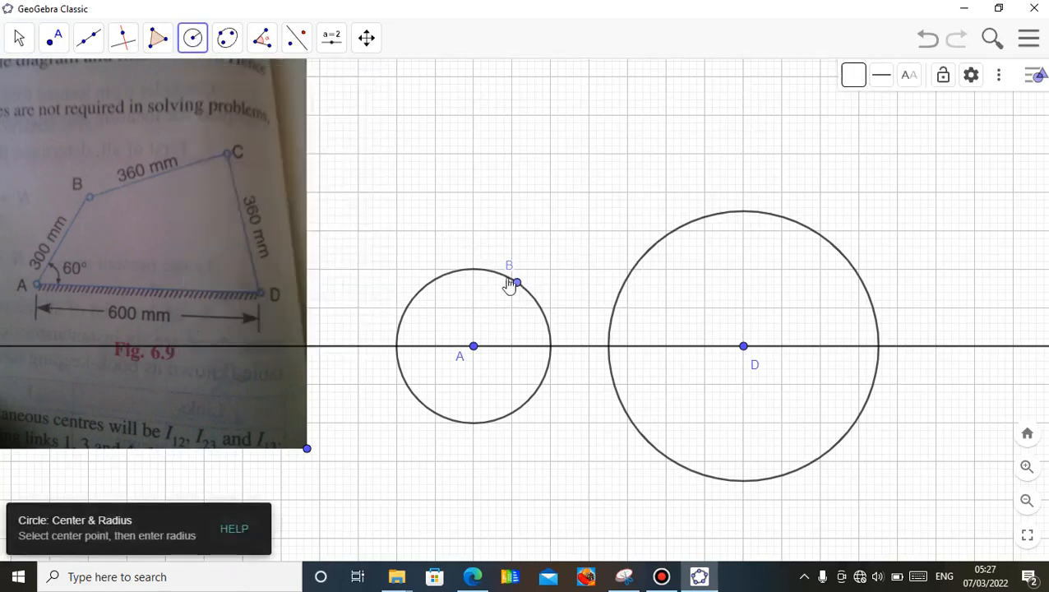
pyautogui.click(474, 345)
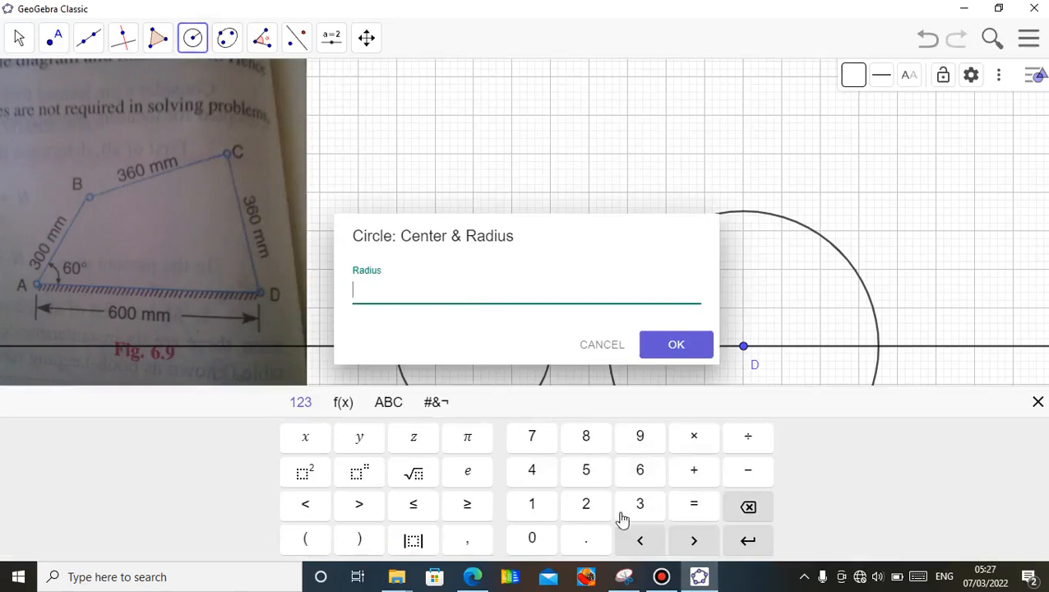
pyautogui.click(585, 437)
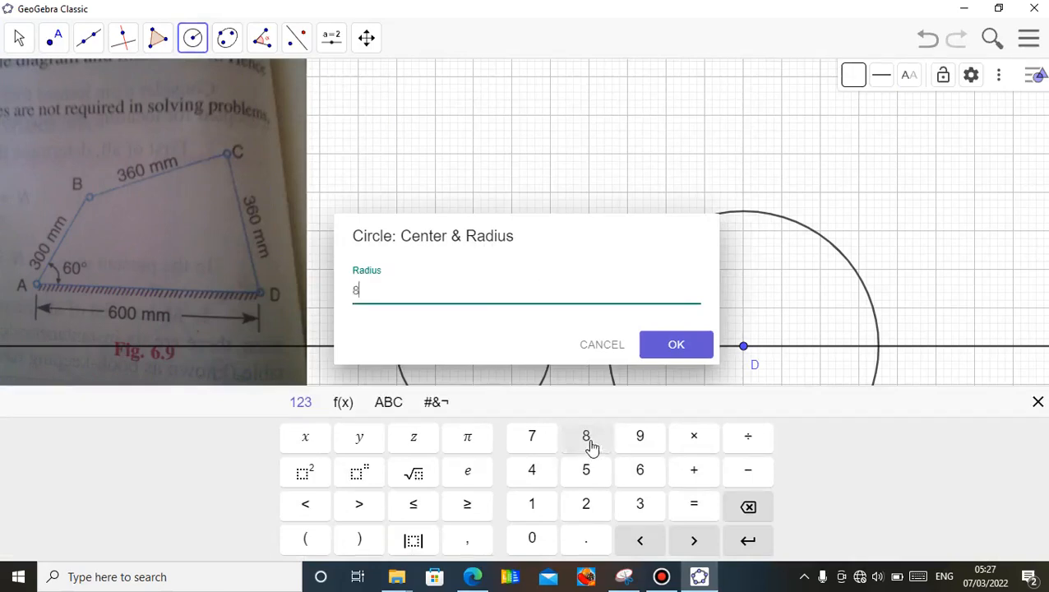
pyautogui.click(676, 345)
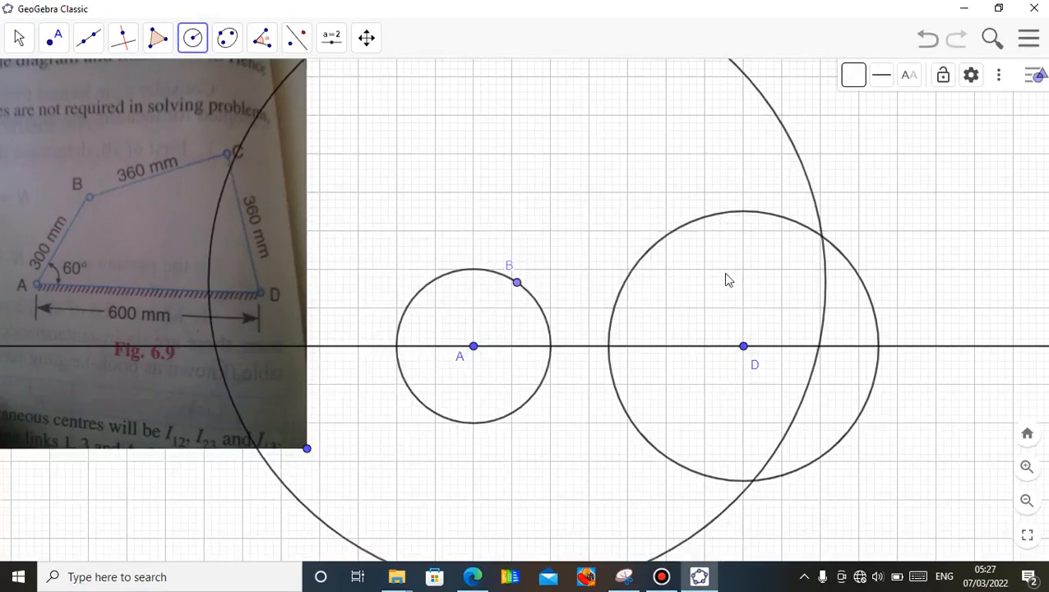
pyautogui.click(23, 38)
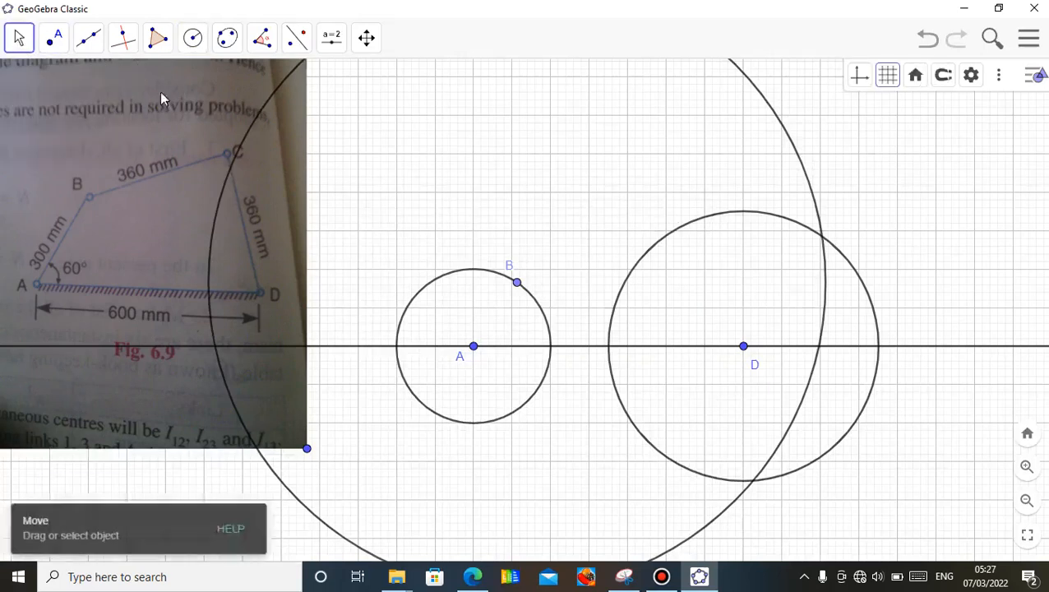
pyautogui.moveTo(516, 283)
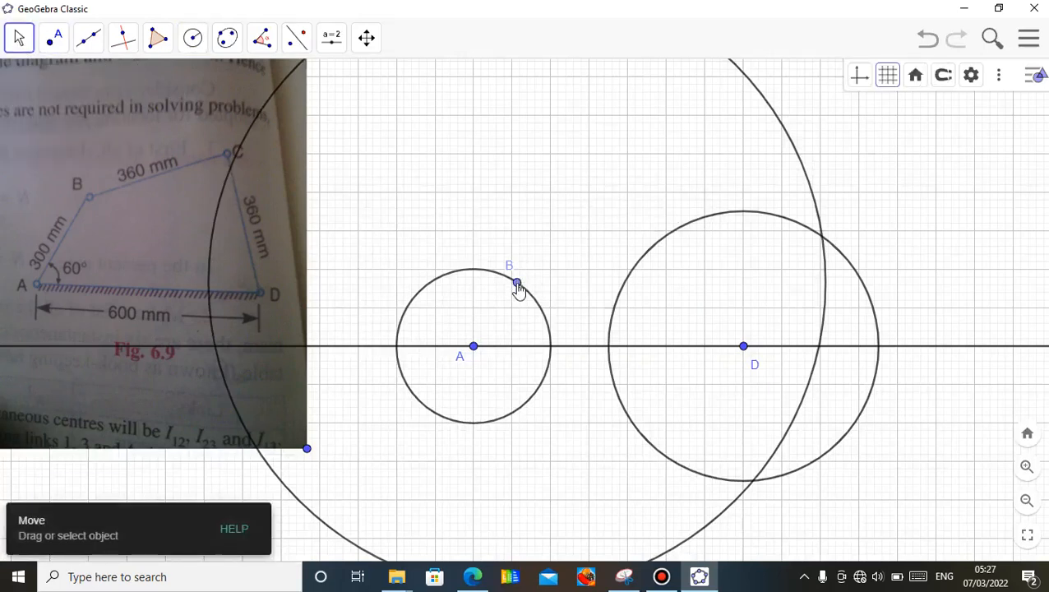
# Drag B around the crank circle so the radius-8 circle follows, leaving B near the top
pyautogui.moveTo(516, 281); pyautogui.dragTo(549, 337)
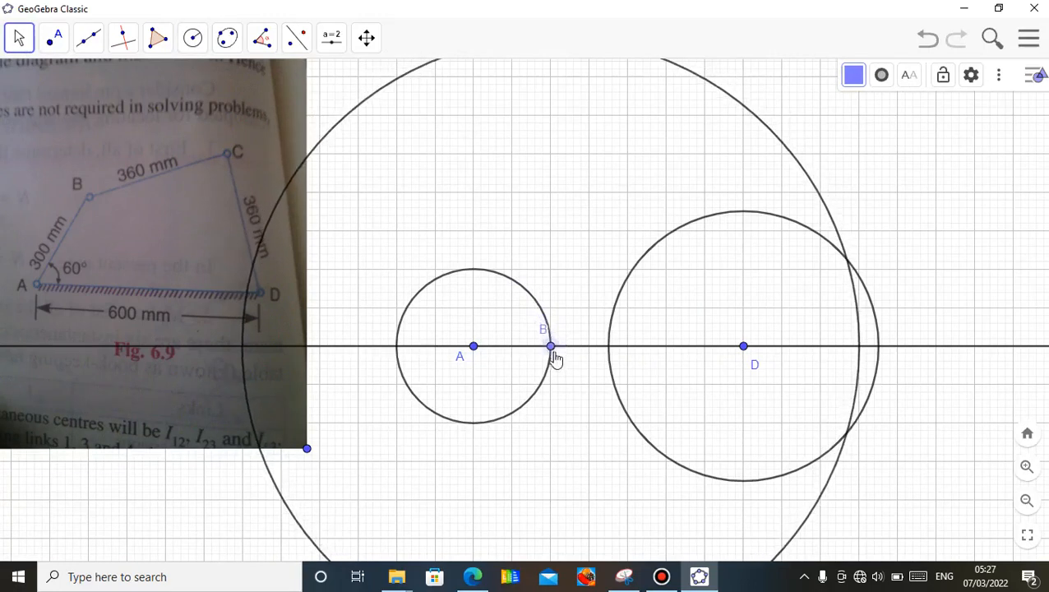
pyautogui.moveTo(551, 345); pyautogui.dragTo(468, 424)
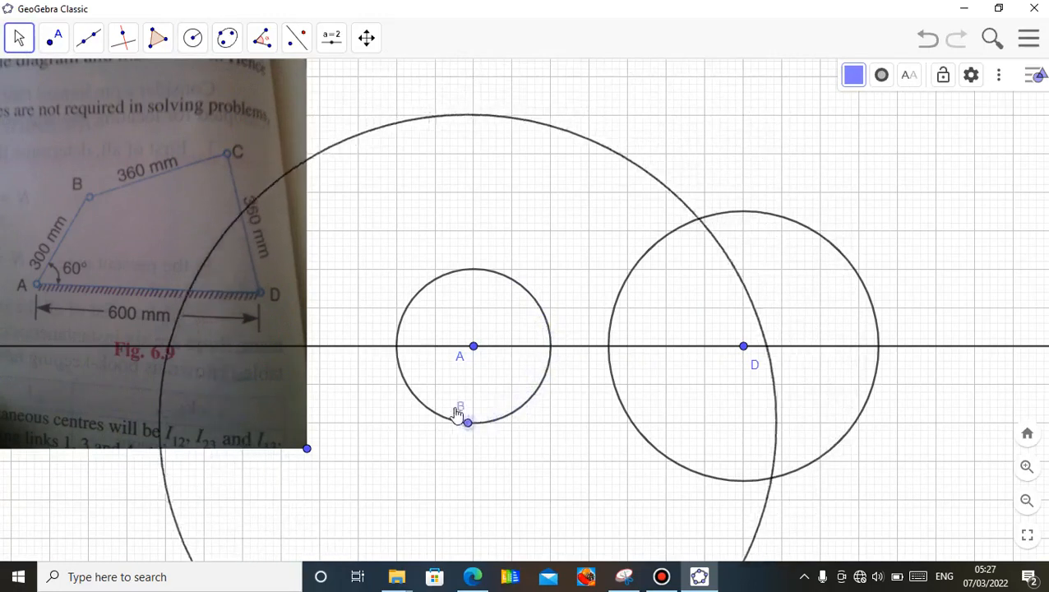
pyautogui.moveTo(466, 422); pyautogui.dragTo(504, 276)
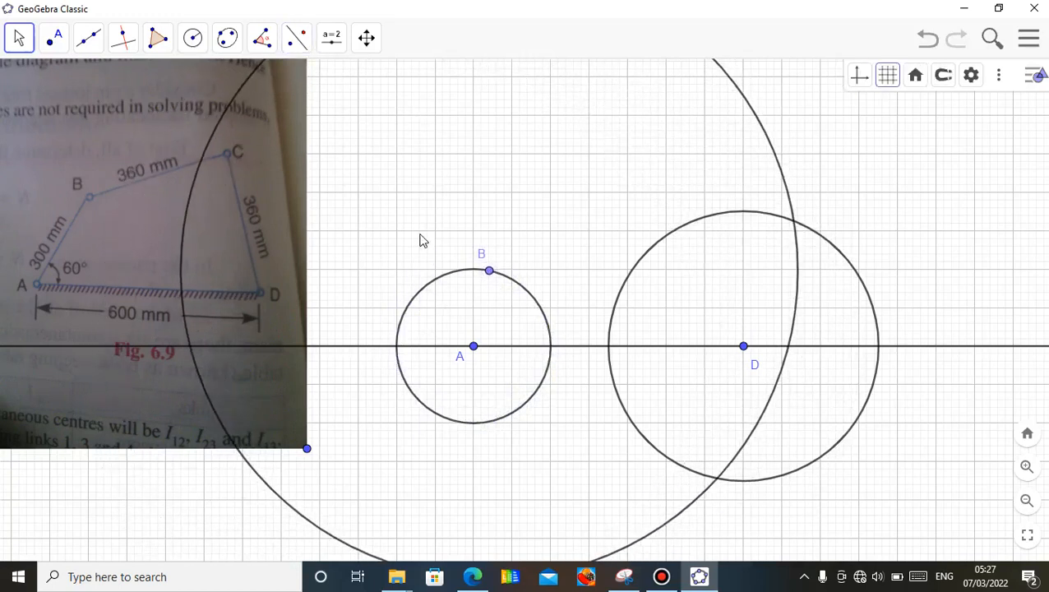
pyautogui.click(86, 40)
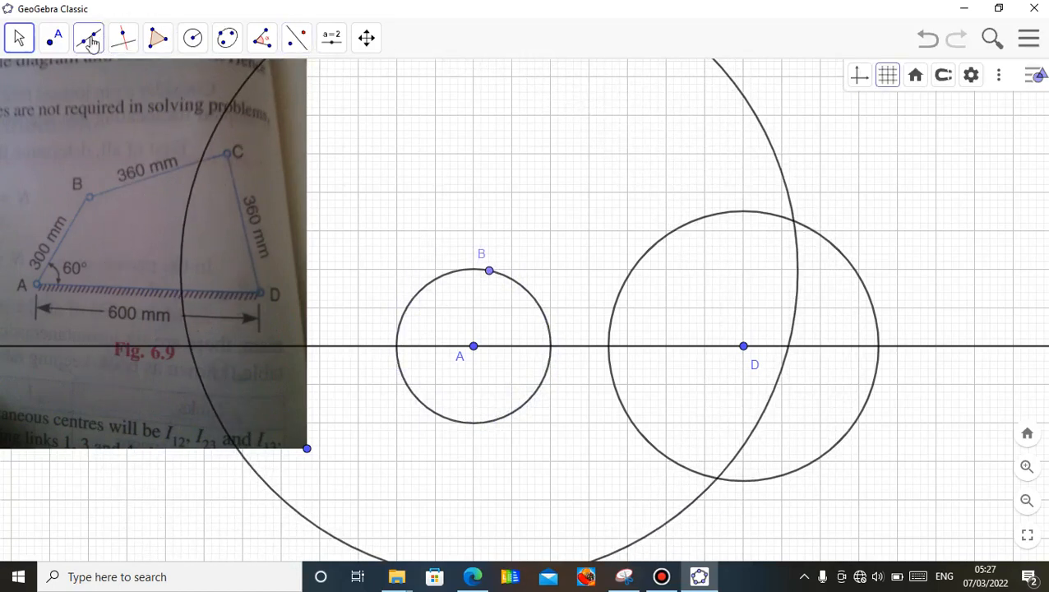
# Mark the fourth joint as the intersection of the circles around A and D
pyautogui.click(78, 36)
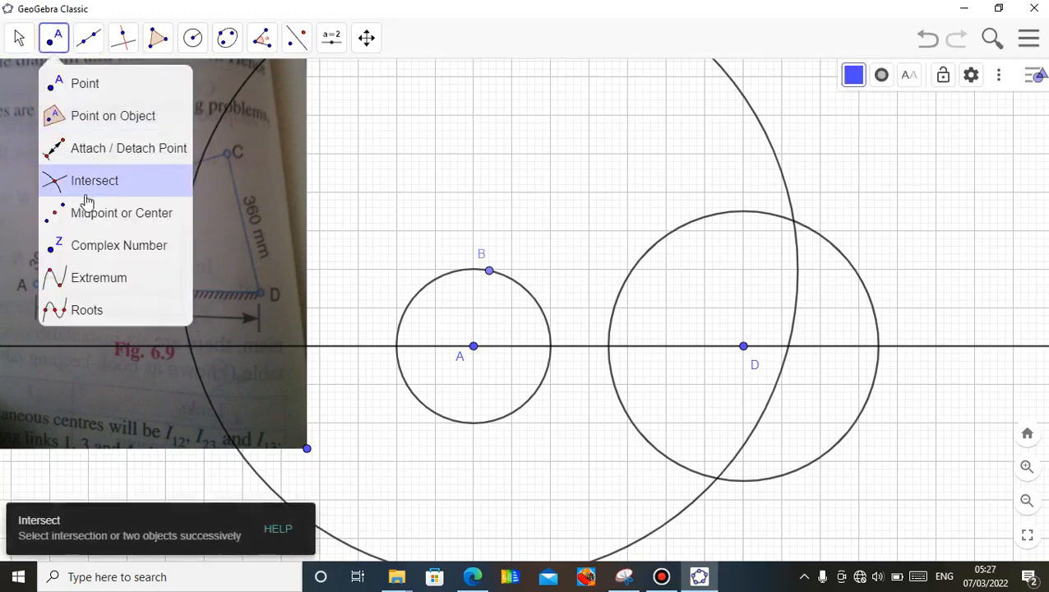
pyautogui.click(96, 179)
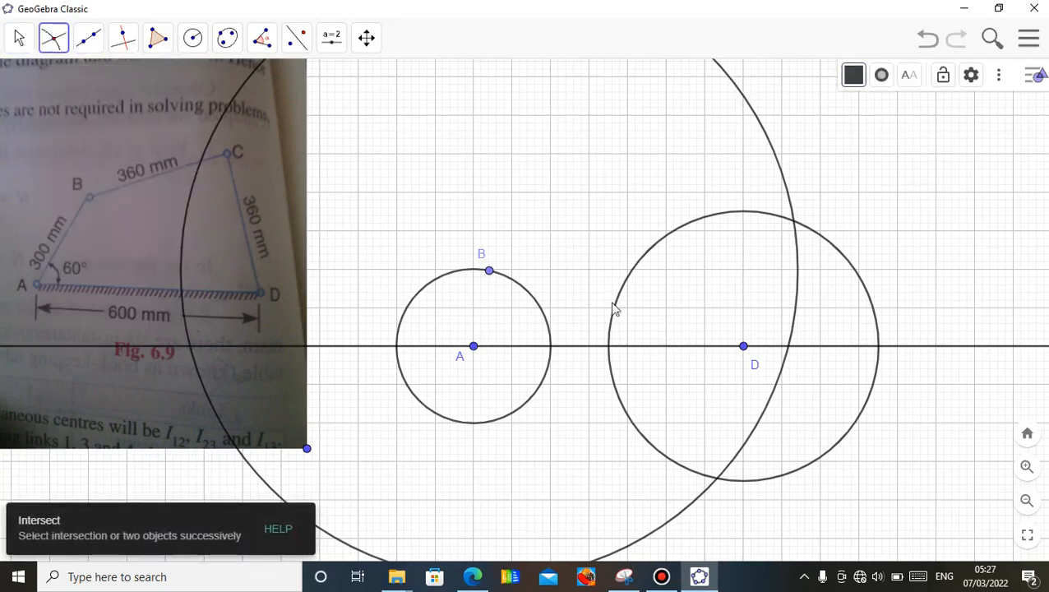
pyautogui.moveTo(729, 220)
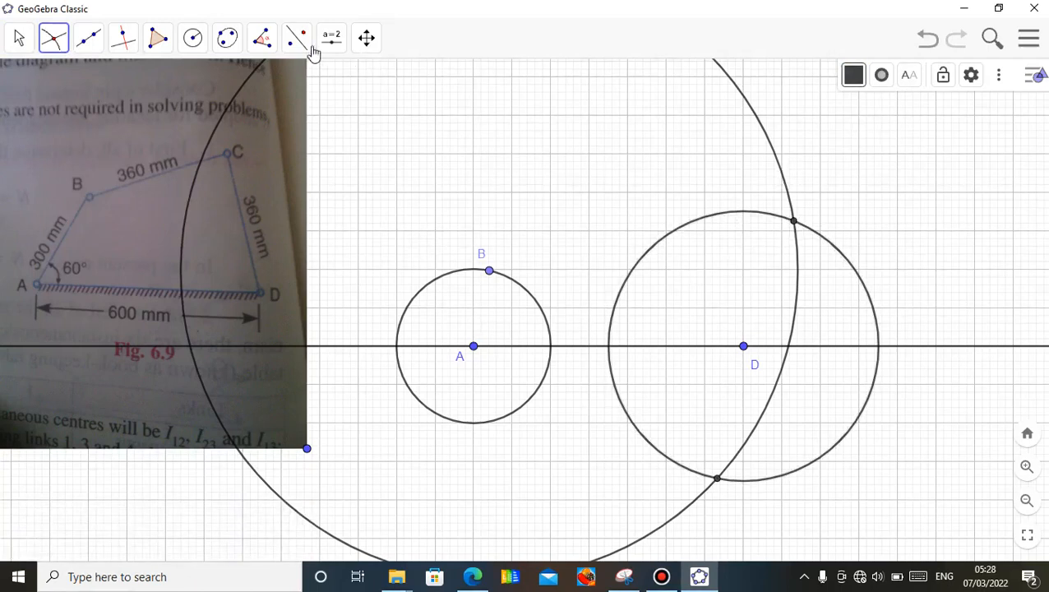
pyautogui.click(20, 39)
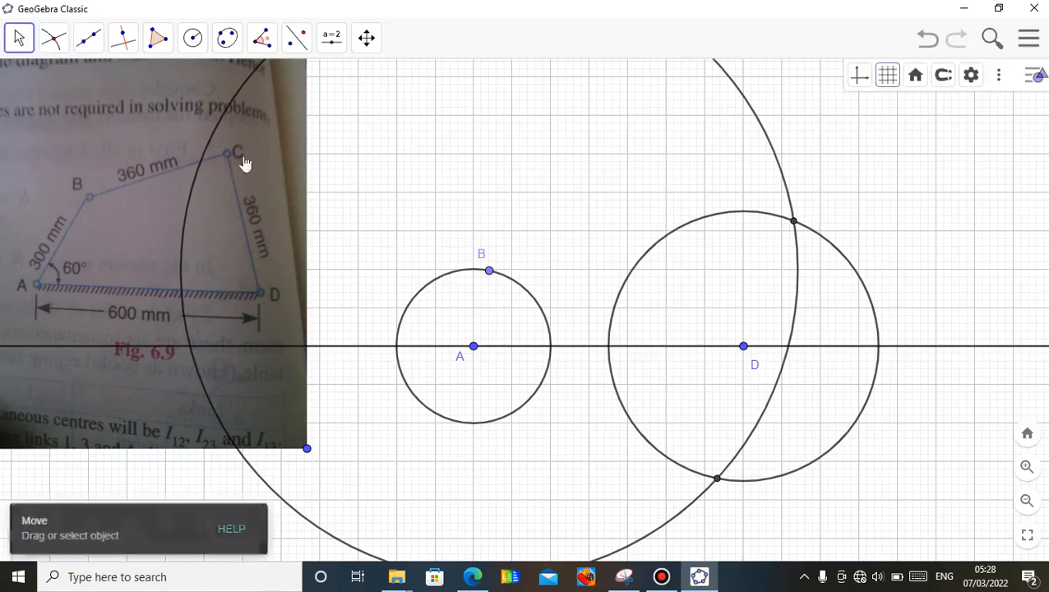
pyautogui.moveTo(786, 193)
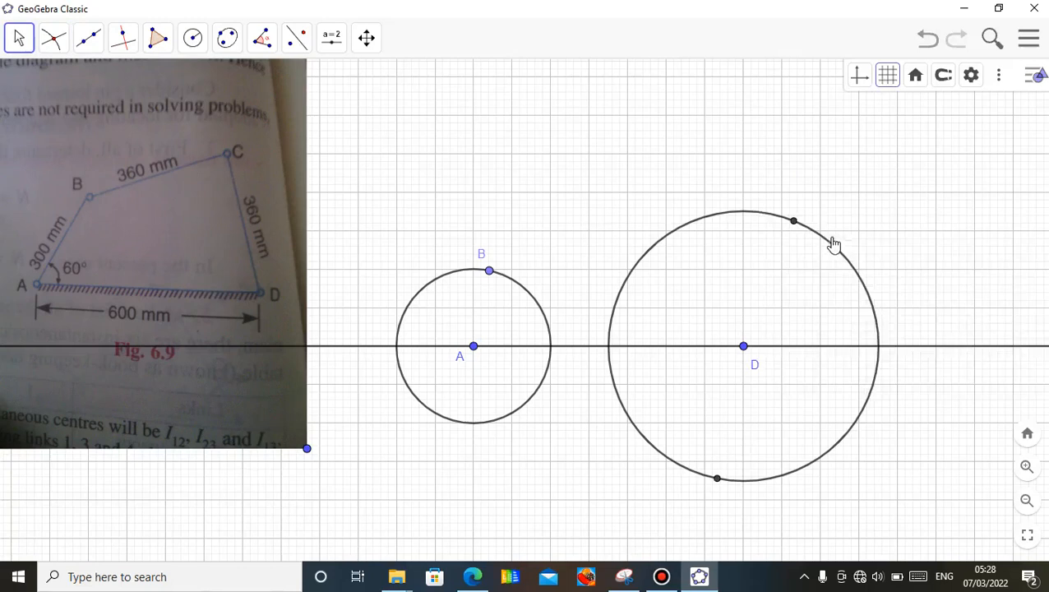
# Hide circle d around D and circle c around A, leaving only the joint points
pyautogui.rightClick(834, 243)
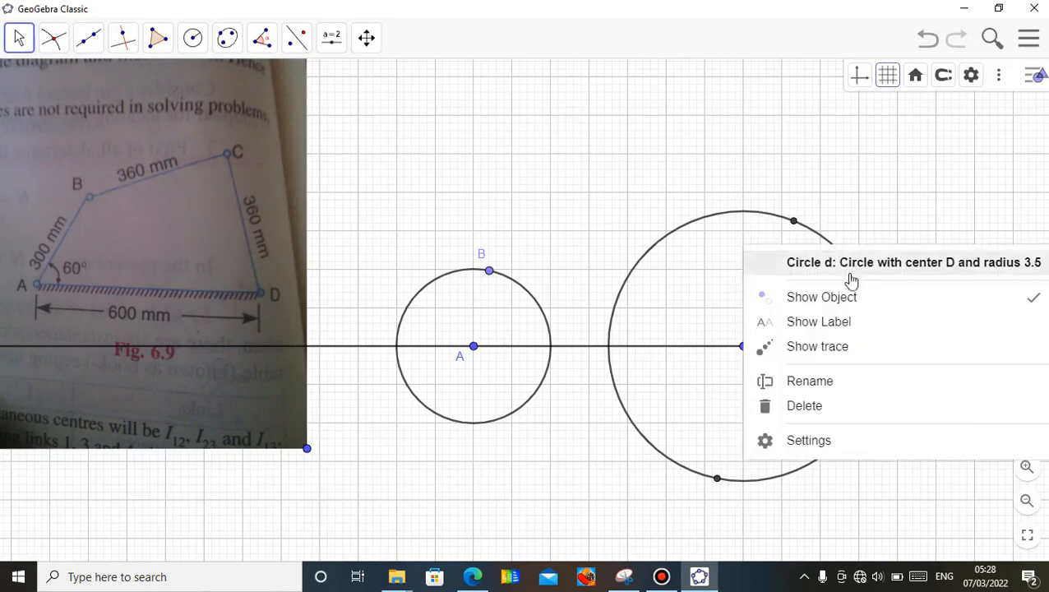
pyautogui.click(822, 296)
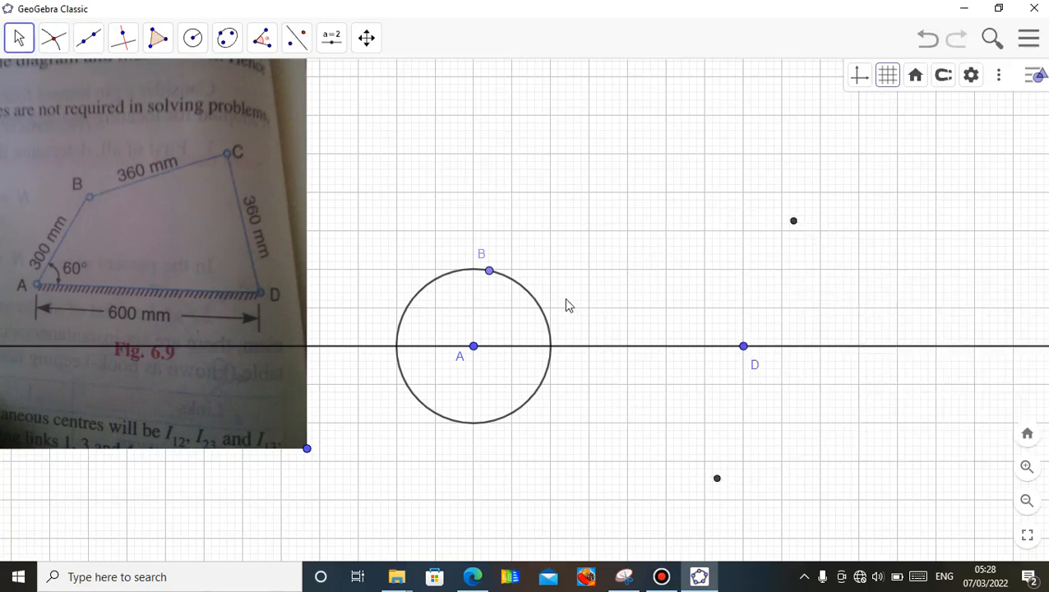
pyautogui.moveTo(541, 309)
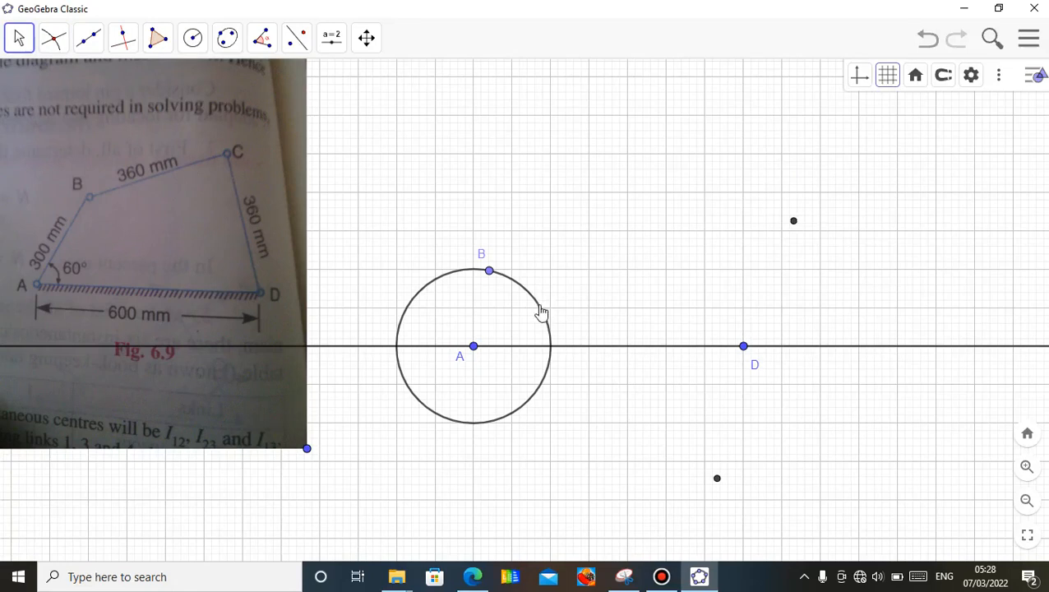
pyautogui.rightClick(541, 310)
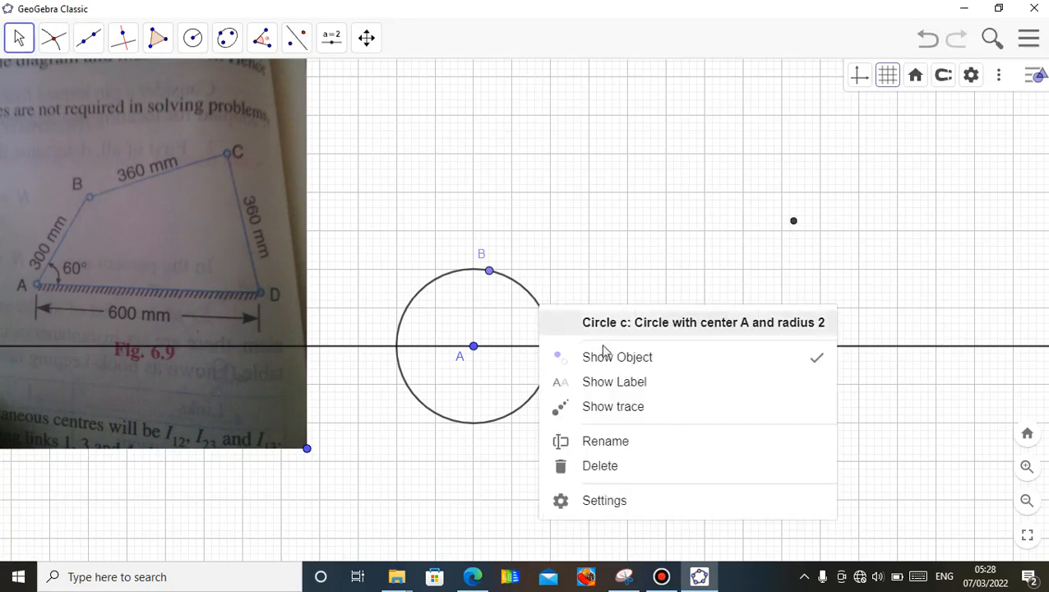
pyautogui.click(618, 356)
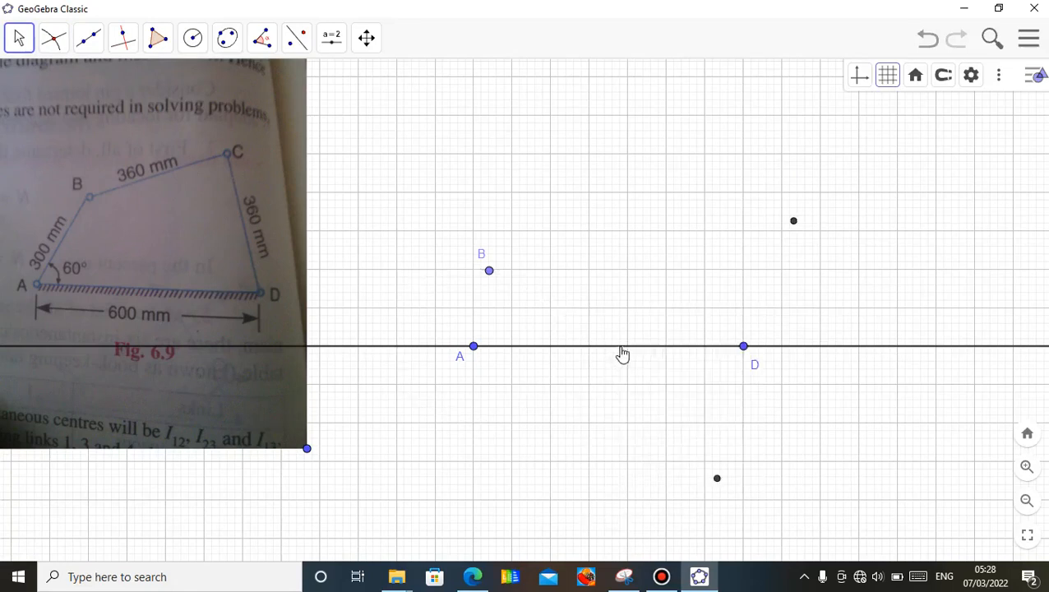
pyautogui.rightClick(621, 346)
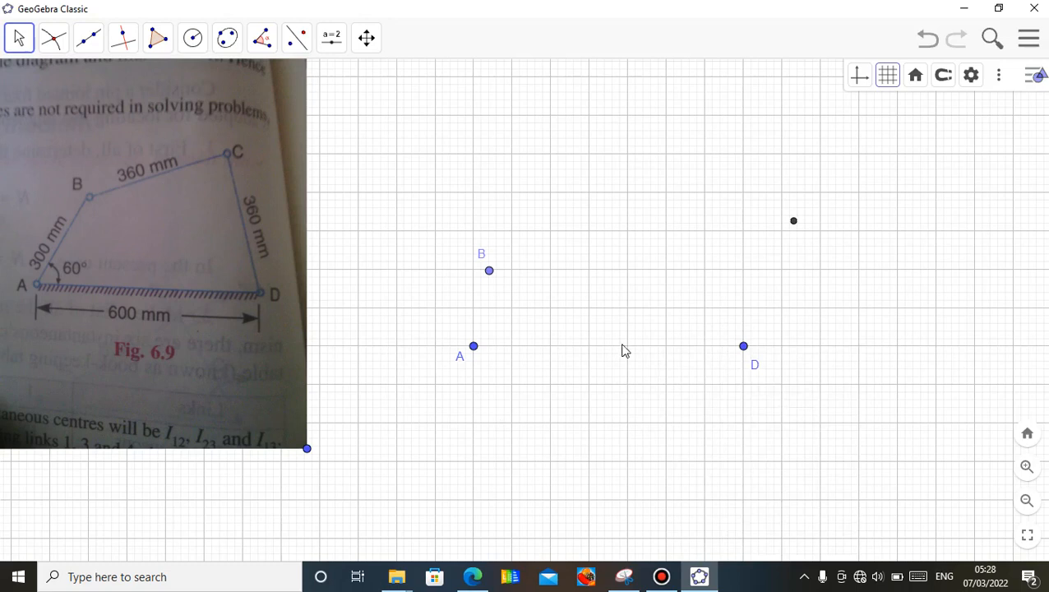
# Draw segments AB, BE and ED to form the linkage bars
pyautogui.click(87, 38)
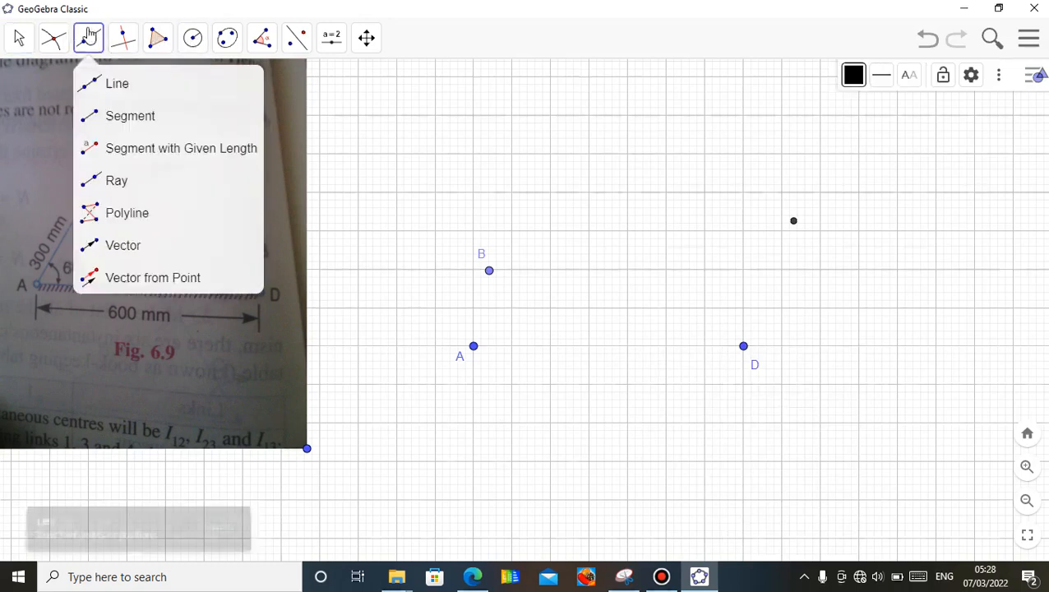
pyautogui.click(128, 115)
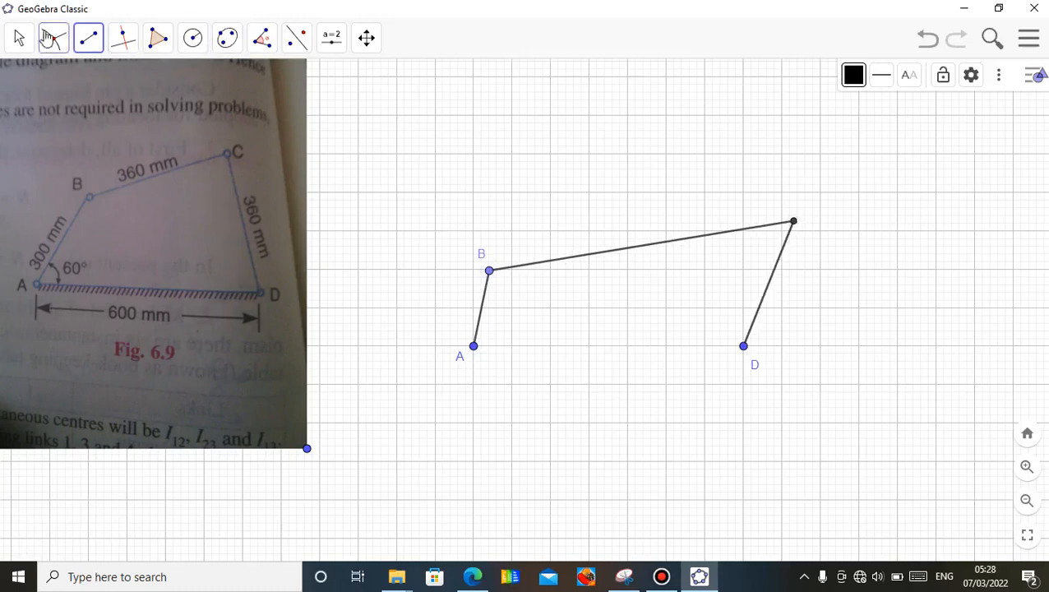
pyautogui.click(21, 39)
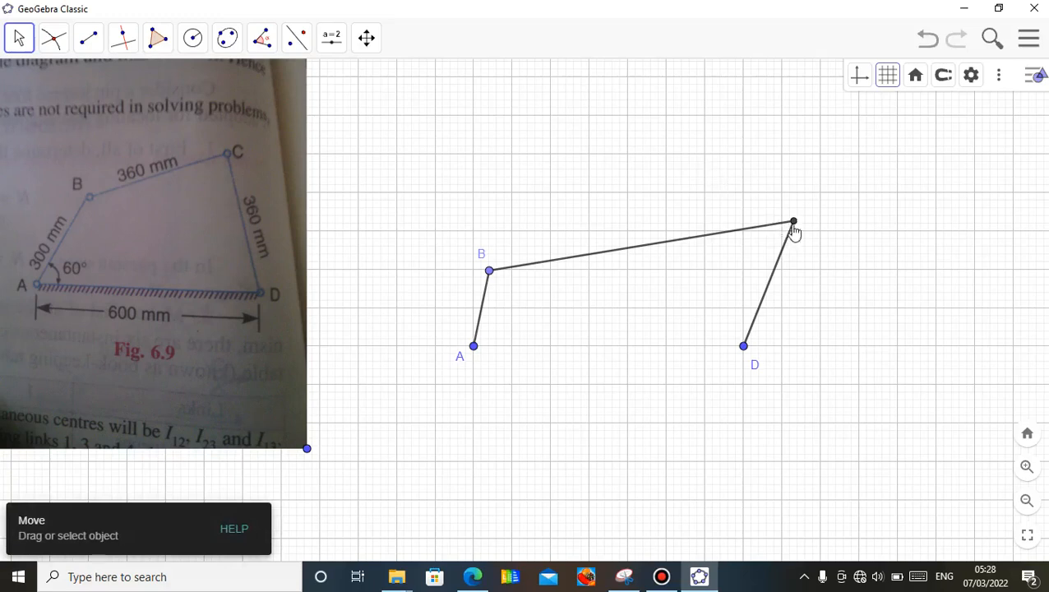
# Rename the fourth joint point E to C
pyautogui.rightClick(792, 222)
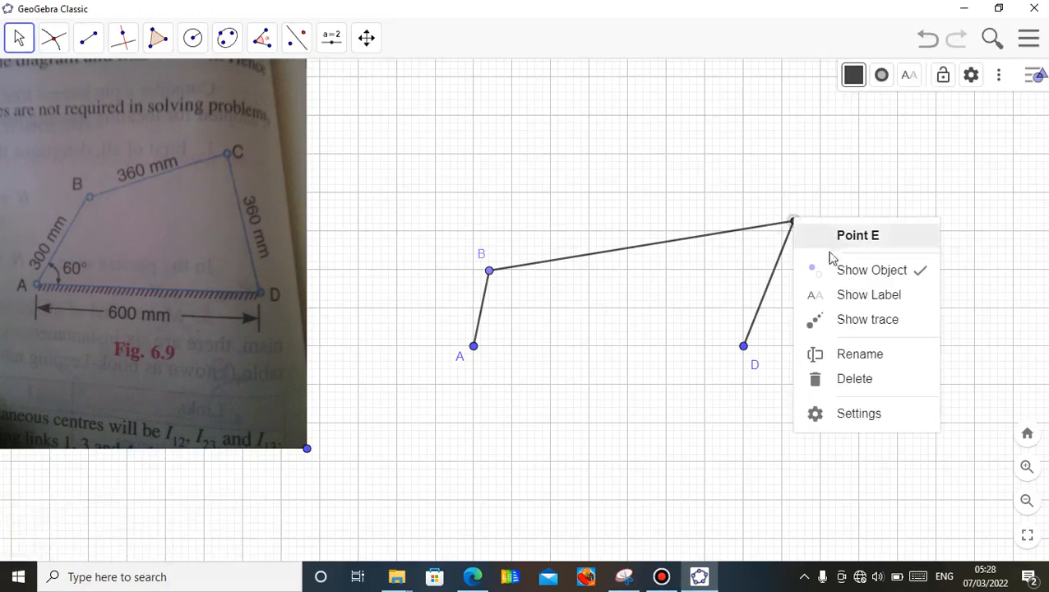
pyautogui.click(858, 353)
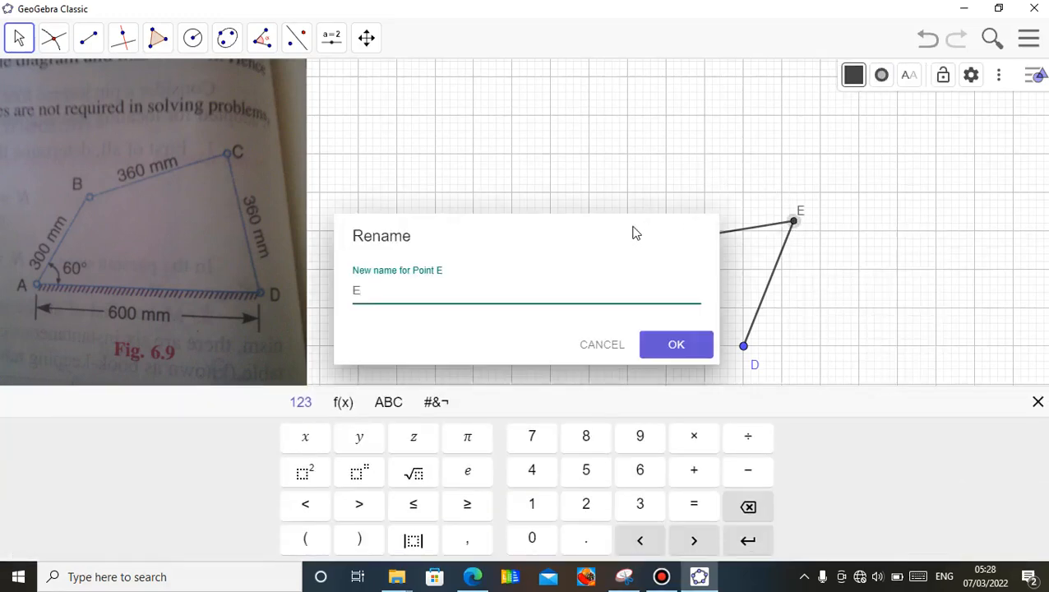
pyautogui.press('Backspace')
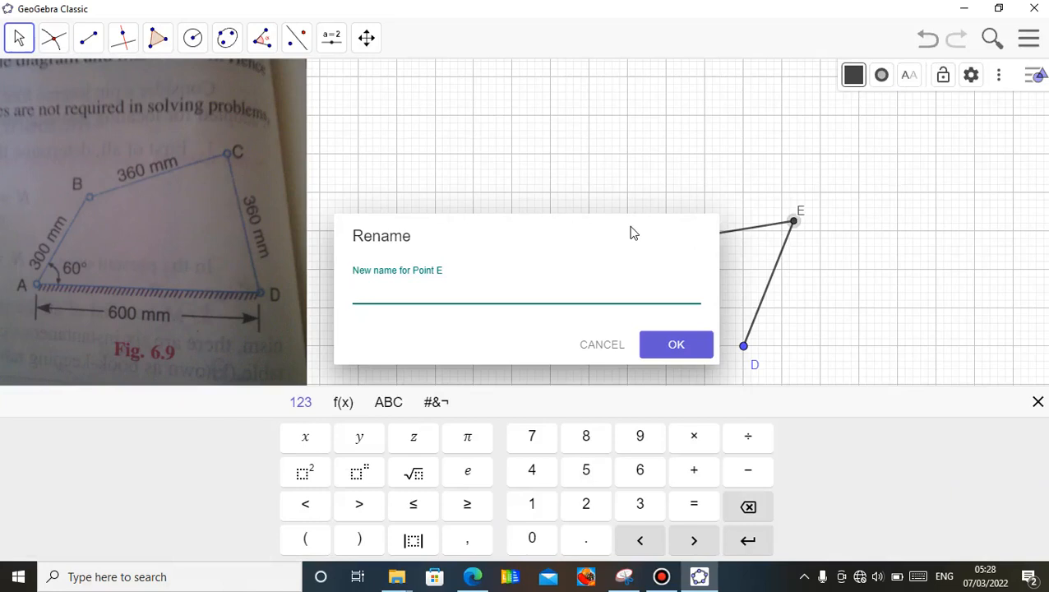
pyautogui.write('C')
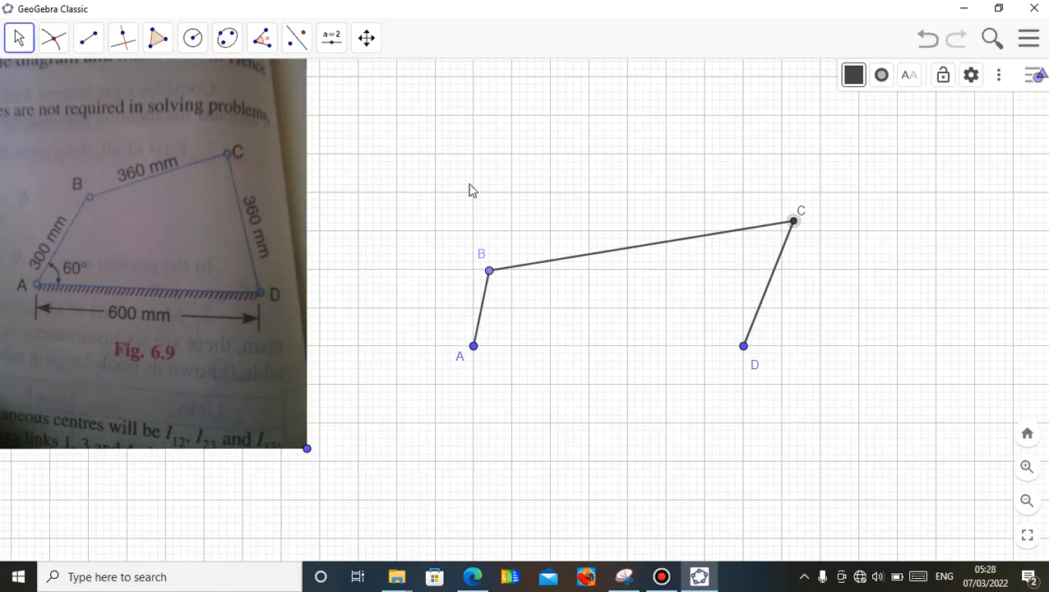
pyautogui.moveTo(562, 344)
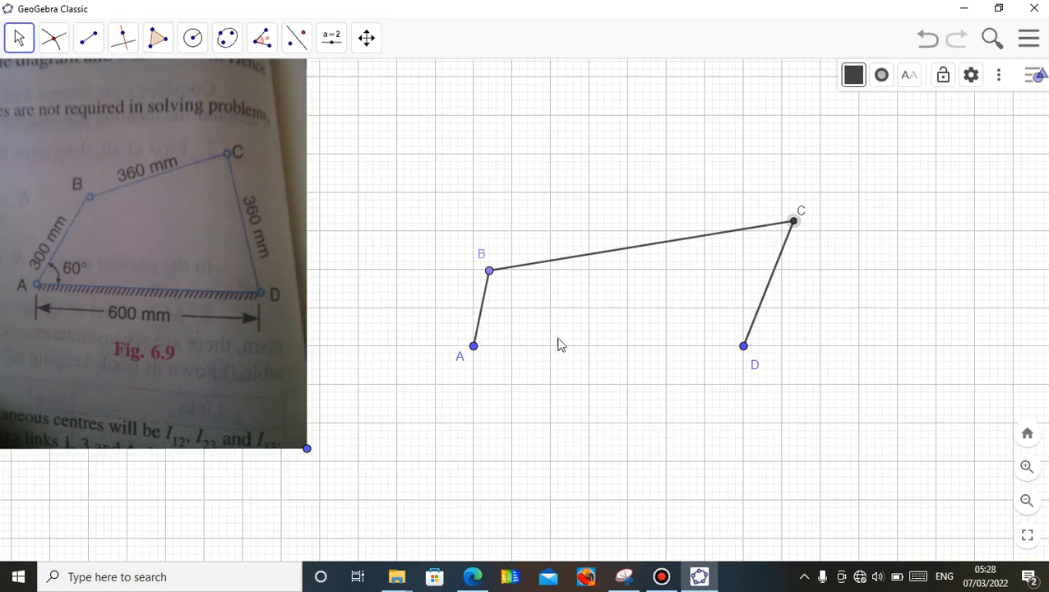
pyautogui.moveTo(487, 269)
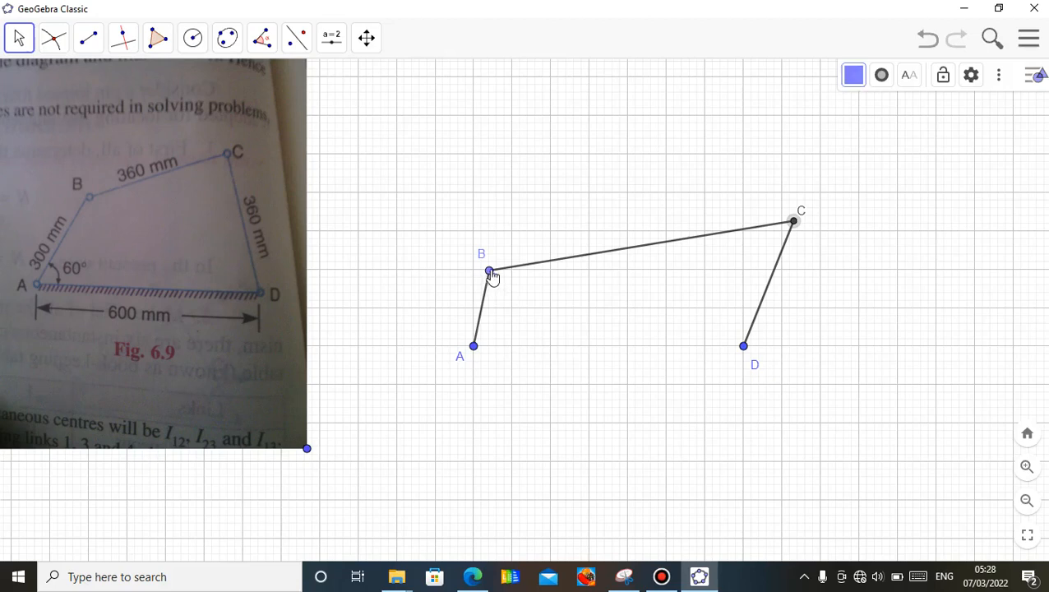
# Swing crank B around A to check the ABCD linkage follows
pyautogui.moveTo(489, 272); pyautogui.dragTo(436, 279)
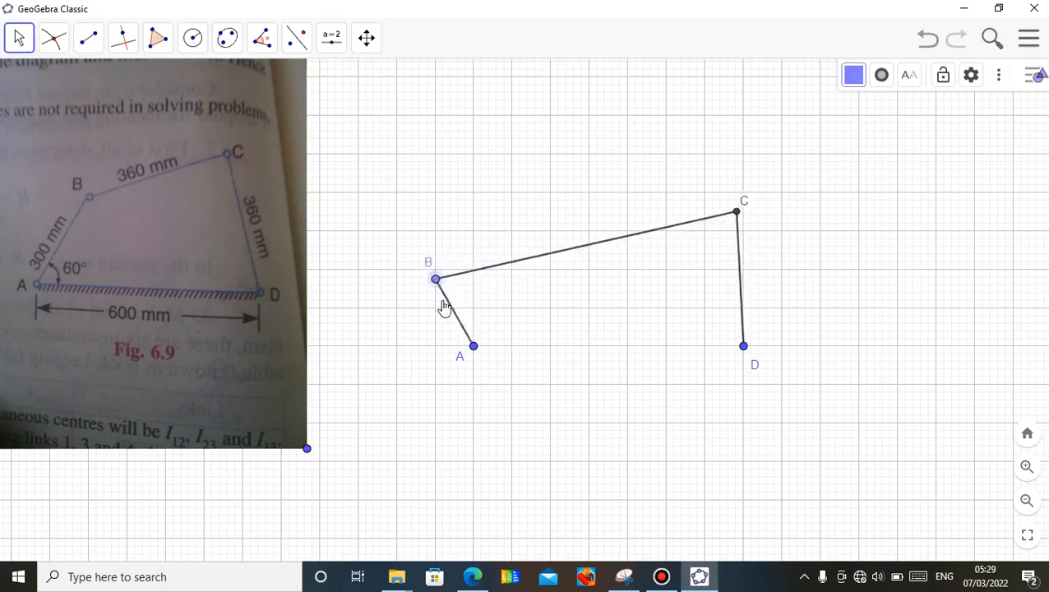
pyautogui.moveTo(435, 279); pyautogui.dragTo(458, 421)
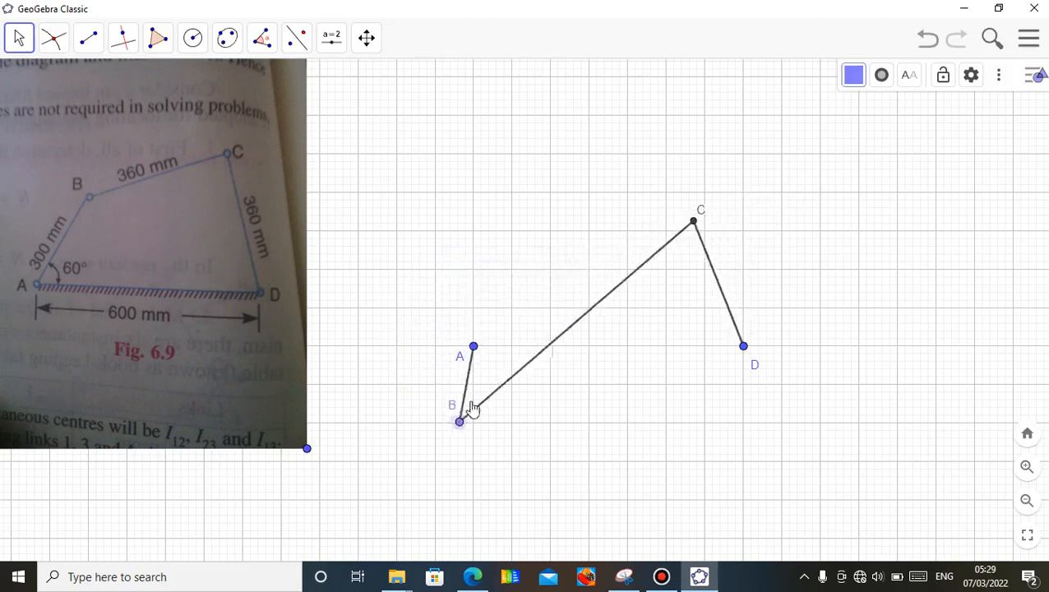
pyautogui.moveTo(458, 421); pyautogui.dragTo(497, 272)
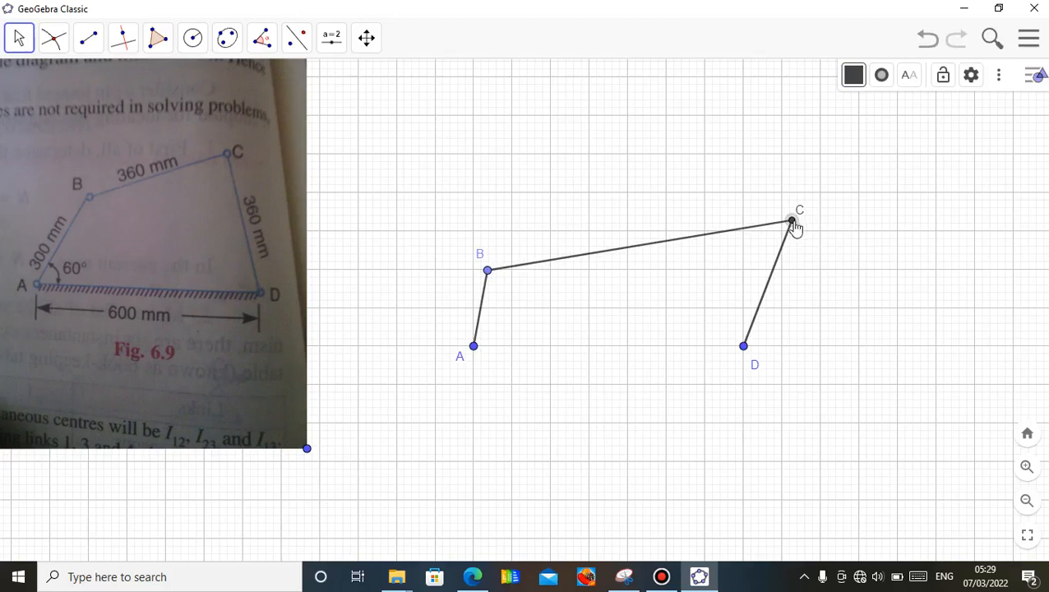
# Turn on Show trace for joint point C
pyautogui.rightClick(789, 220)
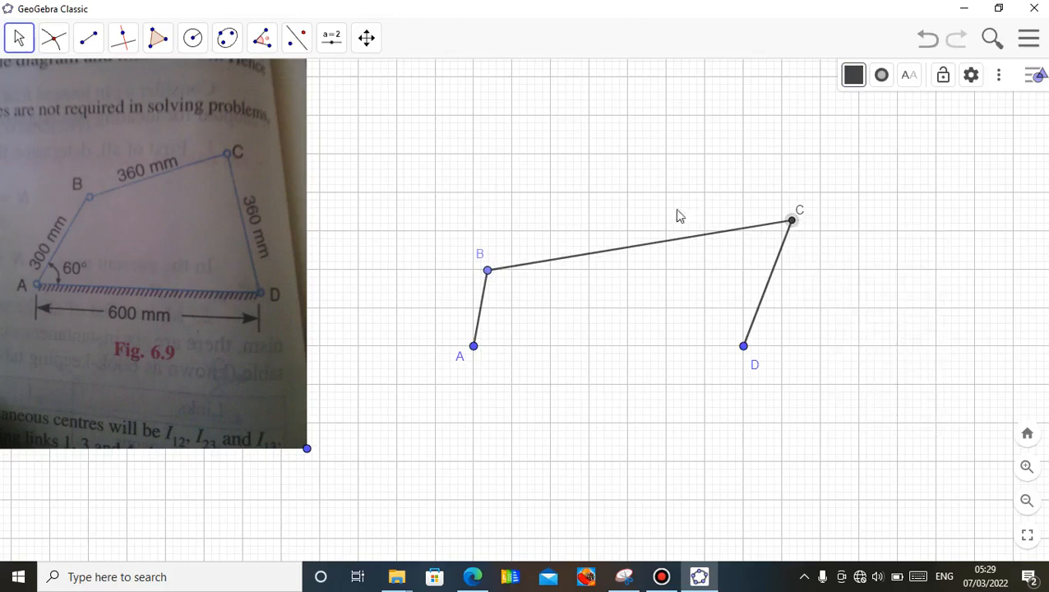
pyautogui.click(486, 268)
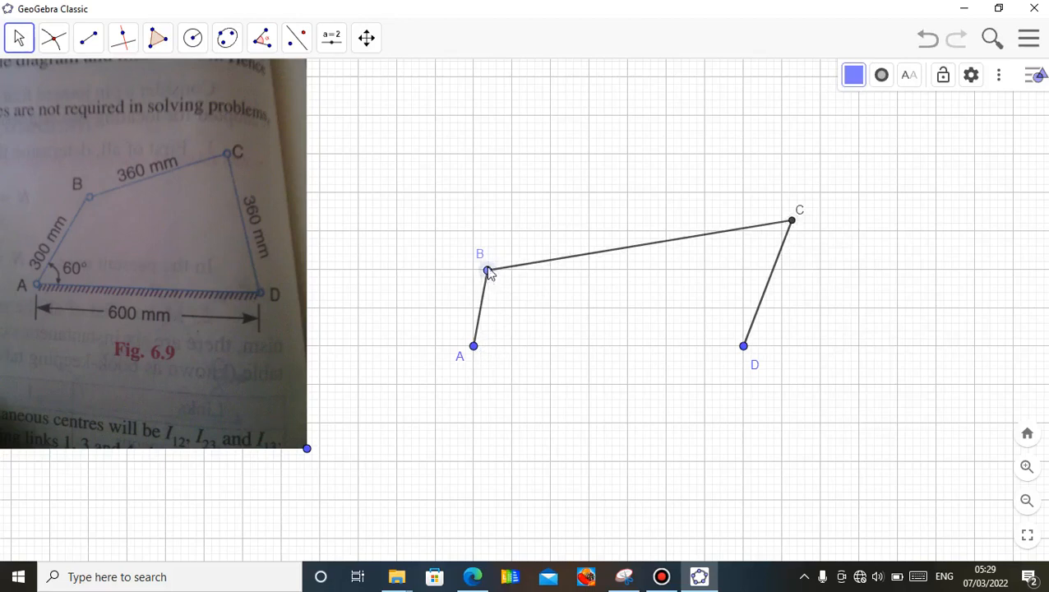
# Animate crank B around A so joint C traces its arc path
pyautogui.rightClick(483, 270)
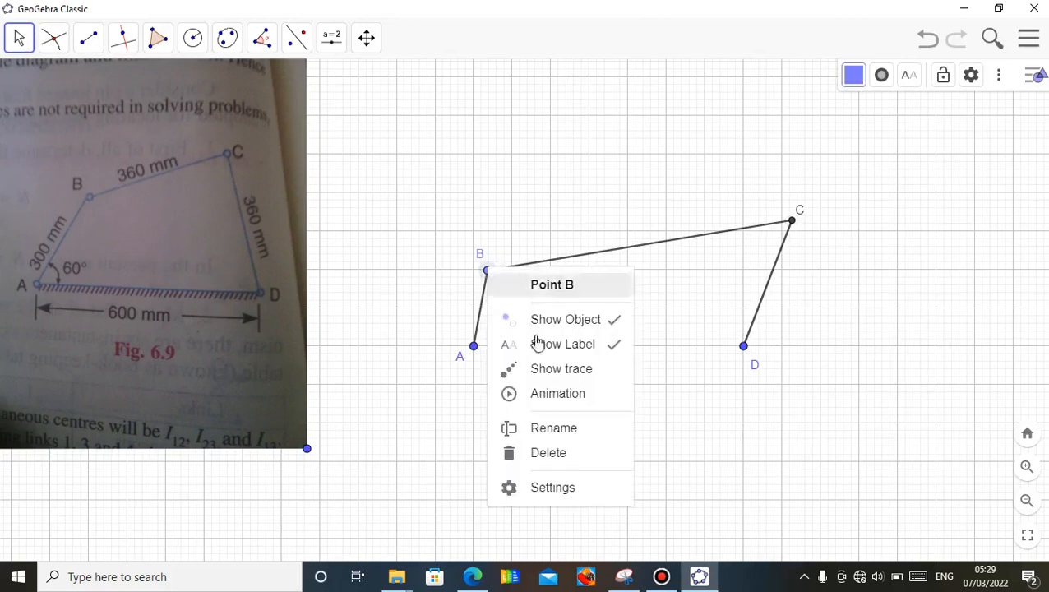
pyautogui.moveTo(529, 398)
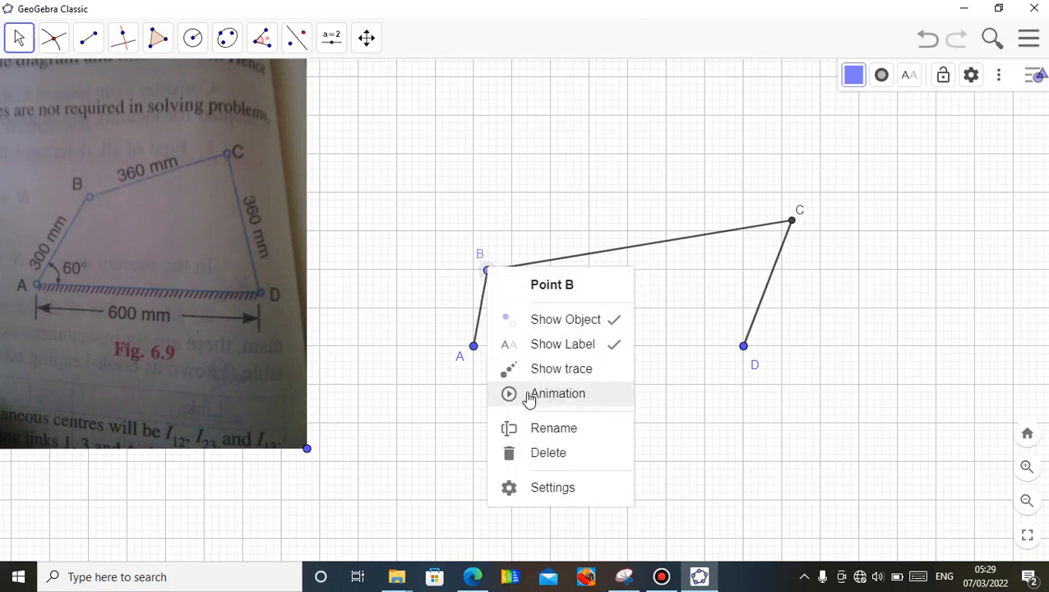
pyautogui.moveTo(557, 401)
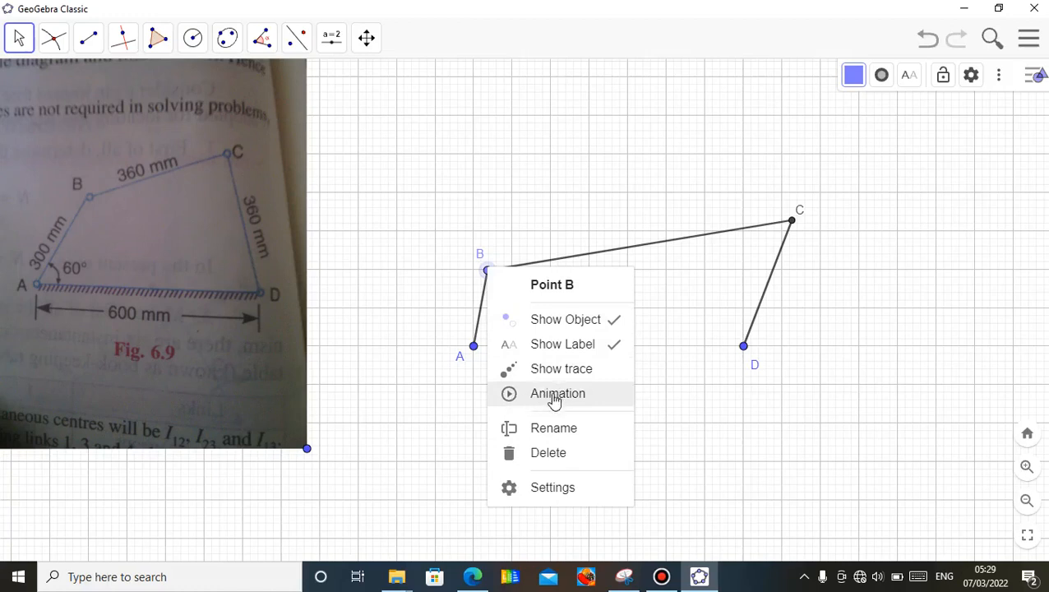
pyautogui.click(558, 393)
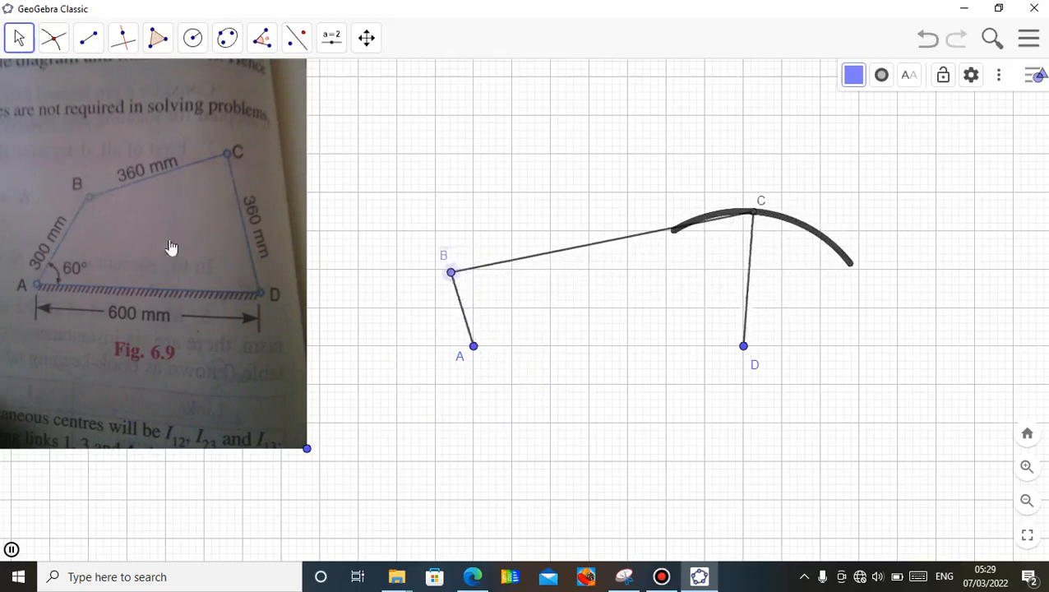
pyautogui.moveTo(450, 273); pyautogui.dragTo(396, 348)
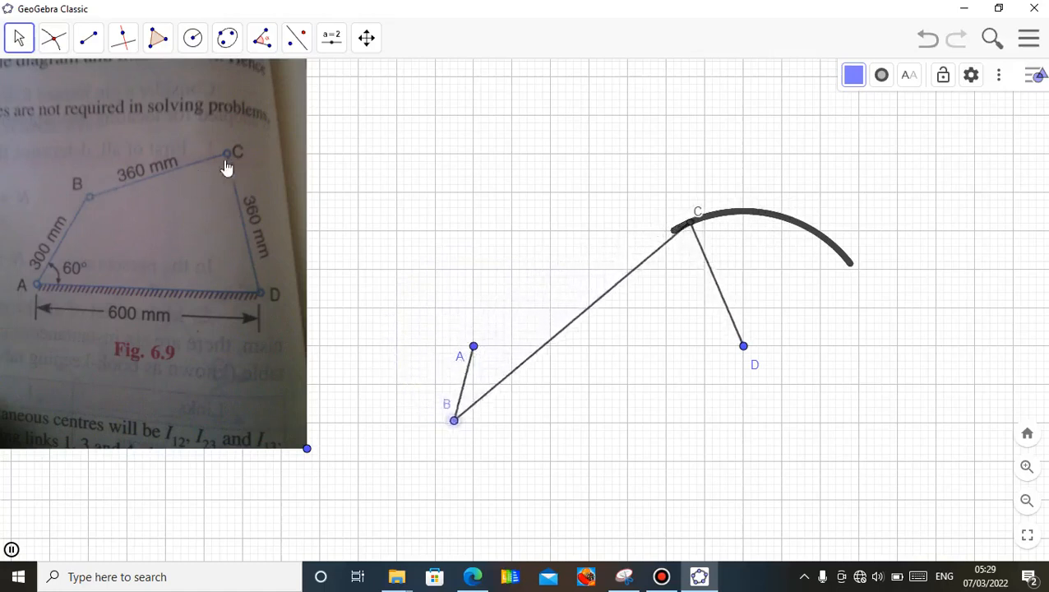
pyautogui.moveTo(453, 420); pyautogui.dragTo(539, 385)
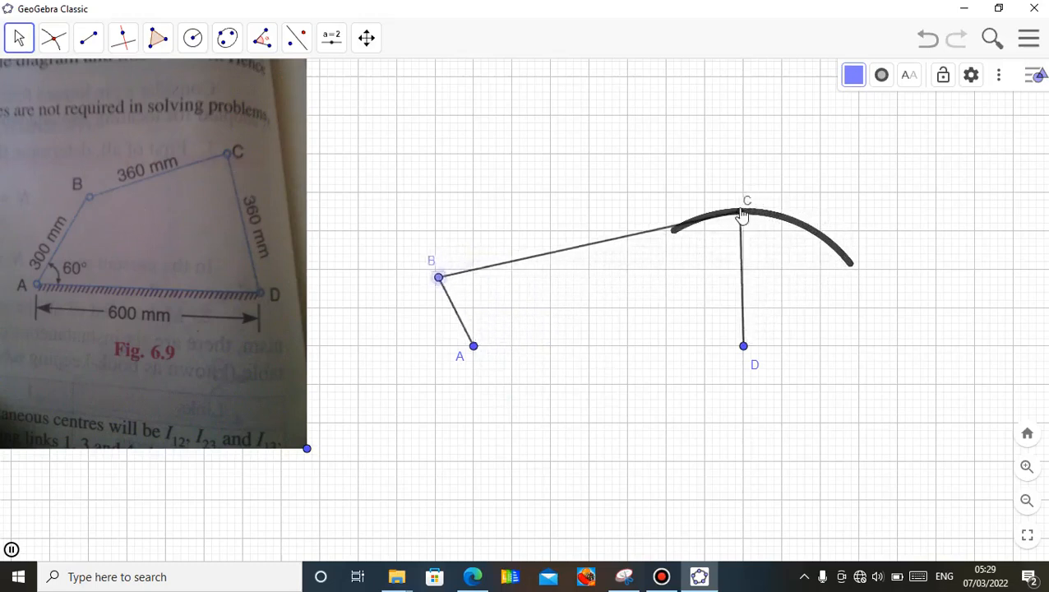
pyautogui.moveTo(438, 276); pyautogui.dragTo(397, 363)
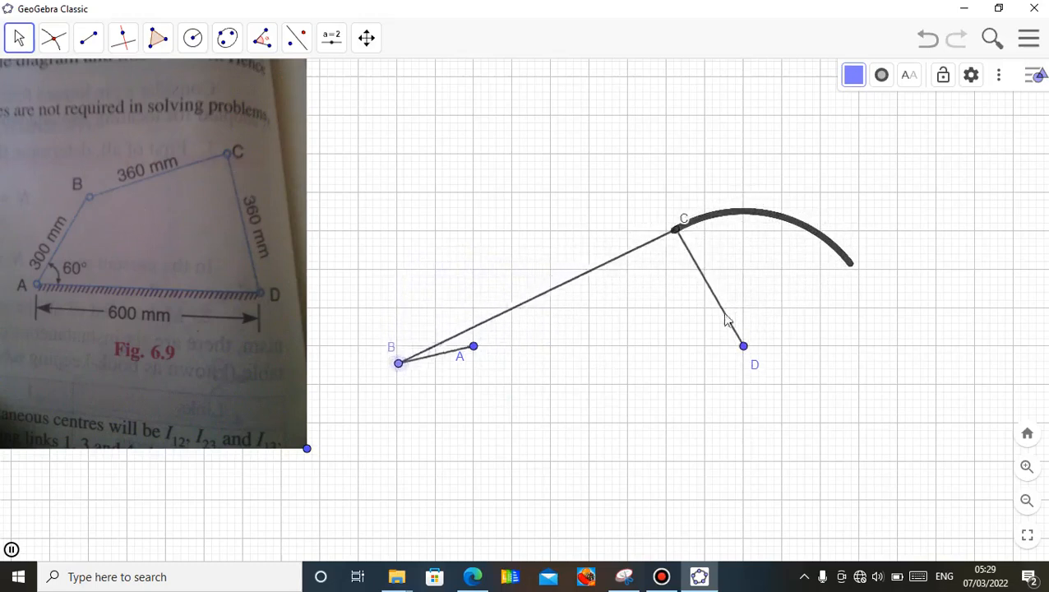
pyautogui.moveTo(397, 361); pyautogui.dragTo(468, 424)
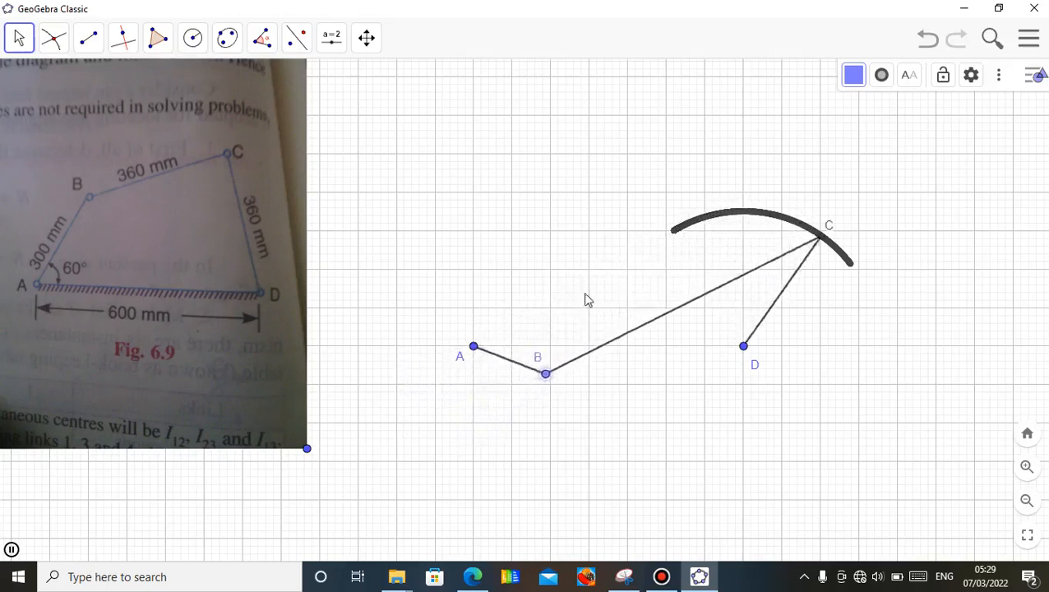
pyautogui.moveTo(546, 373); pyautogui.dragTo(519, 286)
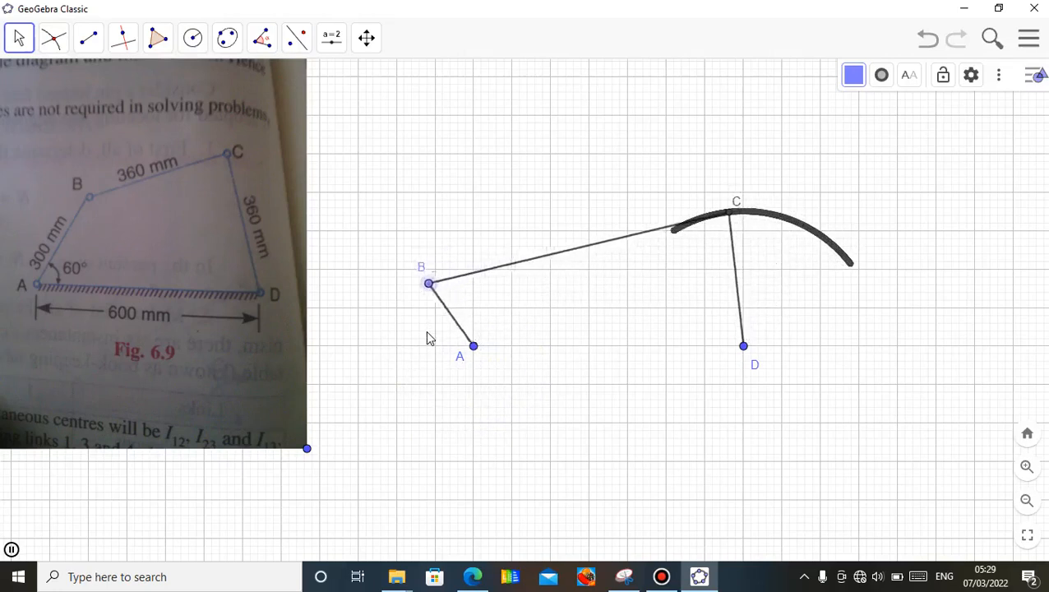
pyautogui.moveTo(427, 282); pyautogui.dragTo(401, 371)
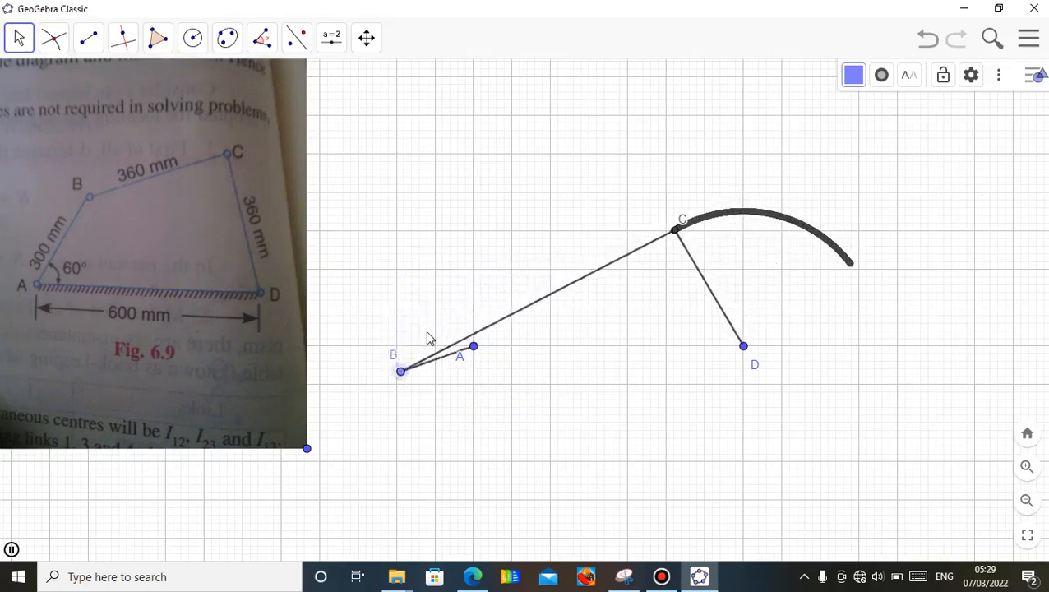
pyautogui.moveTo(401, 371); pyautogui.dragTo(477, 421)
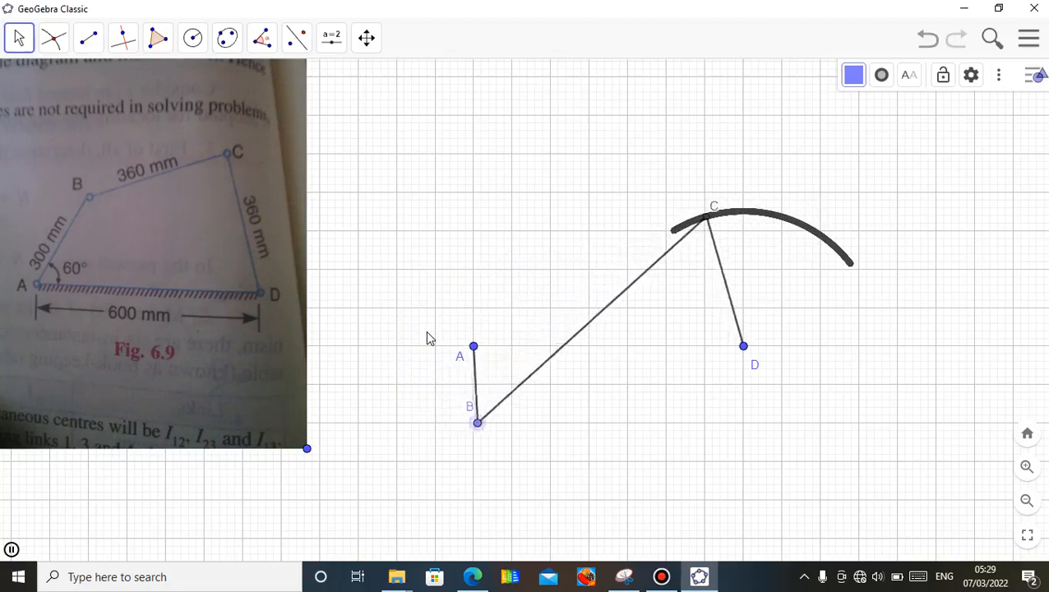
pyautogui.moveTo(476, 420); pyautogui.dragTo(549, 363)
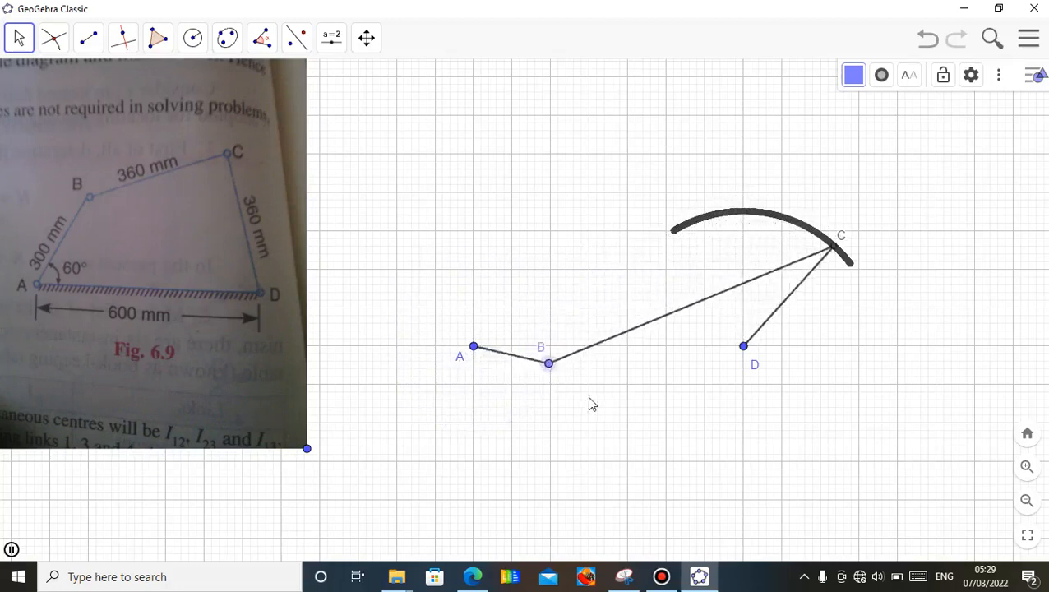
pyautogui.moveTo(549, 363); pyautogui.dragTo(513, 279)
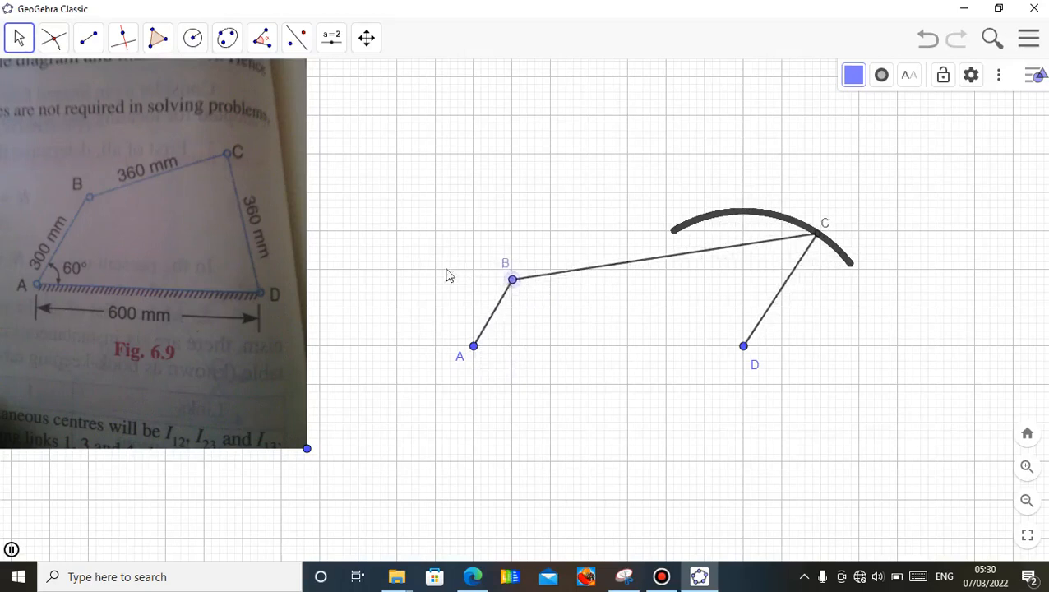
pyautogui.moveTo(513, 279); pyautogui.dragTo(419, 289)
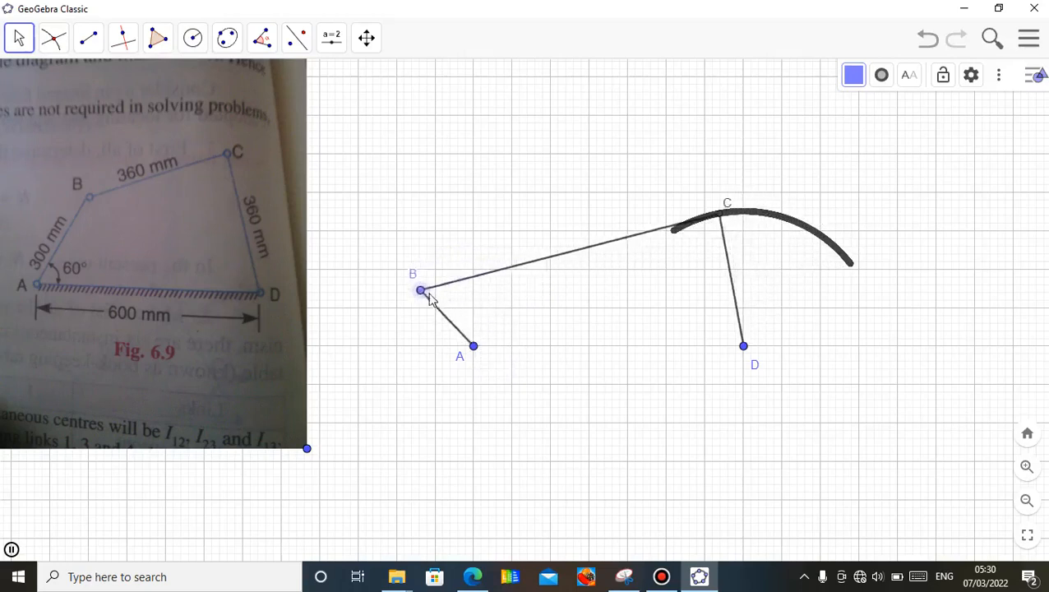